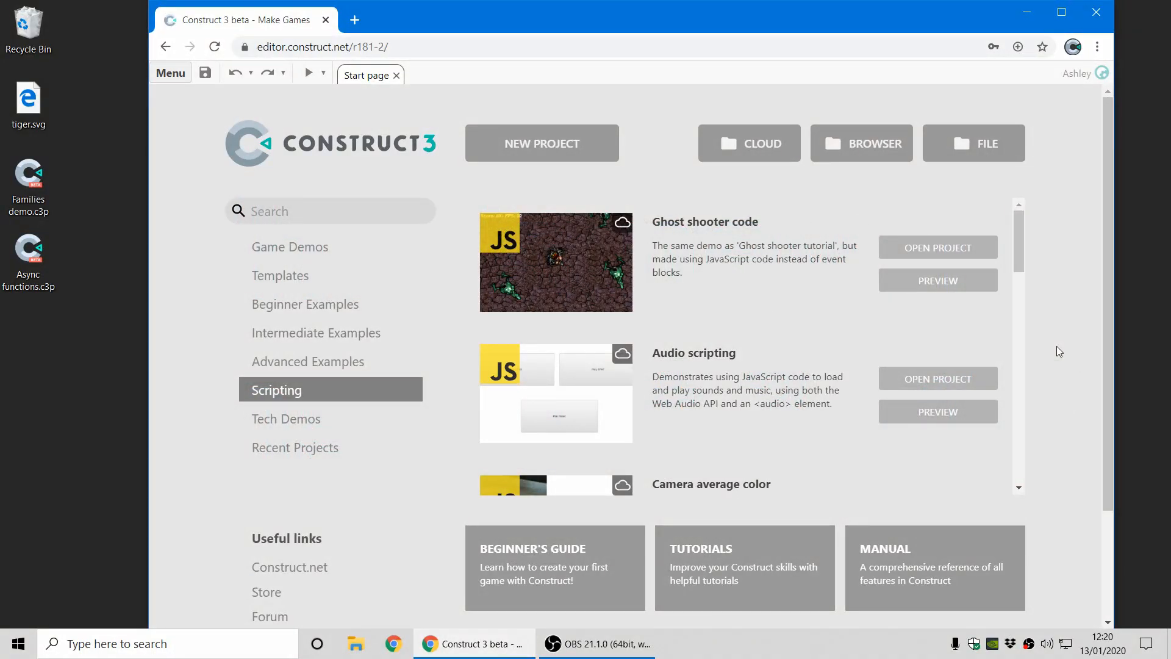
pyautogui.moveTo(179, 489)
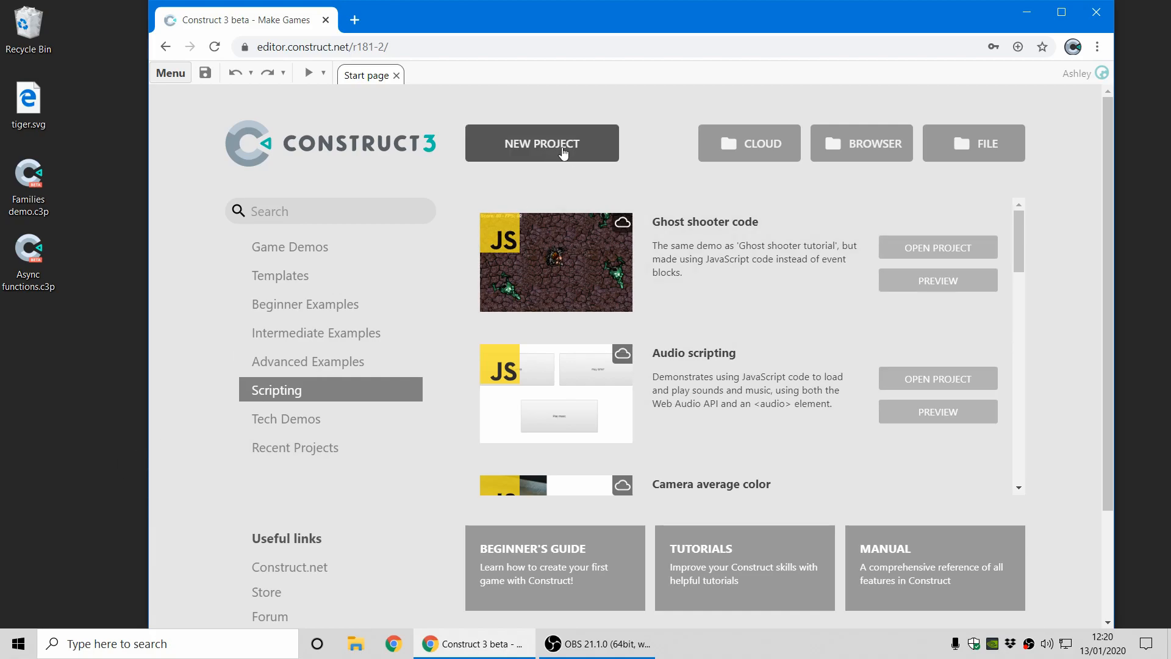
# Start a new project from the Construct 3 start page.
pyautogui.click(542, 143)
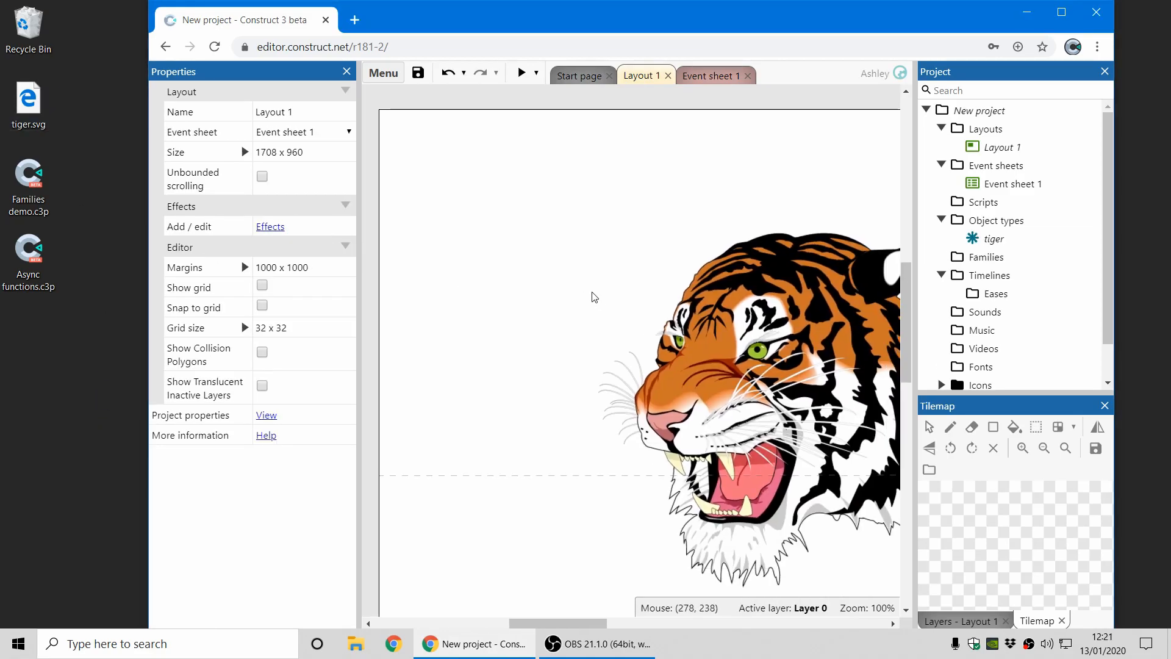
# Run a preview showing the tiger in a browser window, then close the preview.
pyautogui.click(609, 307)
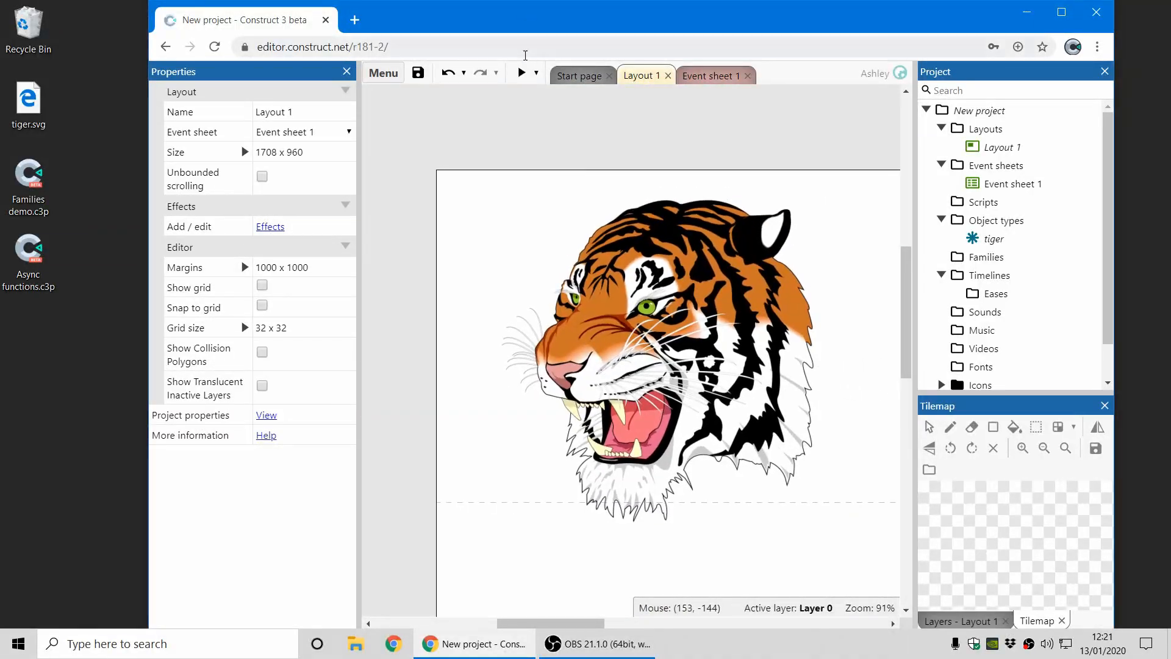
pyautogui.click(524, 72)
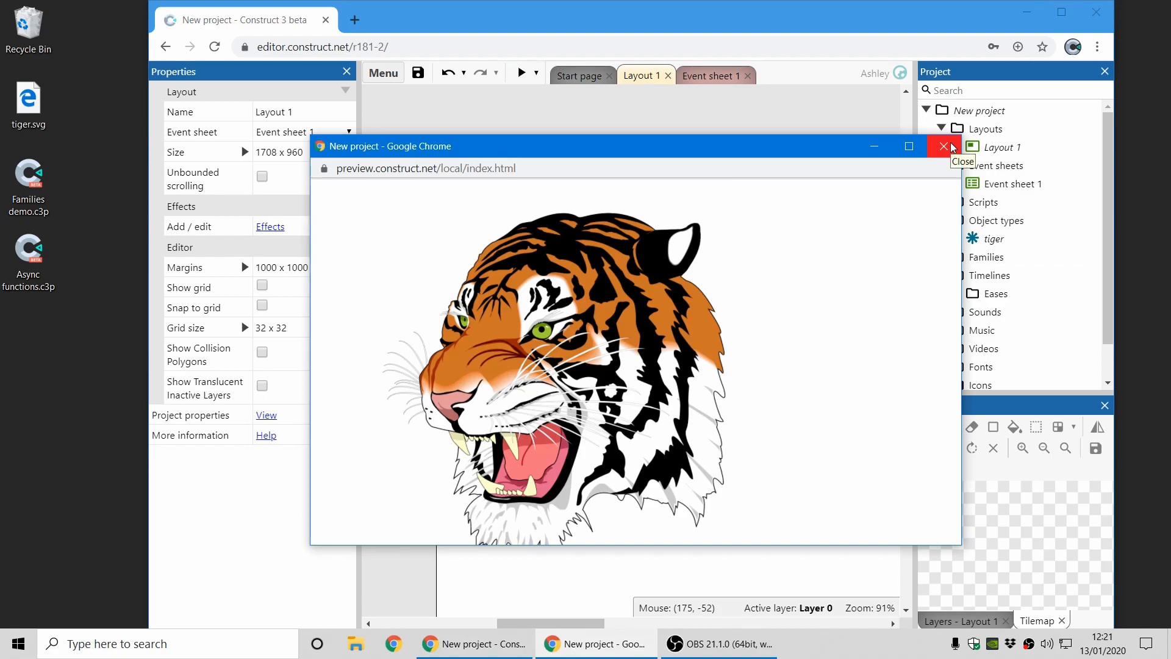
pyautogui.click(943, 145)
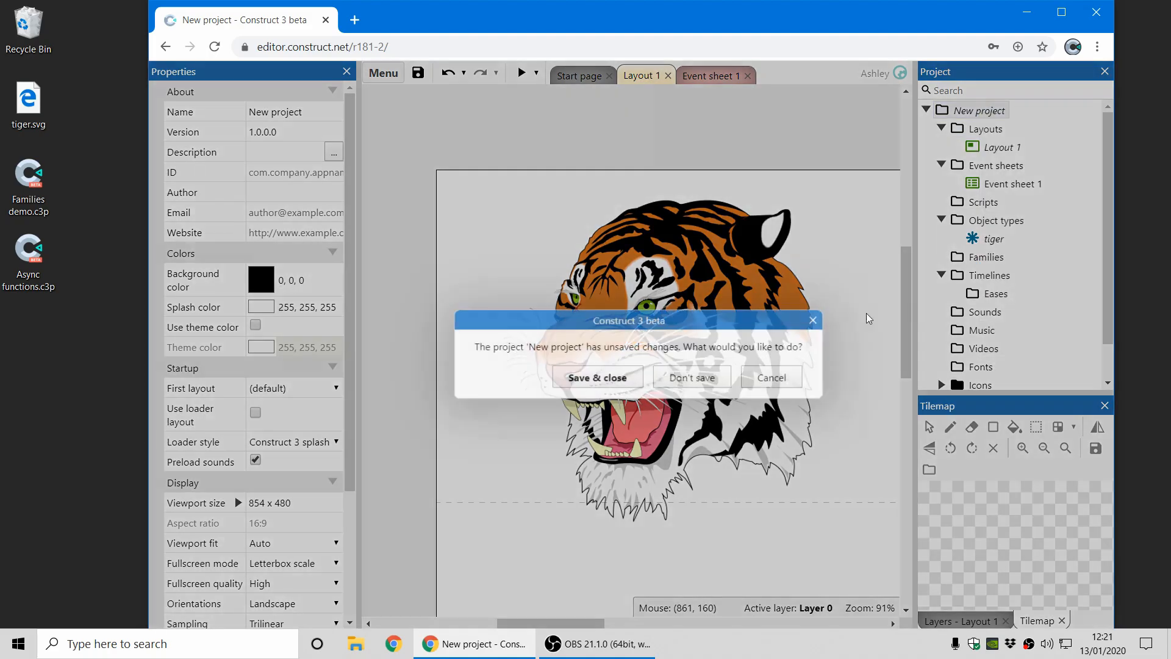
# Discard the tiger project without saving and create a fresh project with default settings.
pyautogui.click(691, 377)
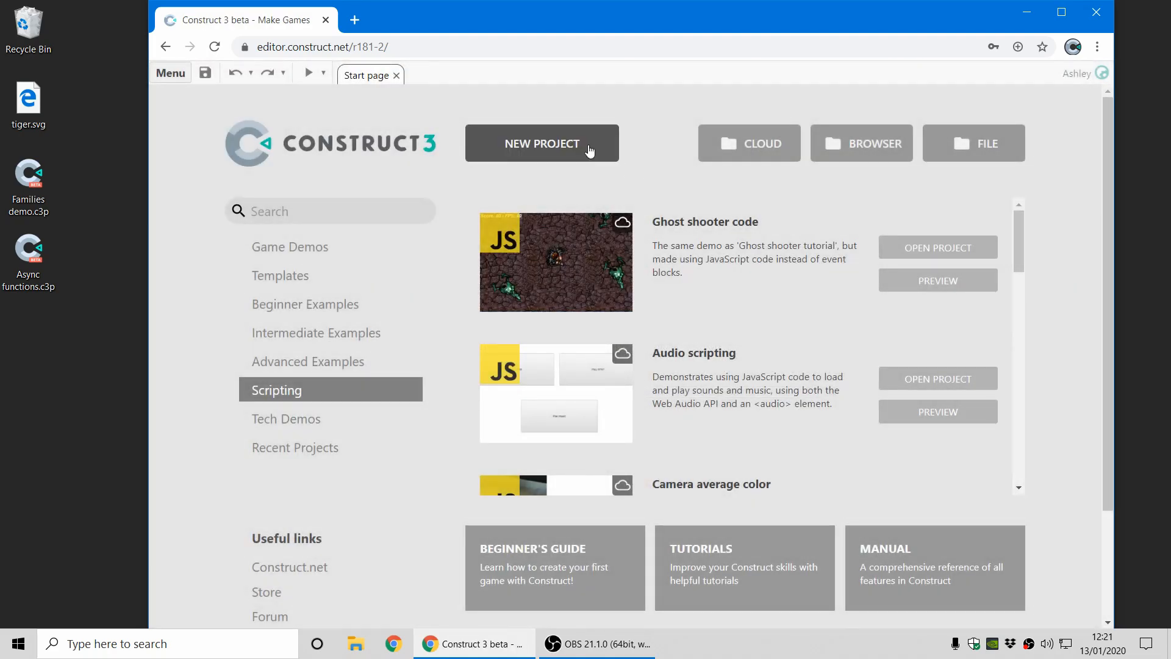
pyautogui.click(541, 143)
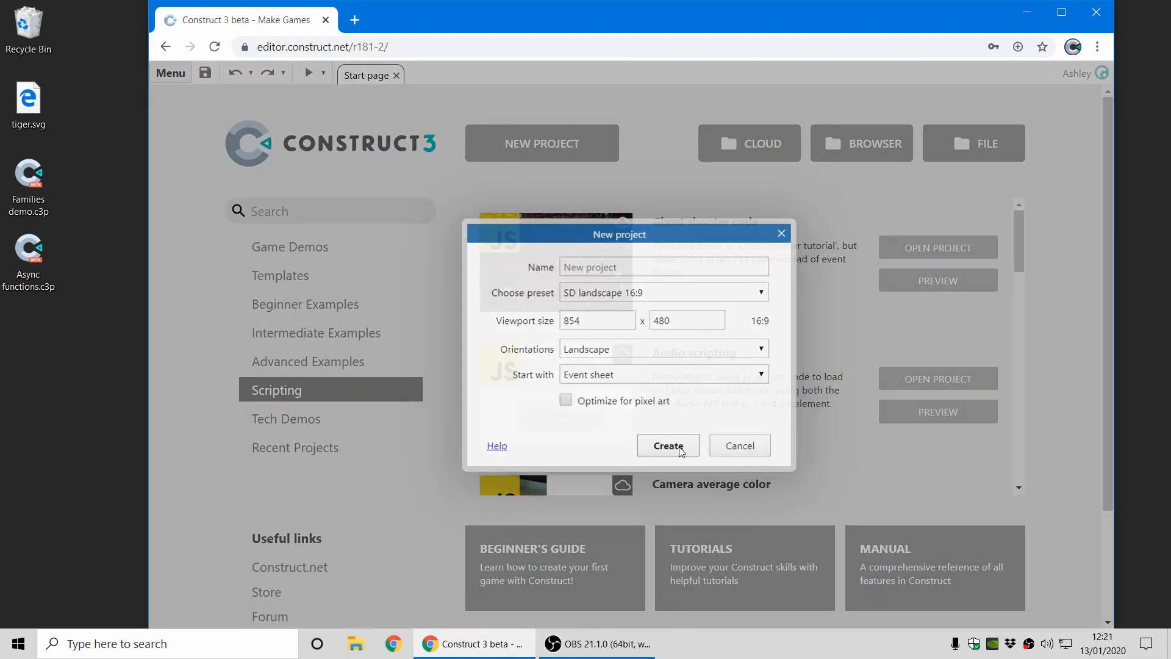
pyautogui.click(667, 446)
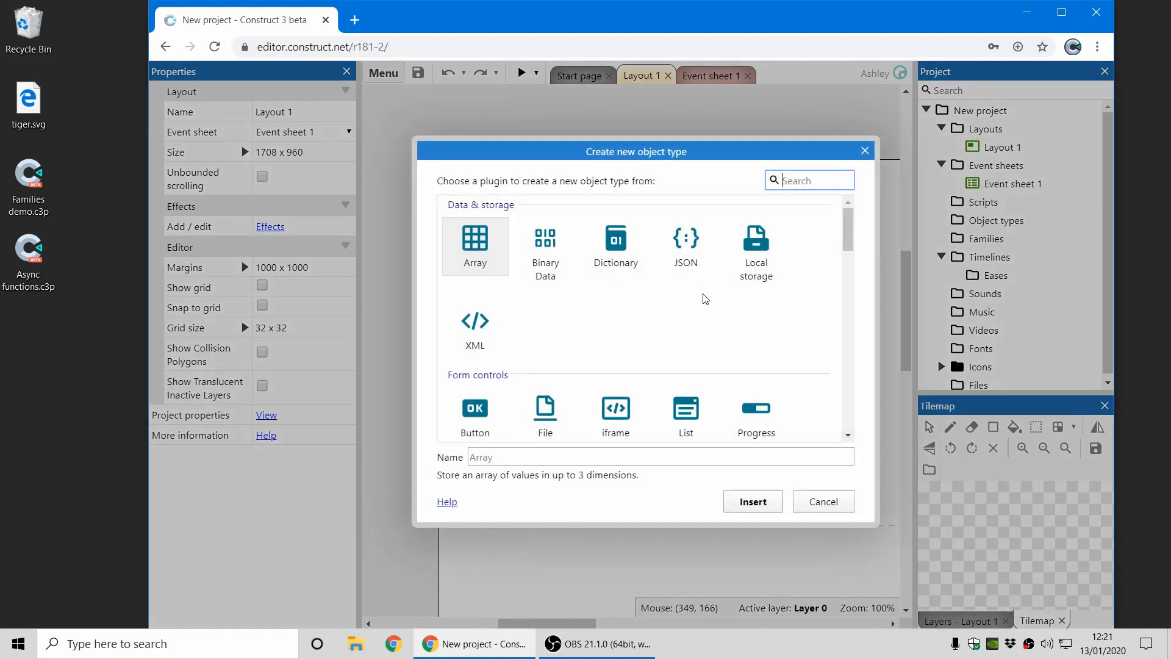
# Add a Tilemap object with the fence-and-water tileset image loaded.
pyautogui.scroll(-3)
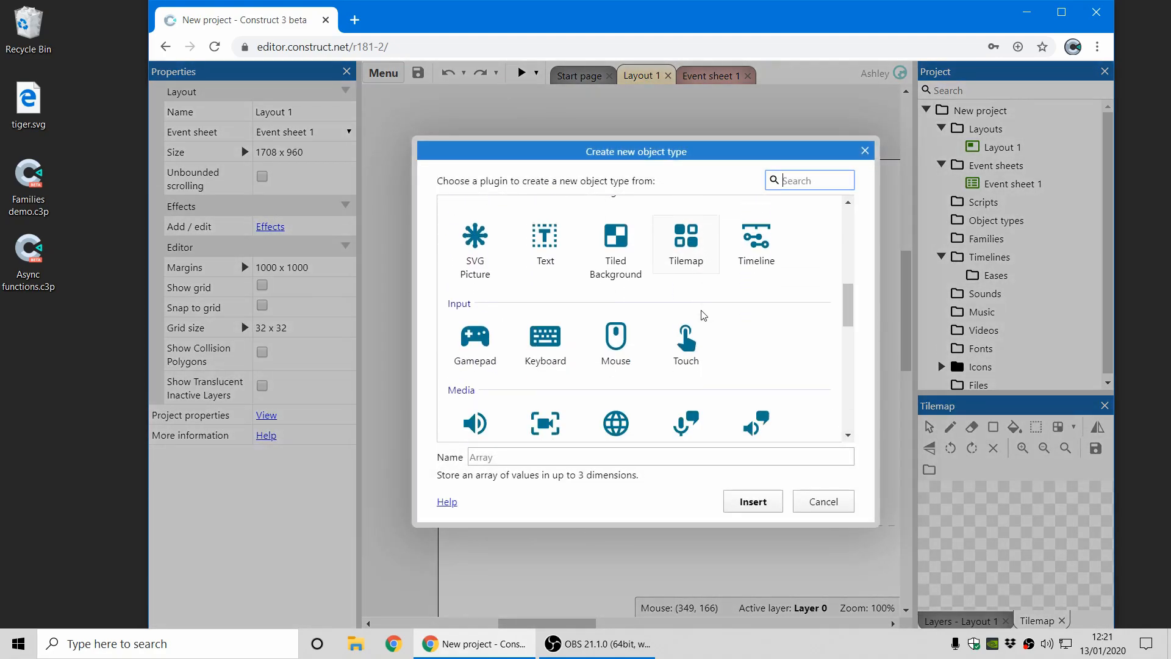
pyautogui.click(751, 502)
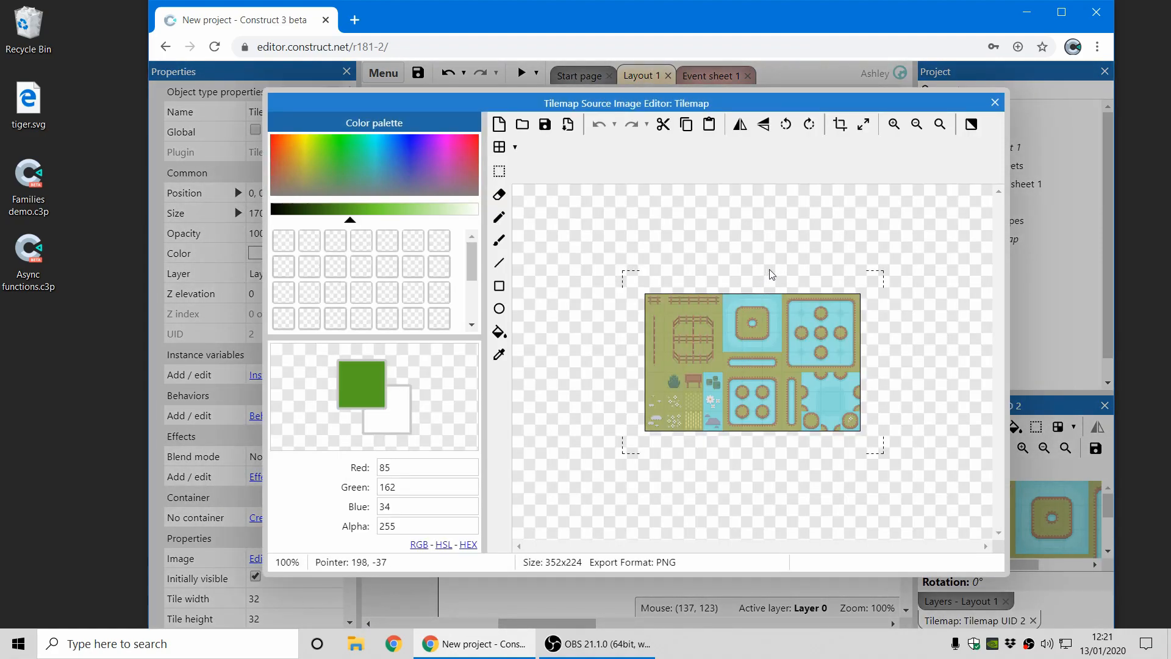
pyautogui.moveTo(647, 328)
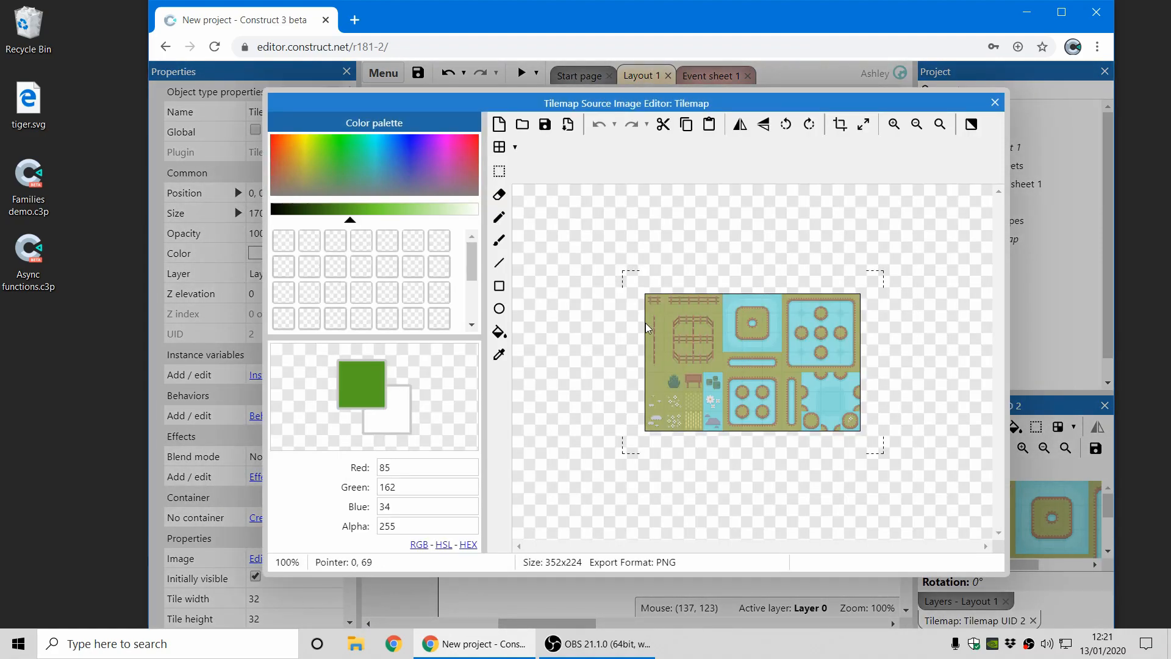
pyautogui.click(995, 103)
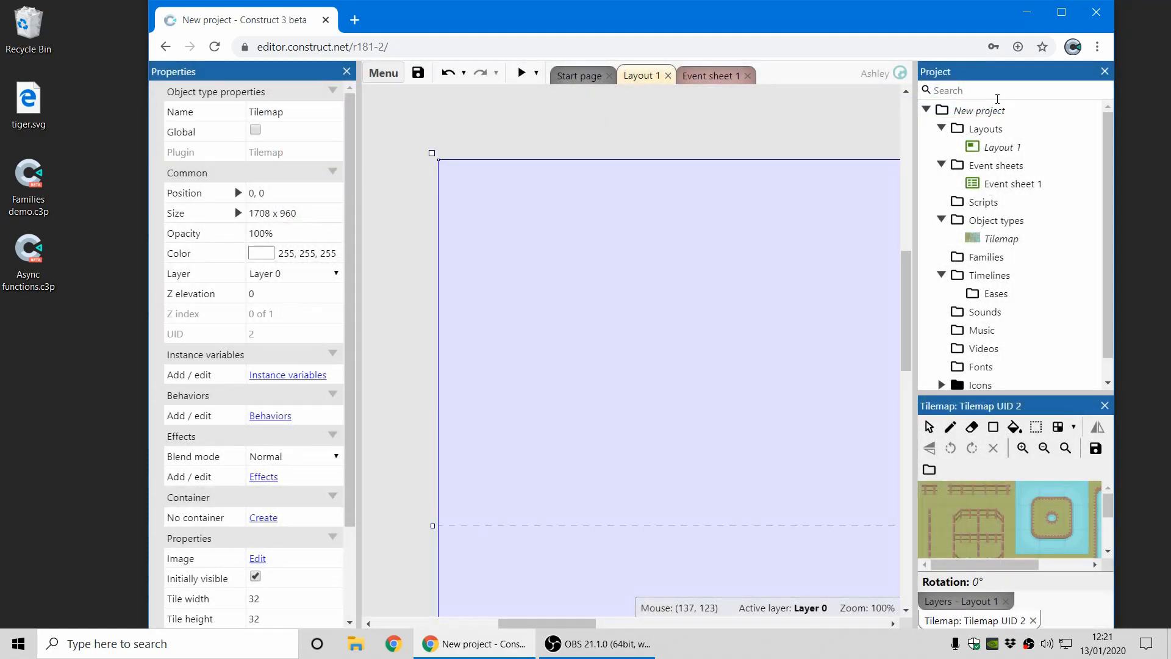
pyautogui.moveTo(1057, 428)
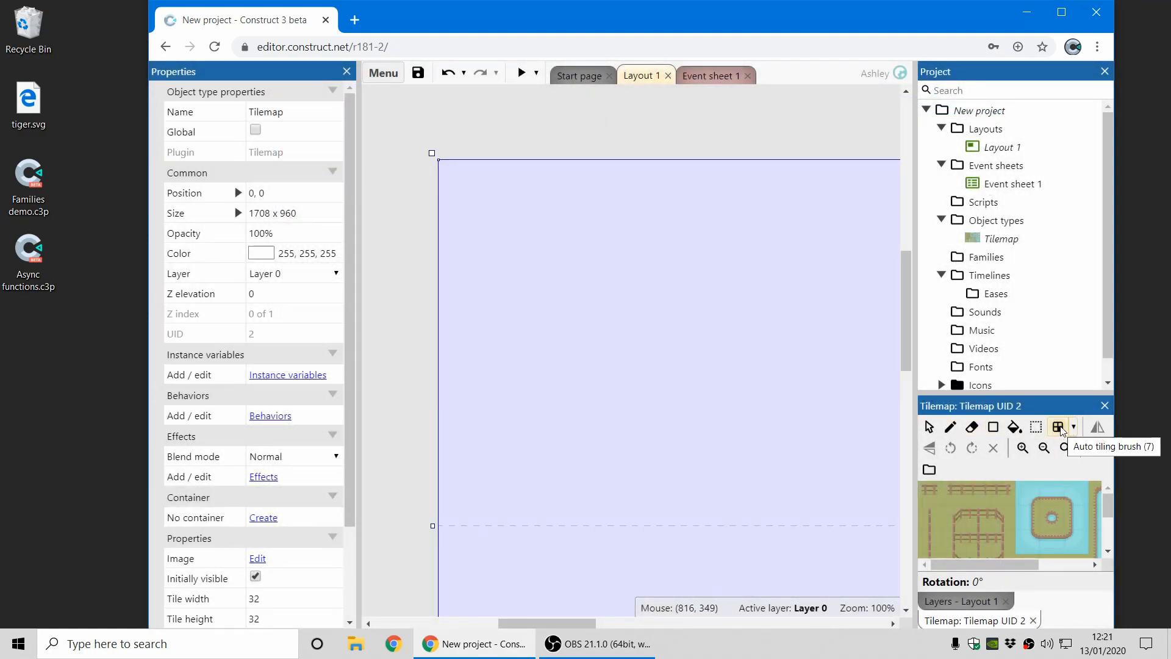
# Fill Brush 0's auto-tiling template slots with tileset pieces in the brush editor.
pyautogui.click(1073, 427)
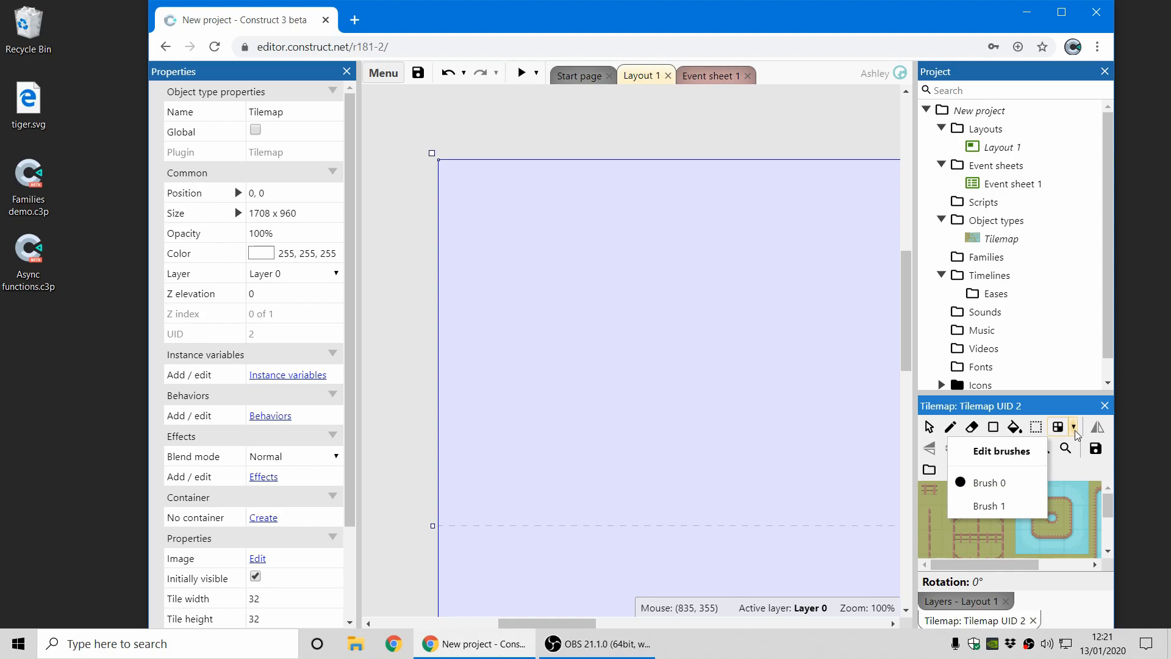
pyautogui.click(998, 450)
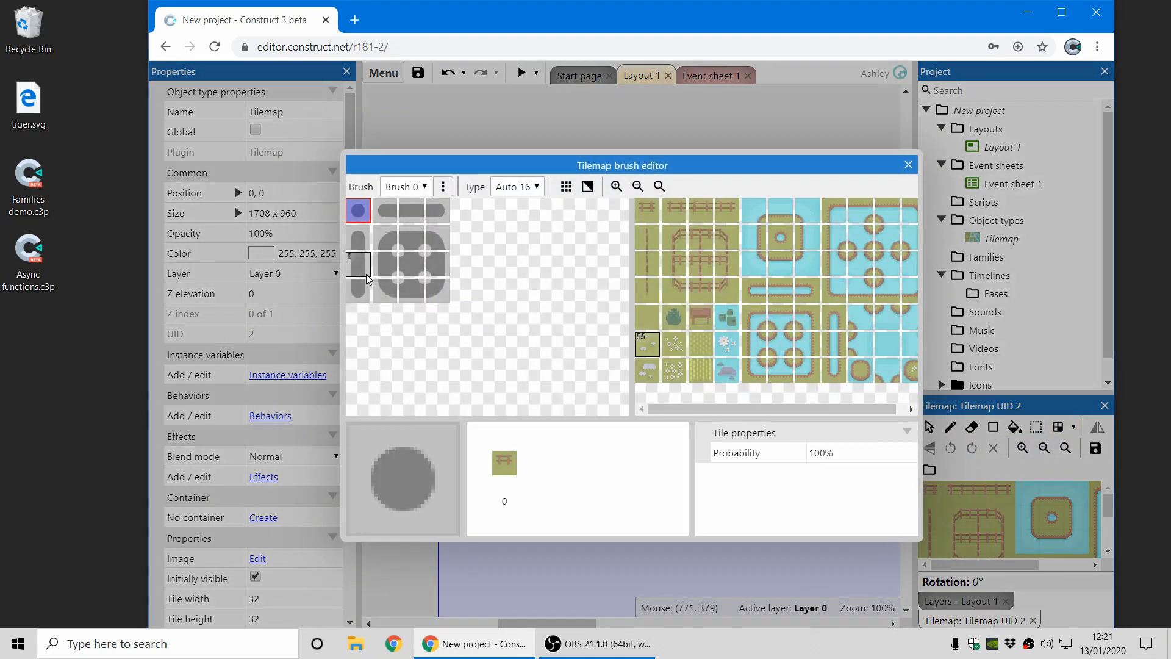
pyautogui.click(412, 291)
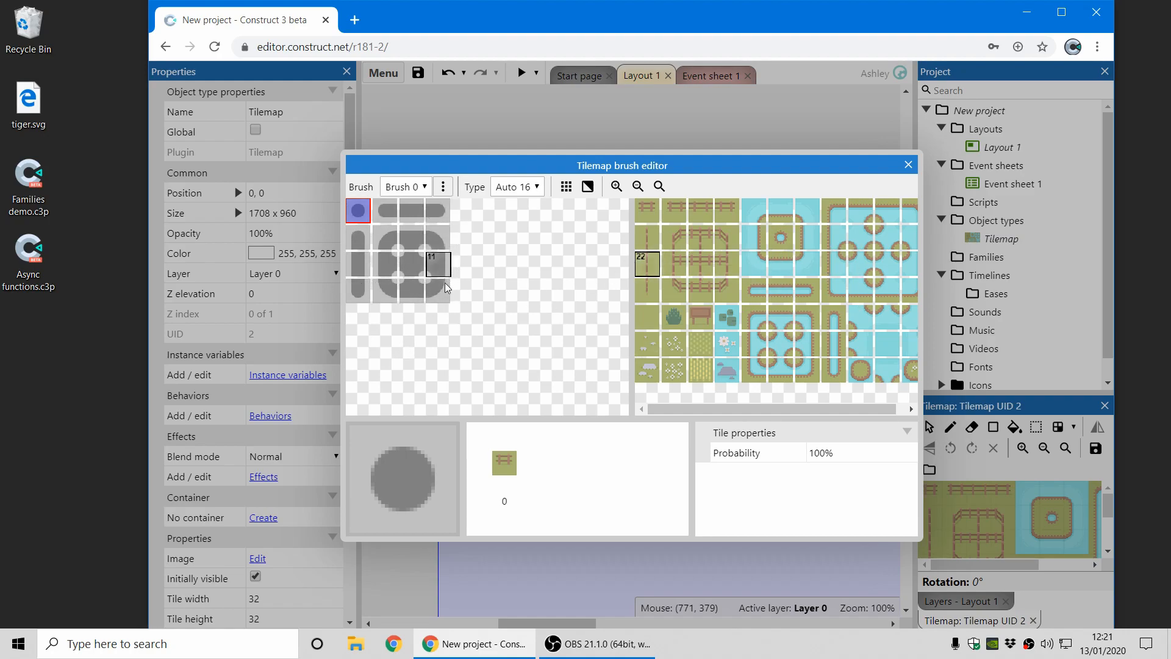
pyautogui.click(438, 292)
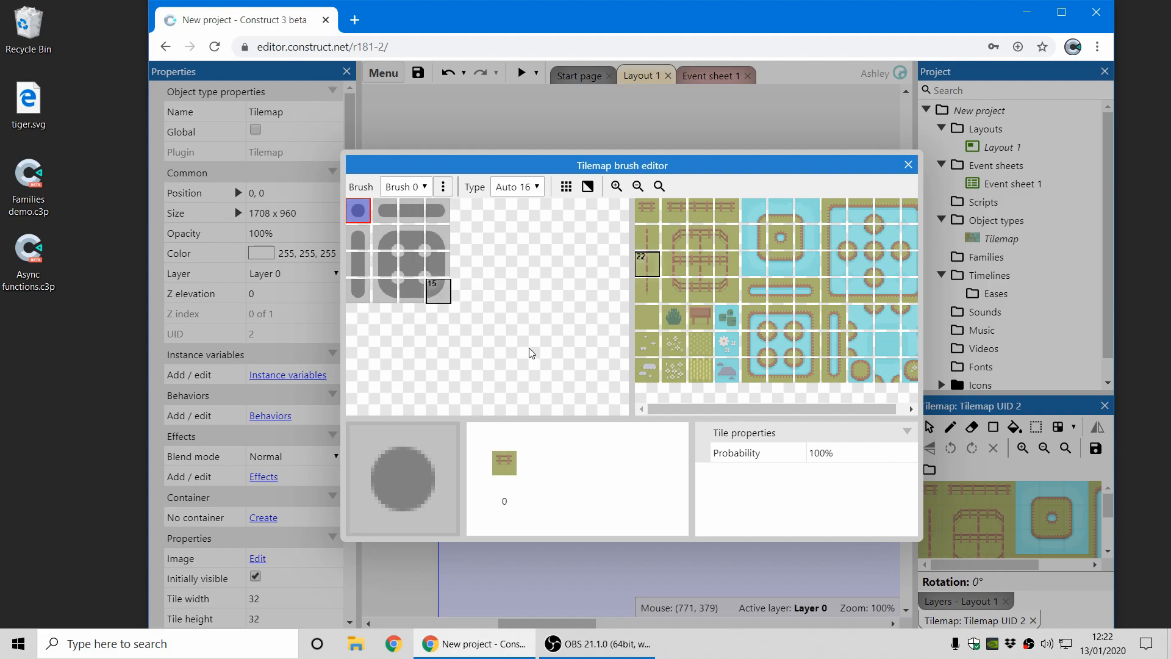
pyautogui.moveTo(907, 164)
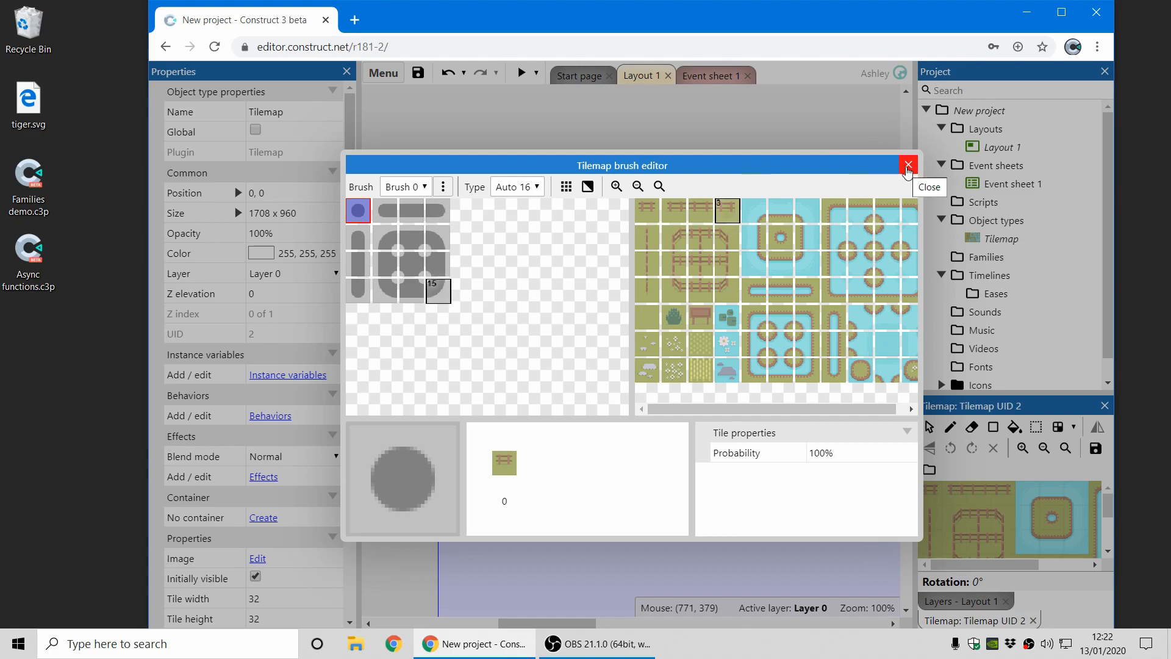
pyautogui.click(906, 165)
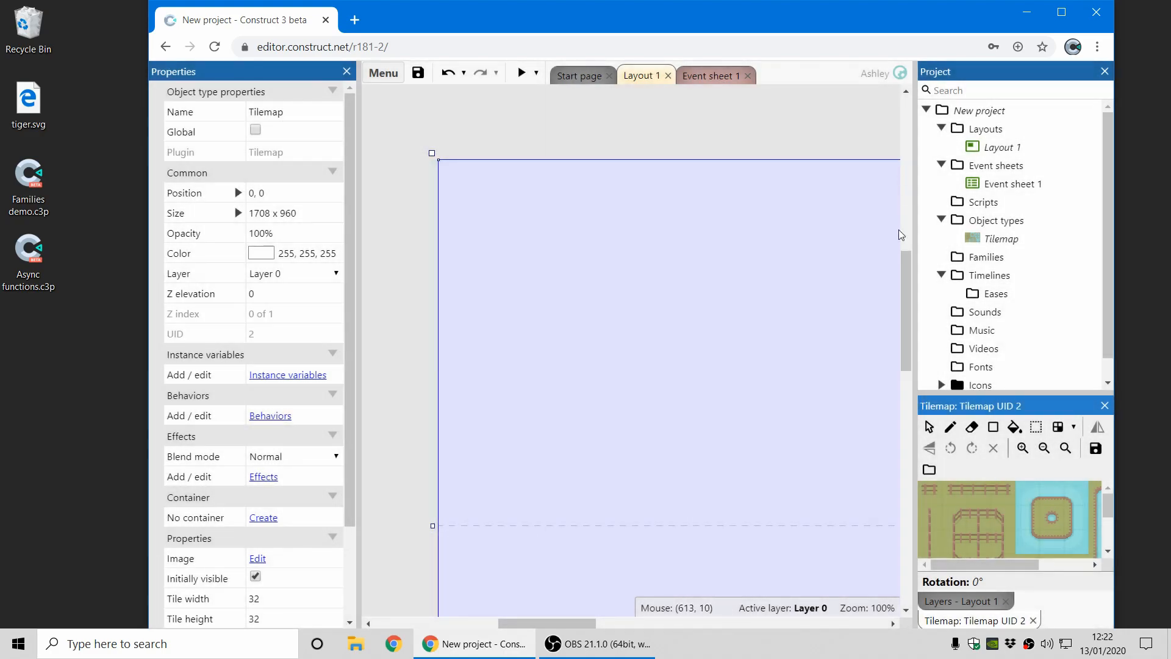
# Paint a winding fenced path near the top and a water pond below it with the auto-tiling brush.
pyautogui.click(1027, 496)
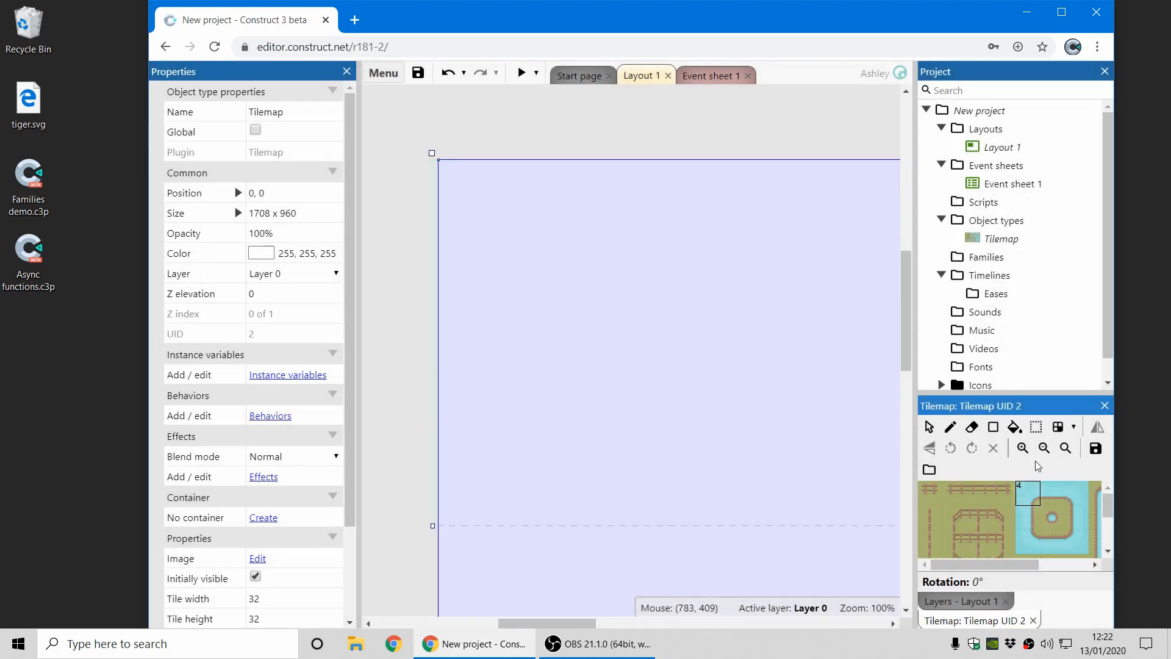
pyautogui.moveTo(574, 278)
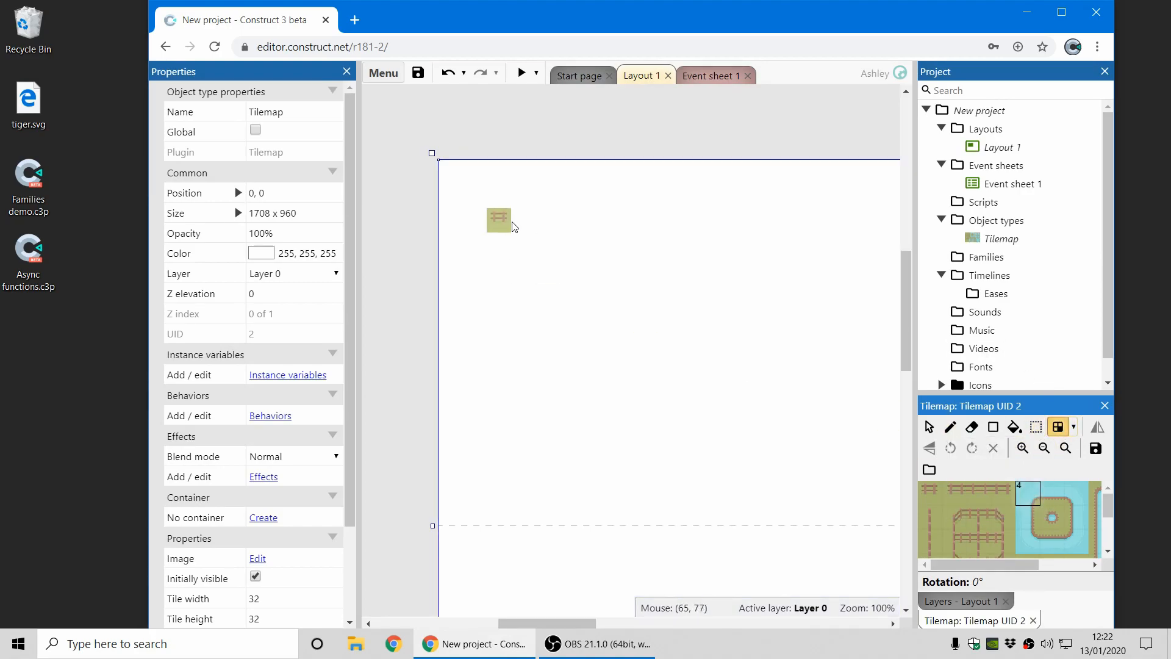
pyautogui.moveTo(498, 220); pyautogui.dragTo(650, 324)
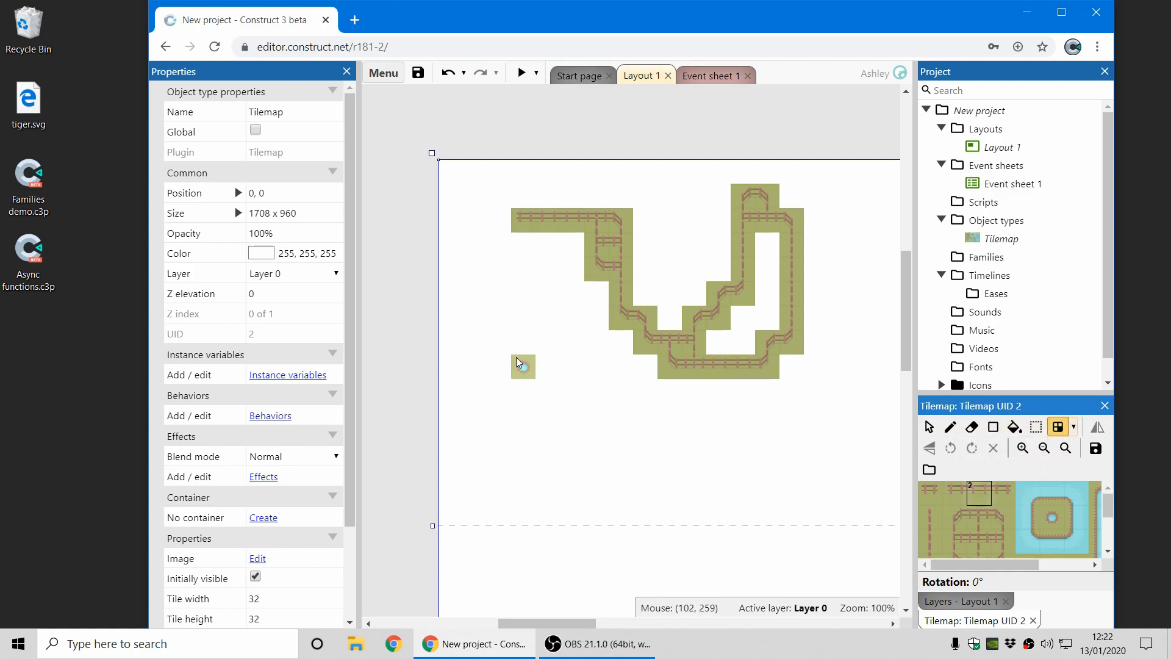
pyautogui.moveTo(524, 366); pyautogui.dragTo(605, 418)
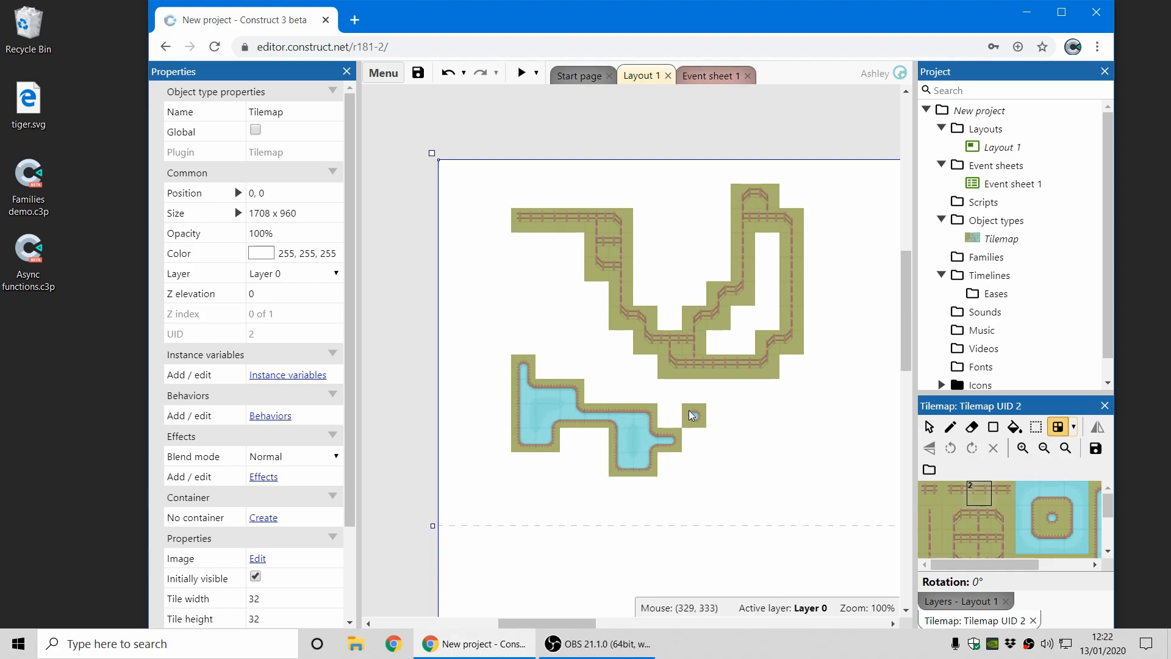
pyautogui.moveTo(691, 416); pyautogui.dragTo(791, 443)
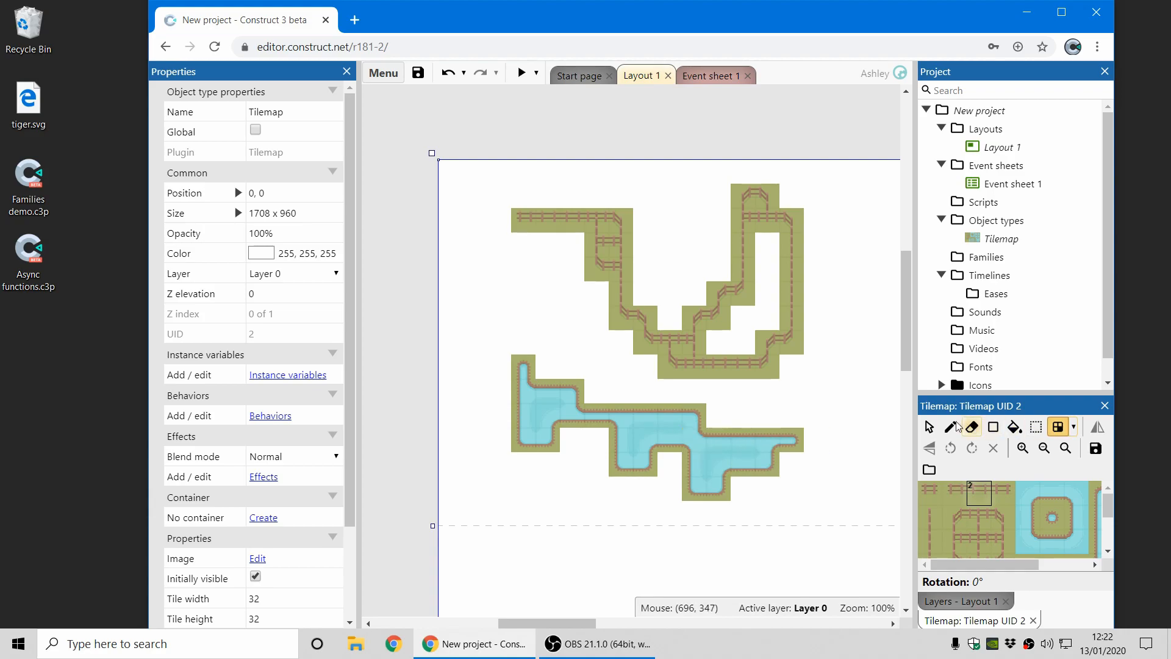
# Reshape the water tile's collision polygon and bring up its collision options.
pyautogui.click(951, 428)
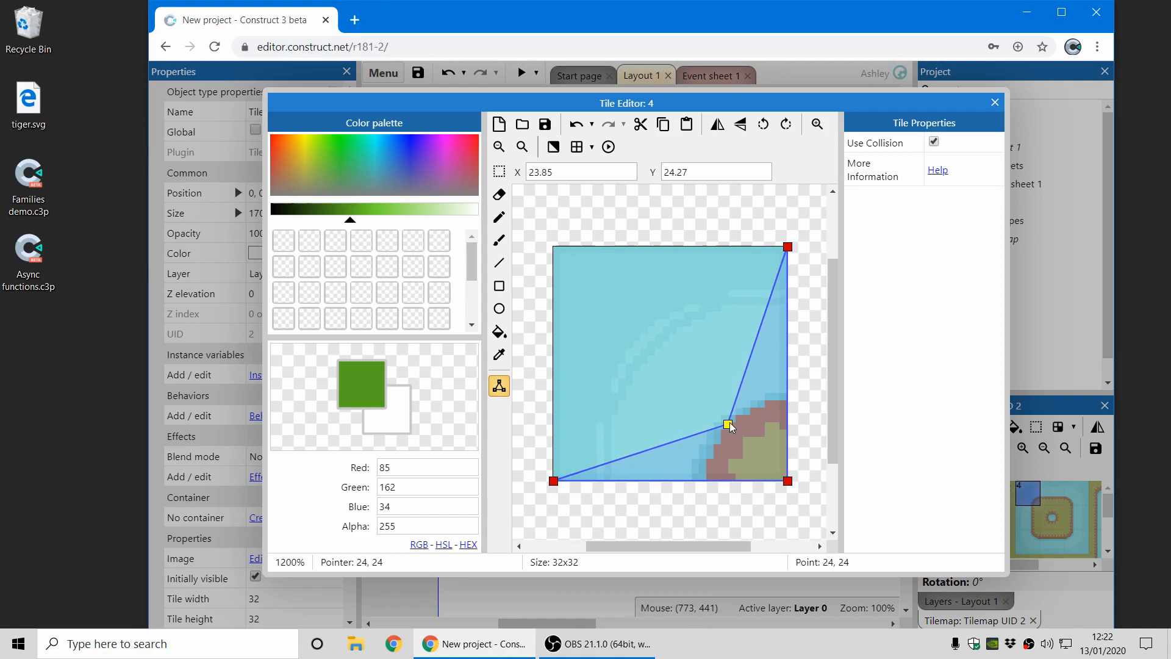
pyautogui.moveTo(729, 424); pyautogui.dragTo(606, 290)
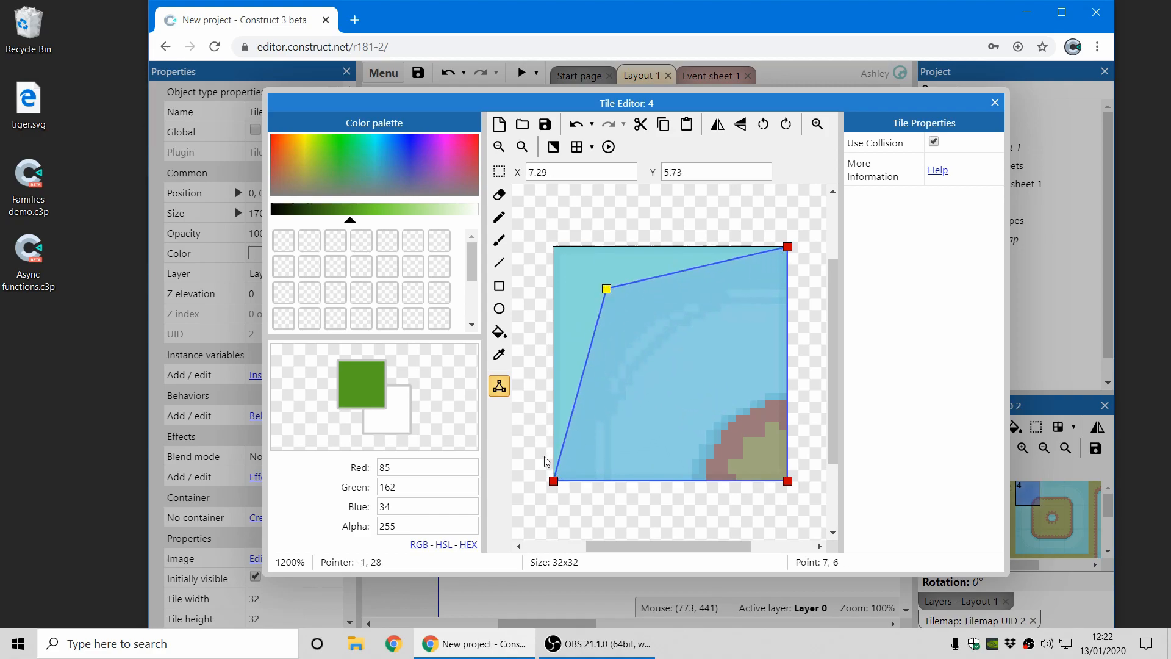
pyautogui.moveTo(606, 289); pyautogui.dragTo(604, 287)
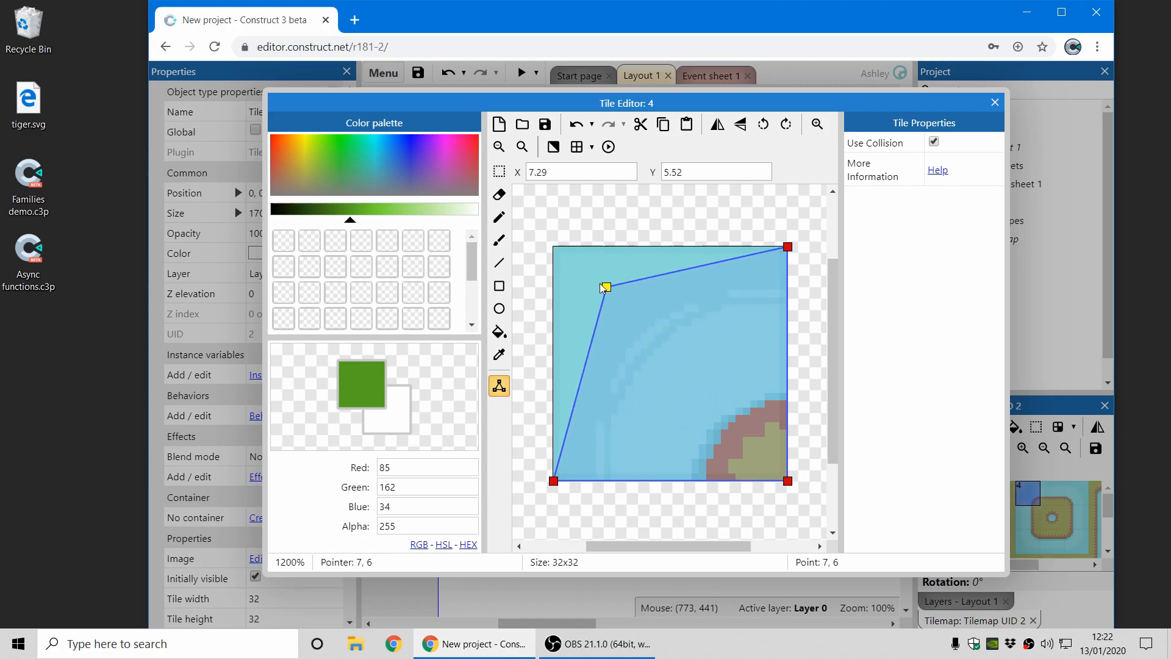
pyautogui.moveTo(606, 287); pyautogui.dragTo(554, 246)
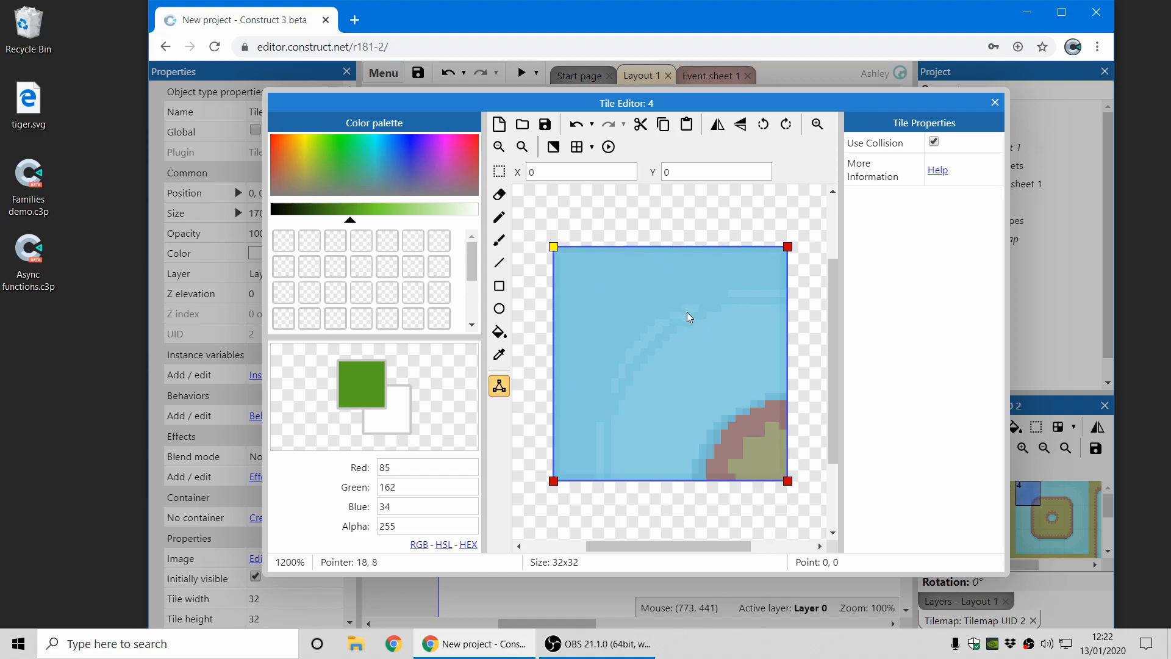
pyautogui.moveTo(691, 317)
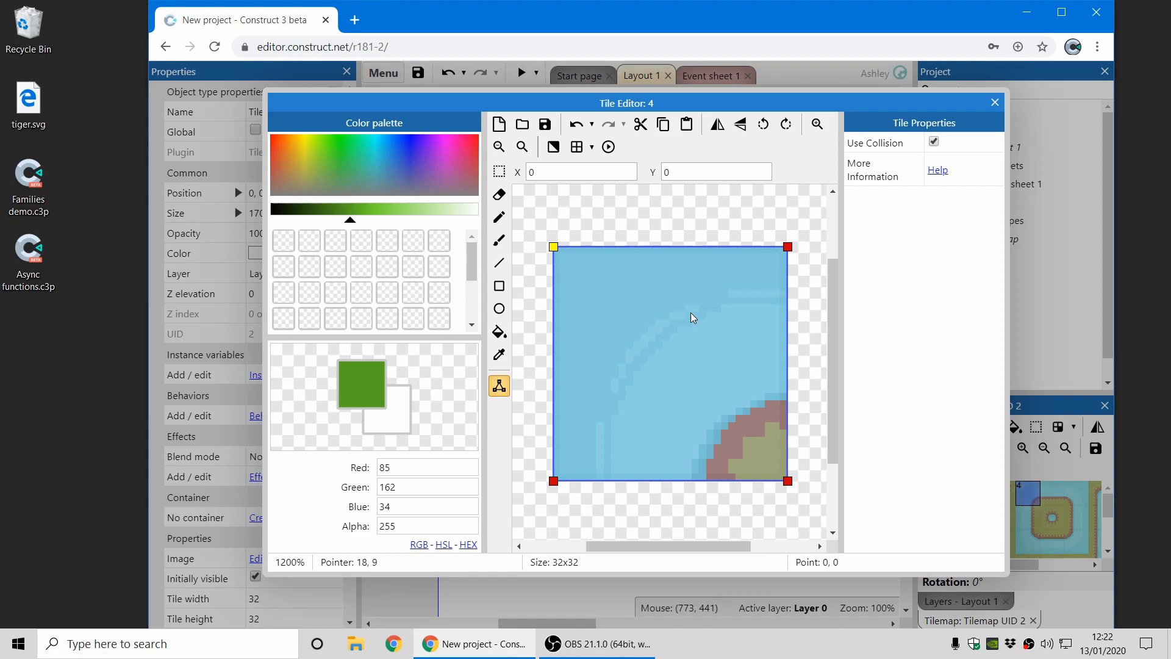
pyautogui.rightClick(646, 312)
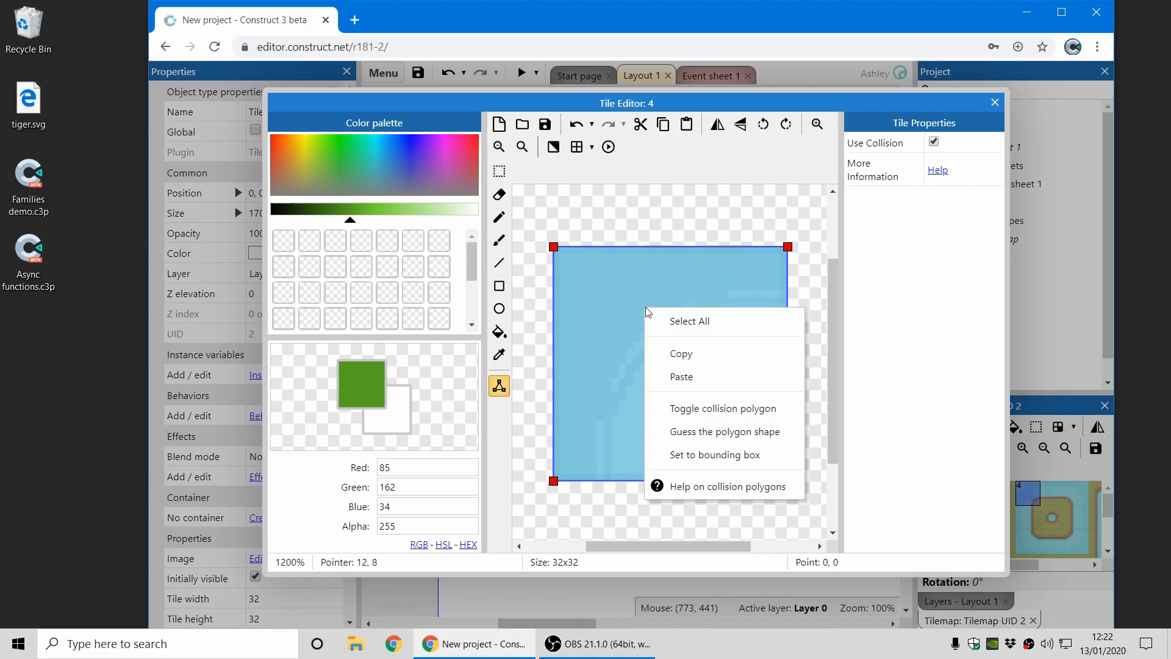
pyautogui.moveTo(784, 407)
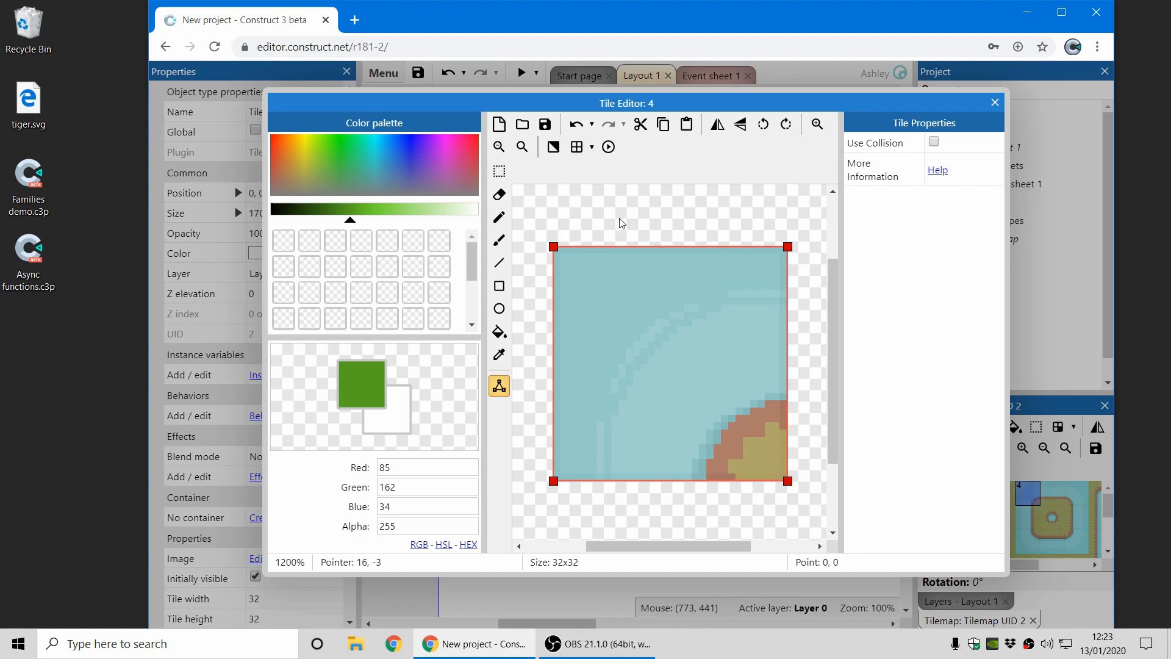
pyautogui.moveTo(778, 364)
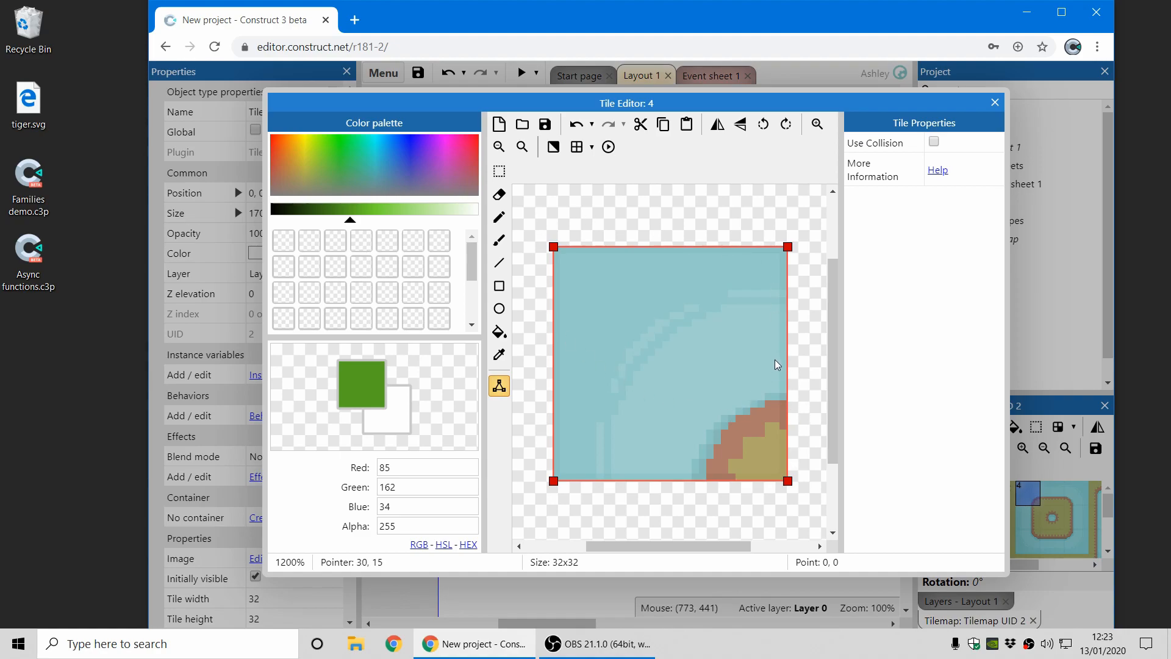
pyautogui.moveTo(800, 335)
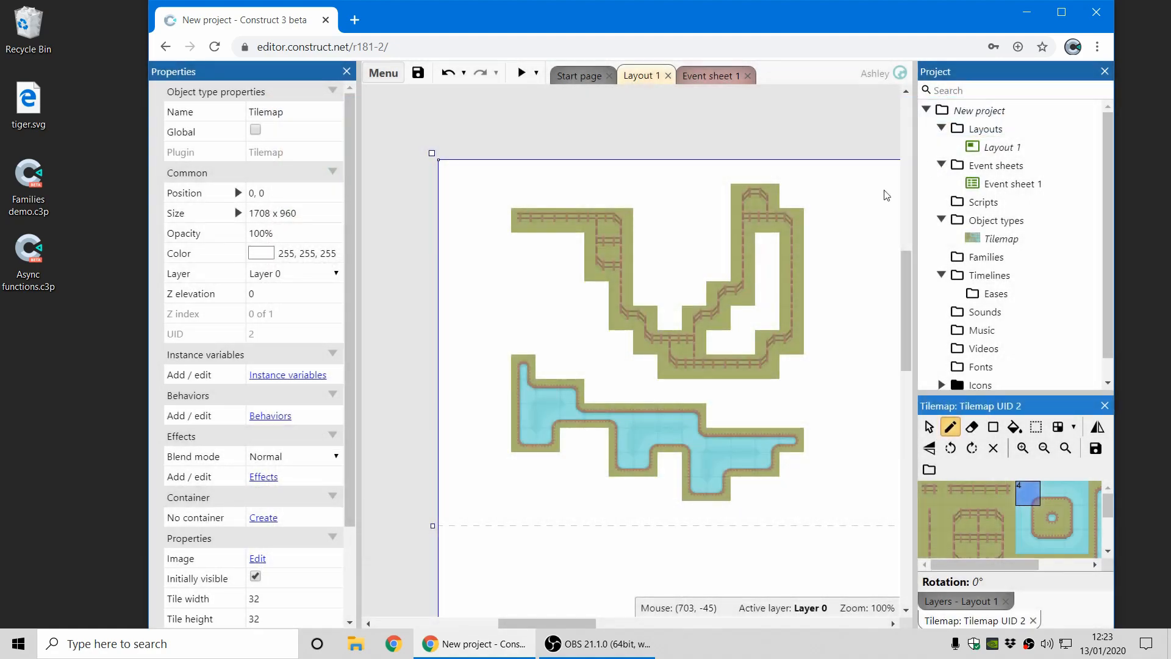
# Bring up the Create new object type dialog and browse its plugin list.
pyautogui.click(864, 391)
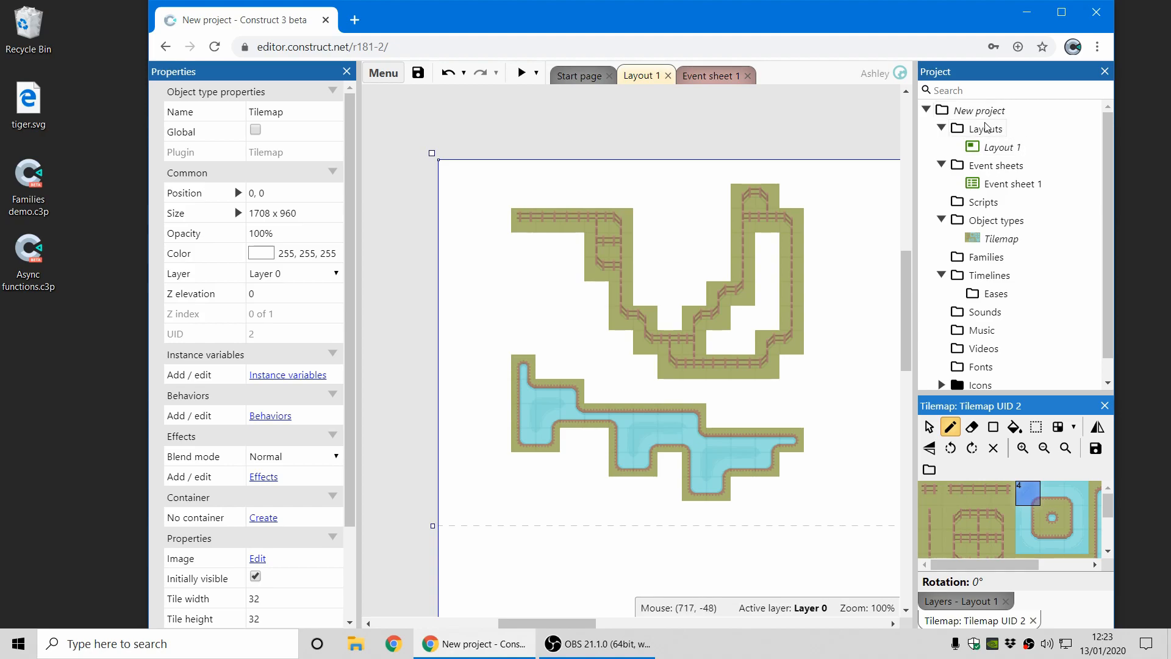
pyautogui.moveTo(939, 132)
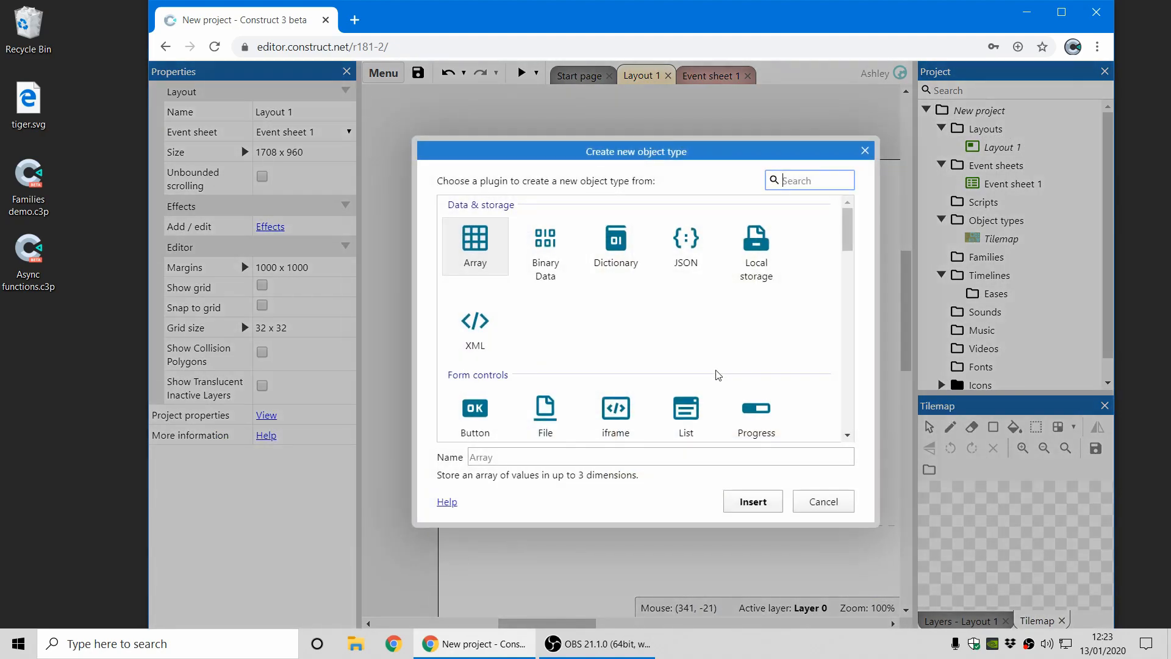
pyautogui.scroll(-3)
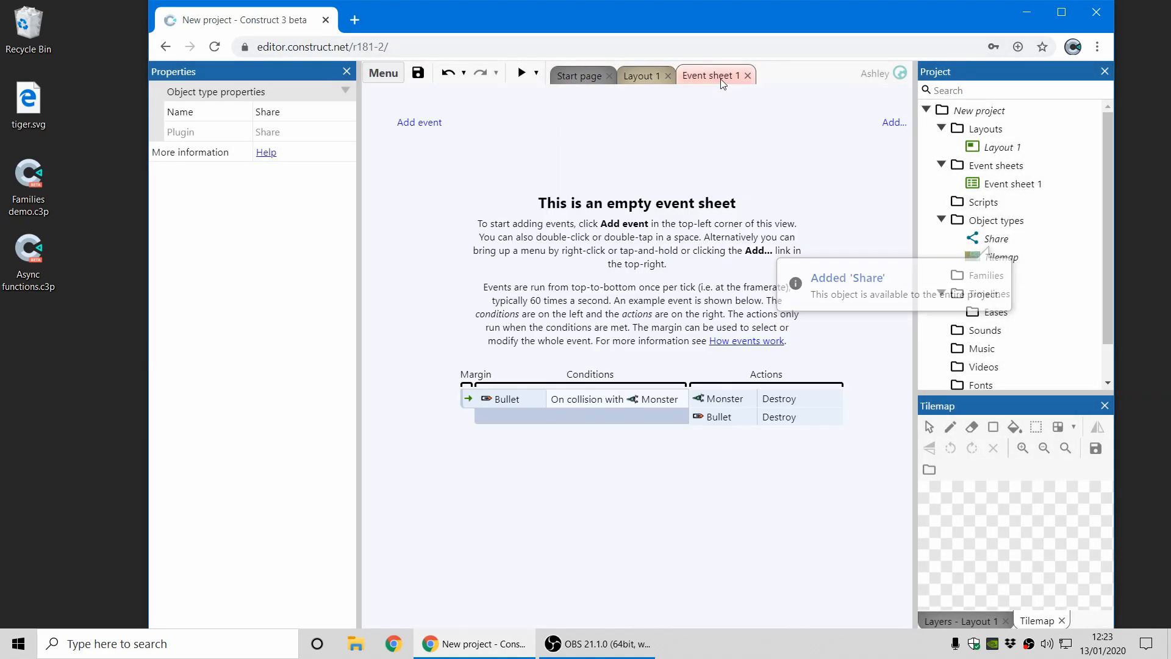
# Add a System 'On start of layout' event and pick the Share 'Request app rating' action.
pyautogui.click(418, 122)
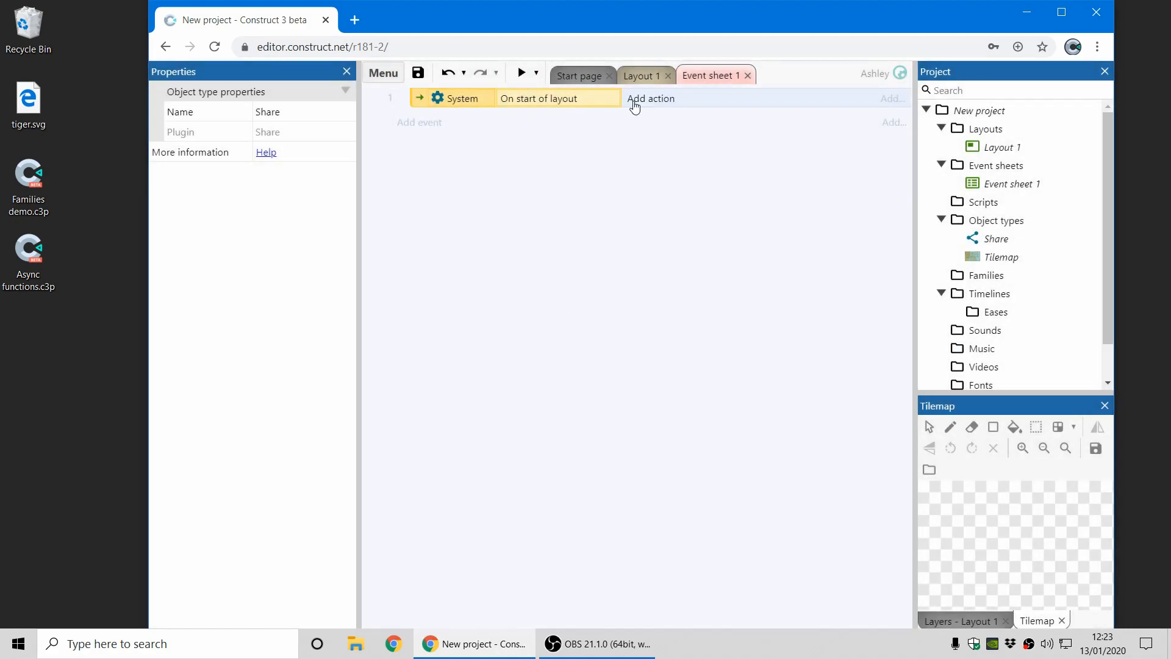
pyautogui.click(650, 98)
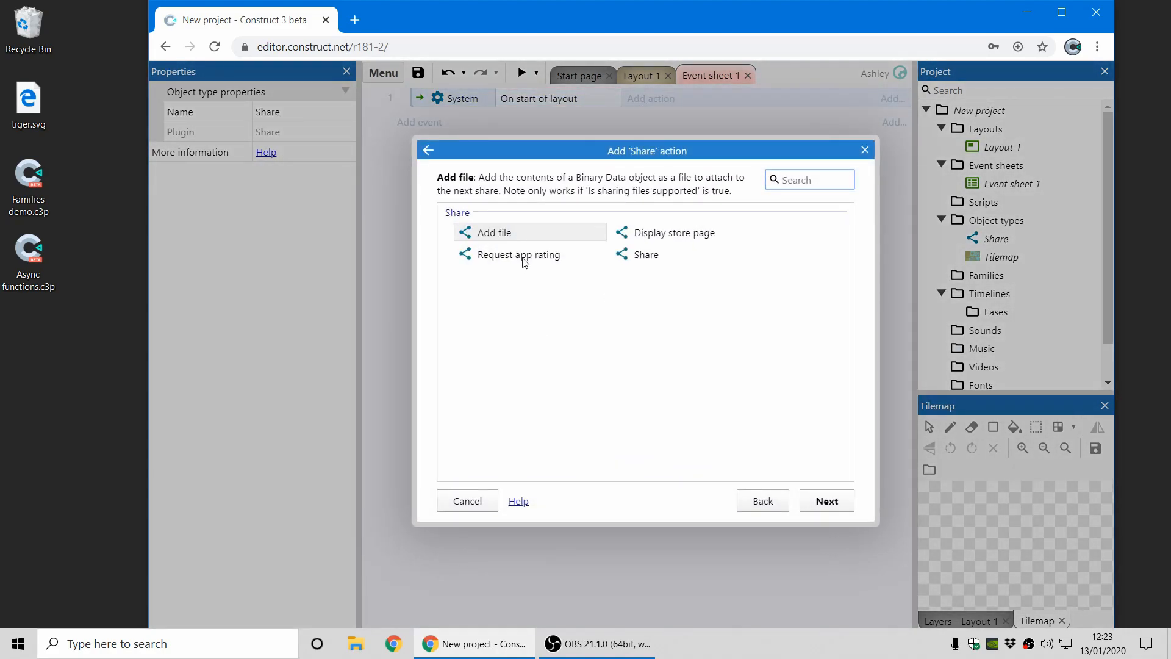
pyautogui.click(517, 254)
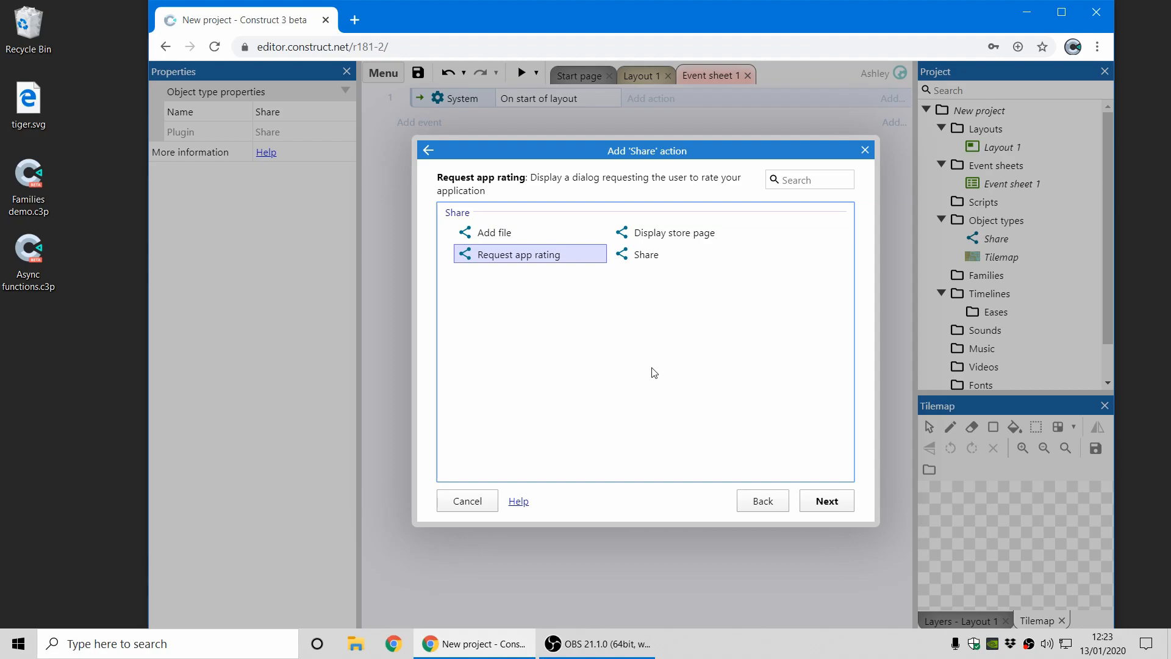
pyautogui.moveTo(718, 398)
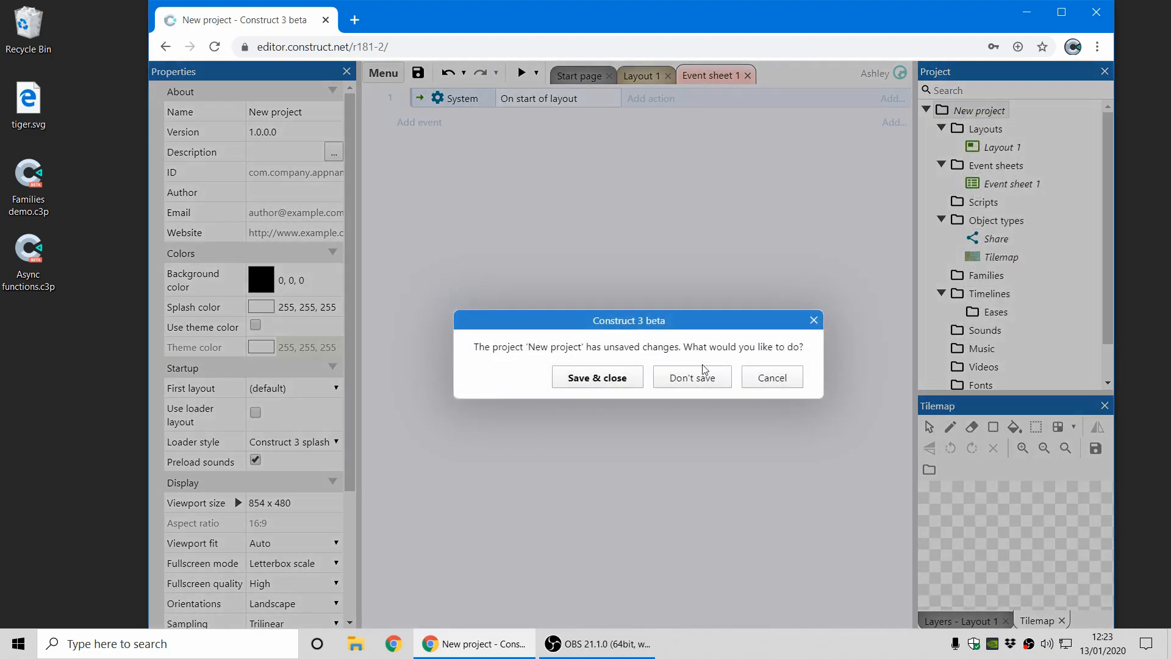
# Discard the new project without saving and load the Families demo project.
pyautogui.click(690, 377)
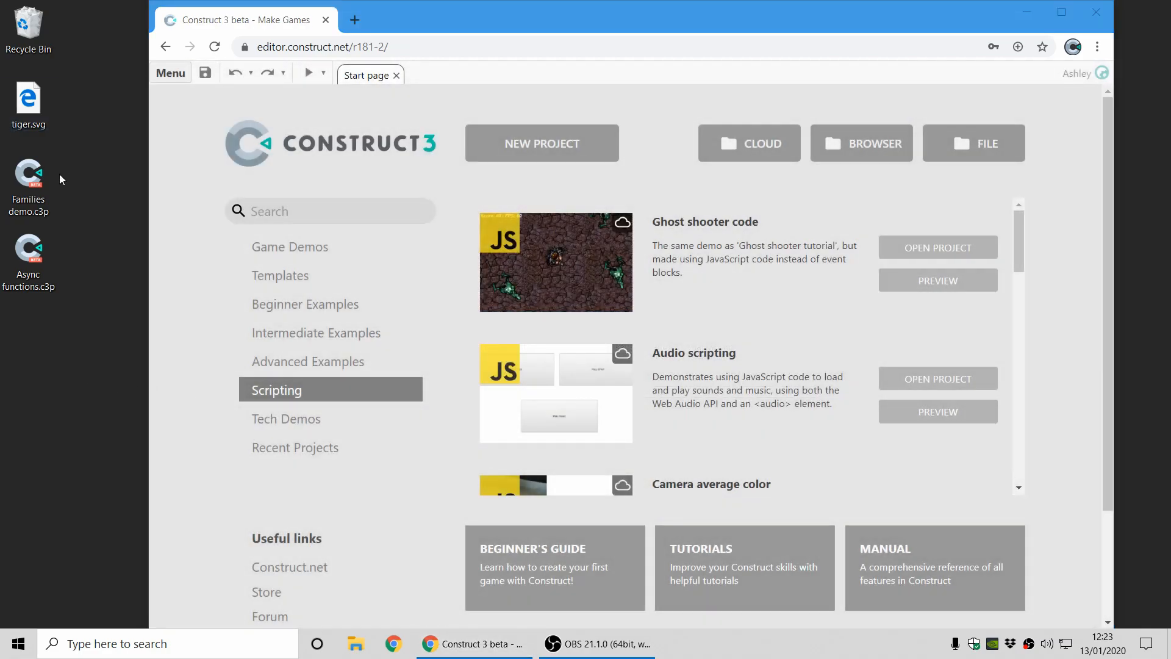
pyautogui.click(937, 247)
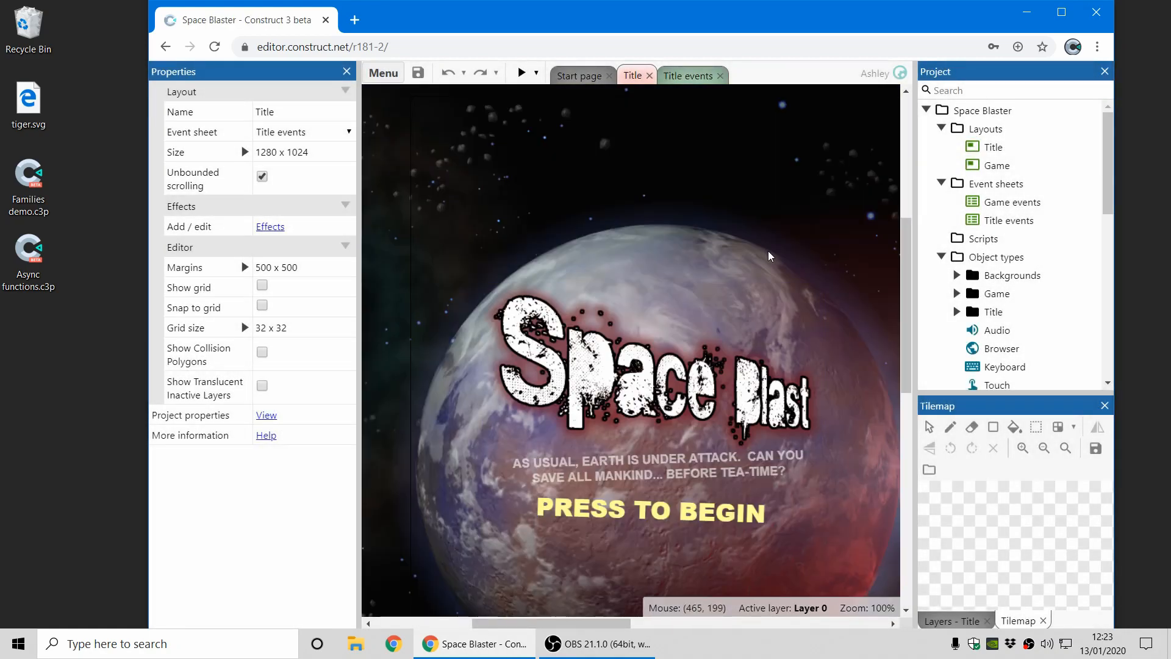
pyautogui.scroll(-3)
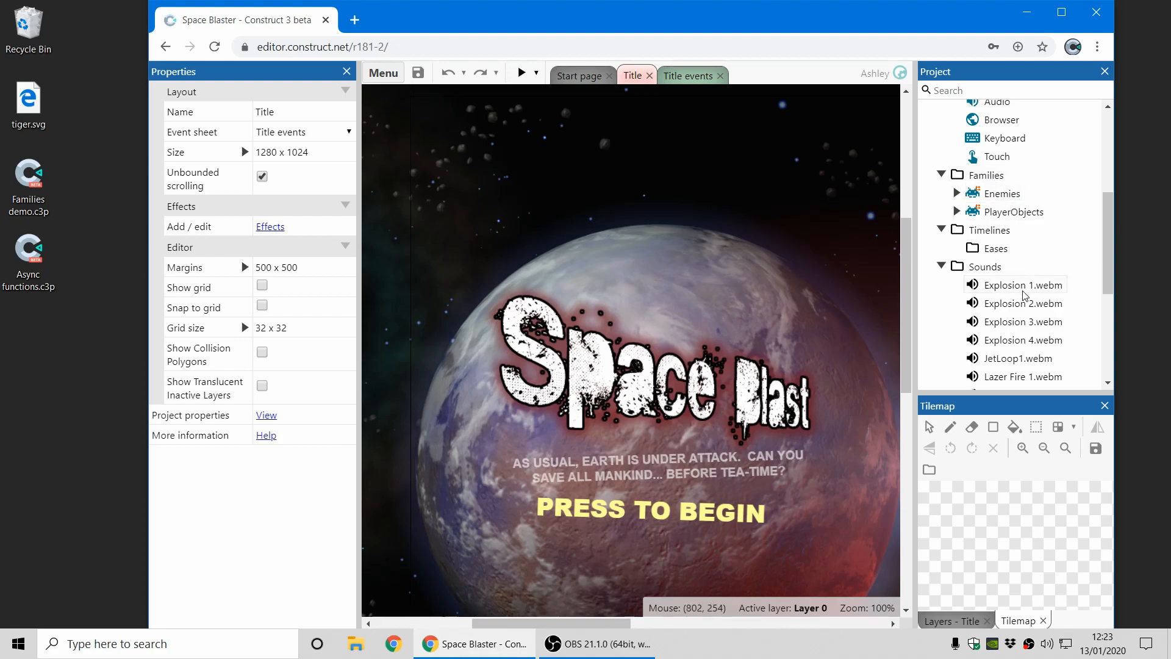
pyautogui.moveTo(950, 235)
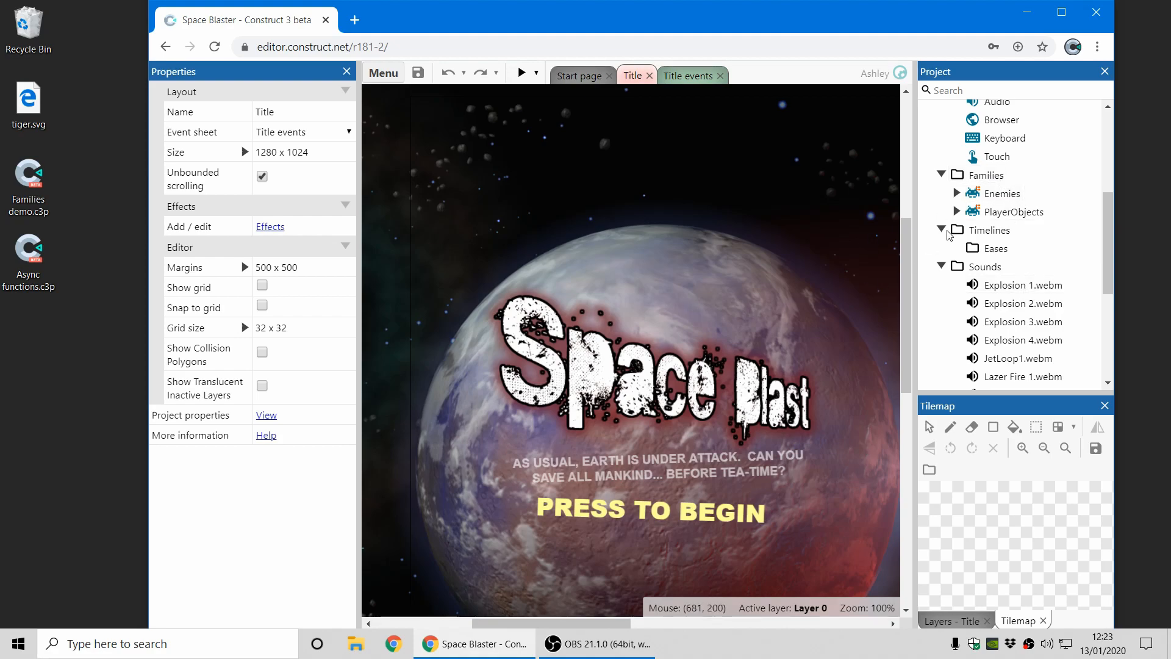
# Expand the Enemies and PlayerObjects families and add a subfolder under Families.
pyautogui.click(957, 194)
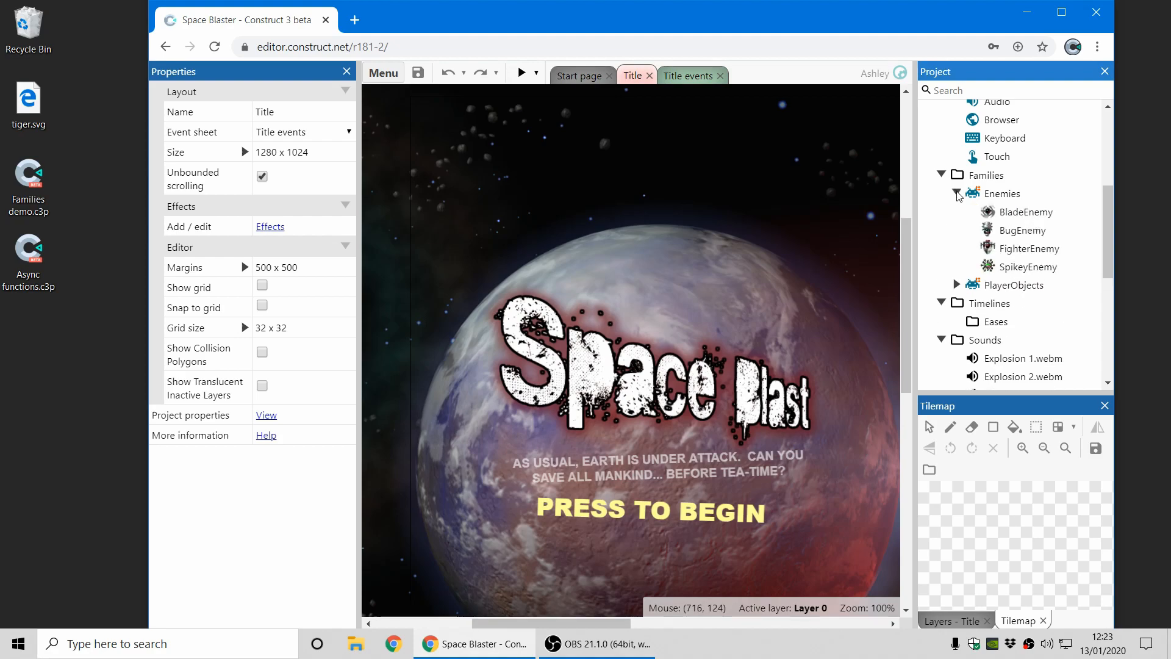
pyautogui.click(954, 194)
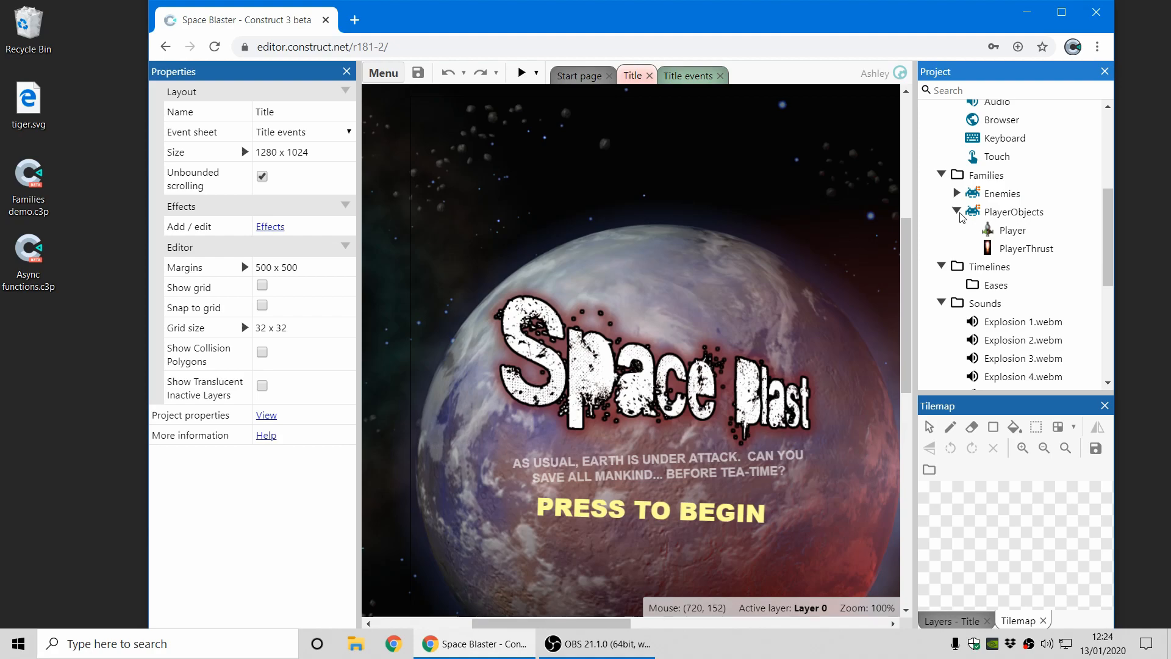
pyautogui.rightClick(986, 175)
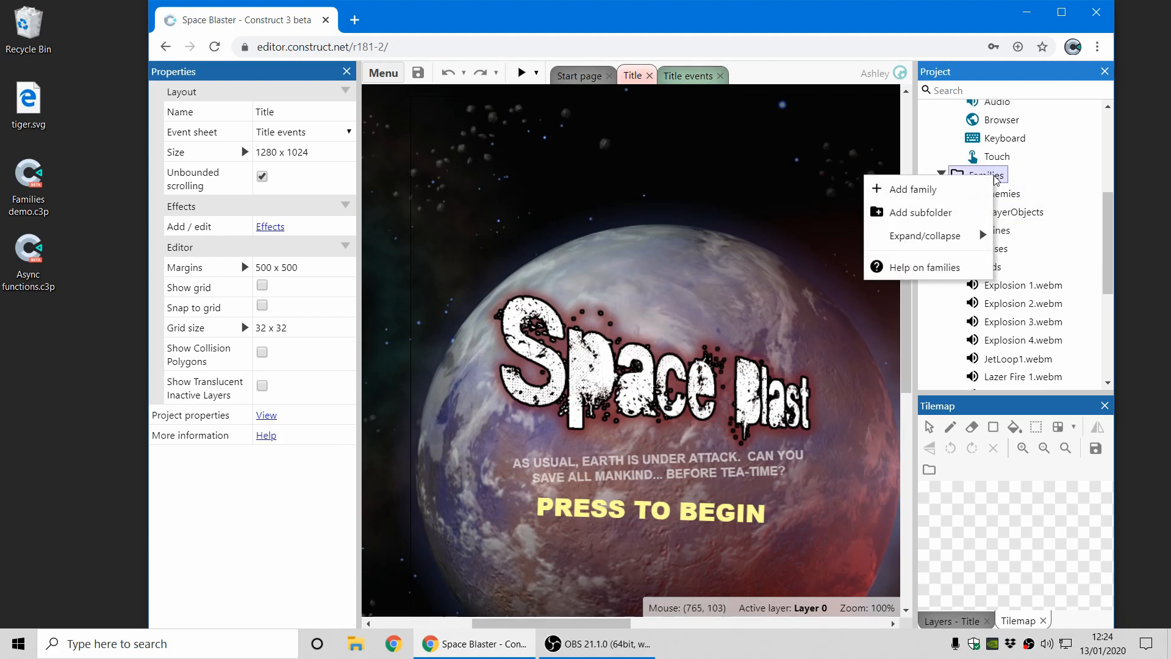
pyautogui.click(921, 212)
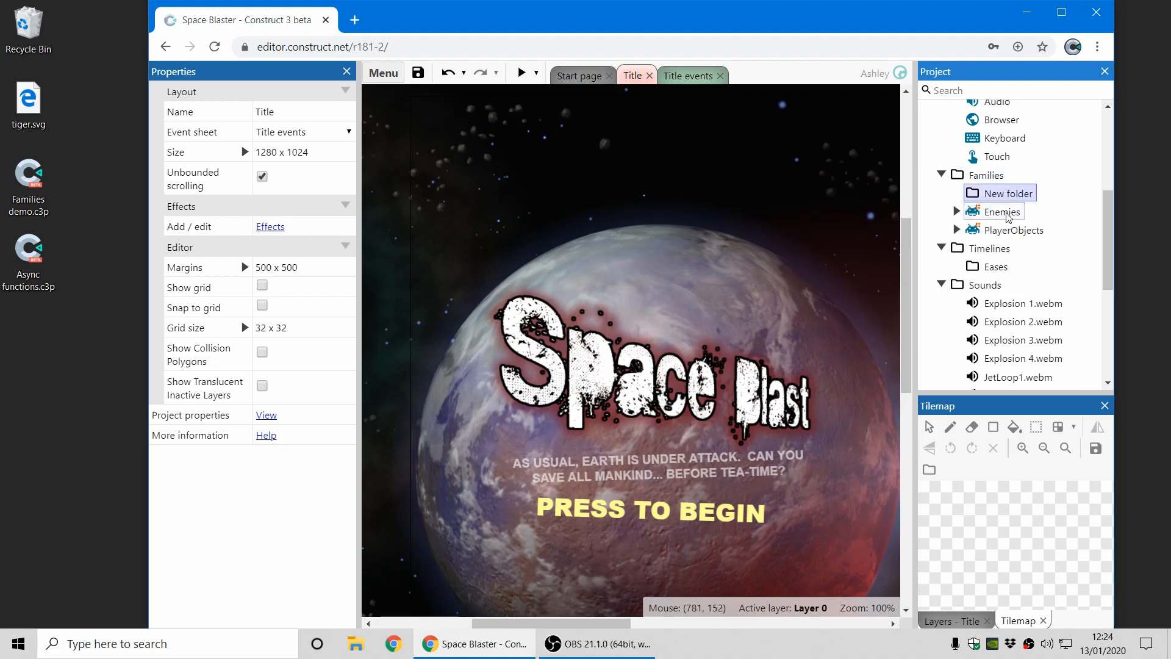
pyautogui.rightClick(989, 175)
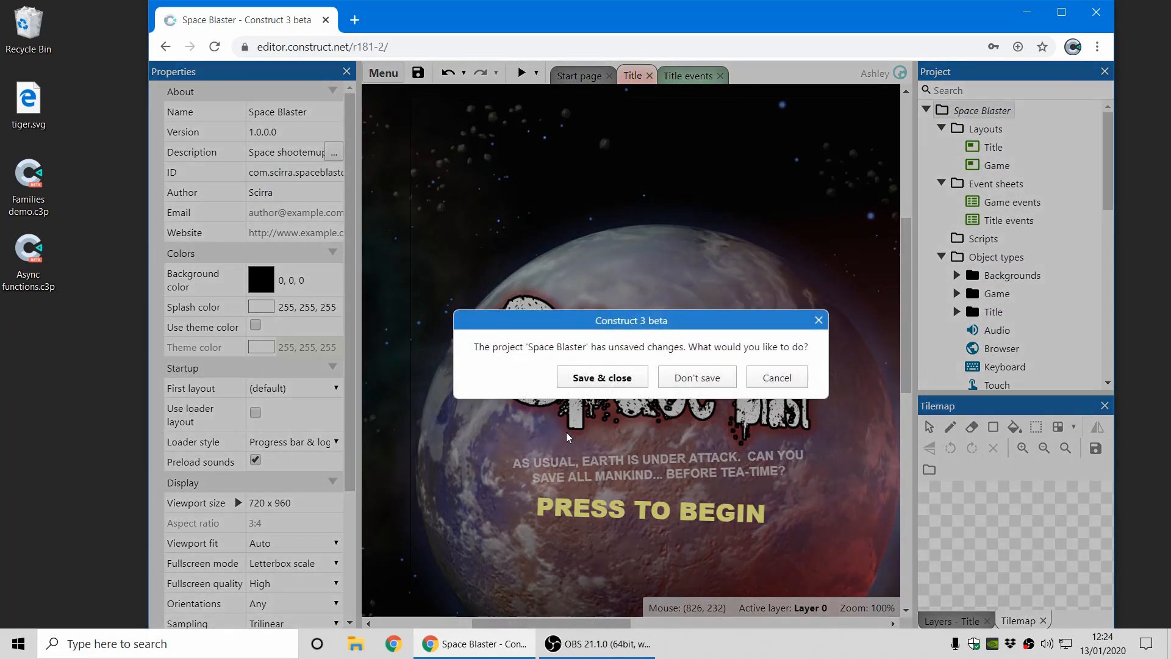
pyautogui.click(696, 377)
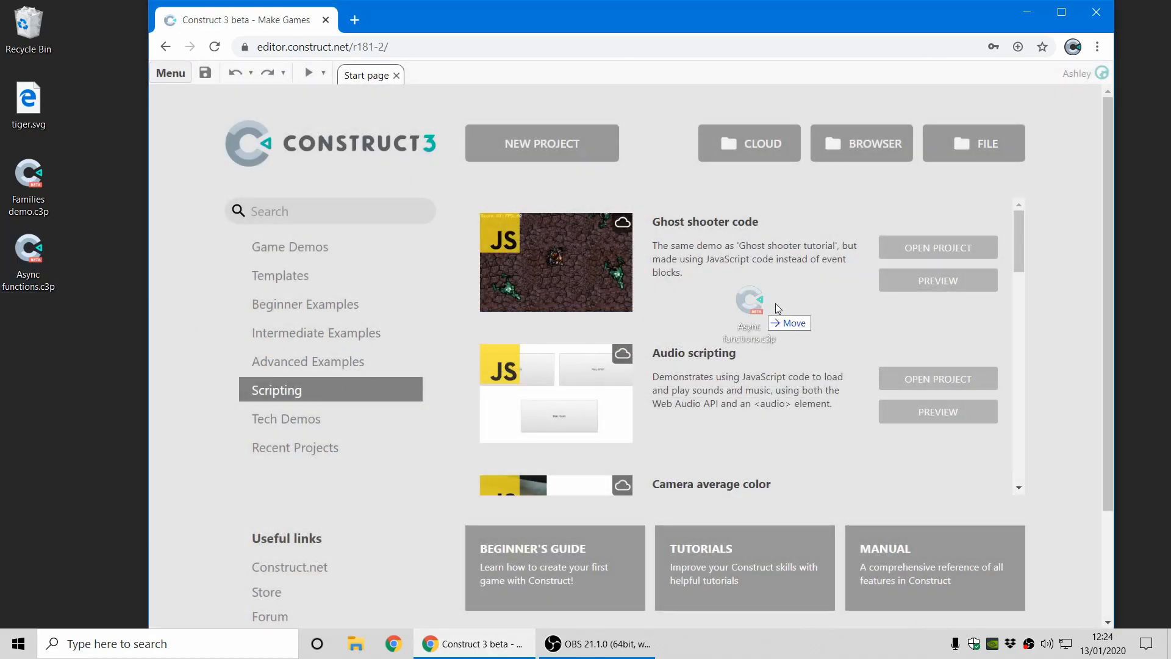
pyautogui.click(542, 142)
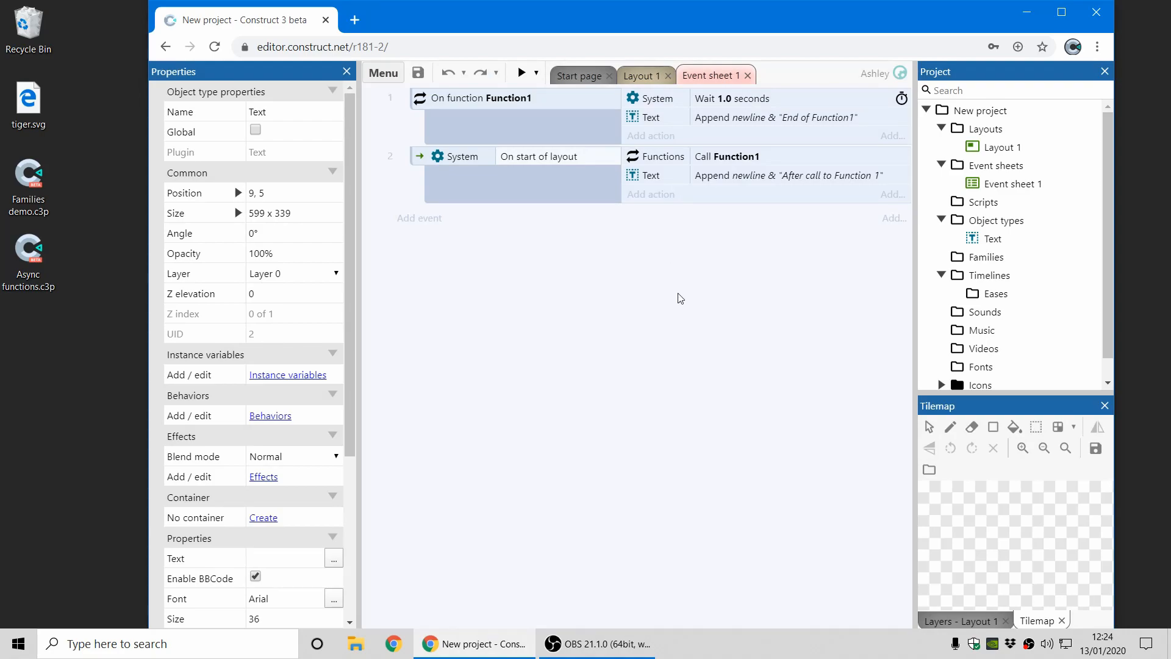
pyautogui.moveTo(716, 322)
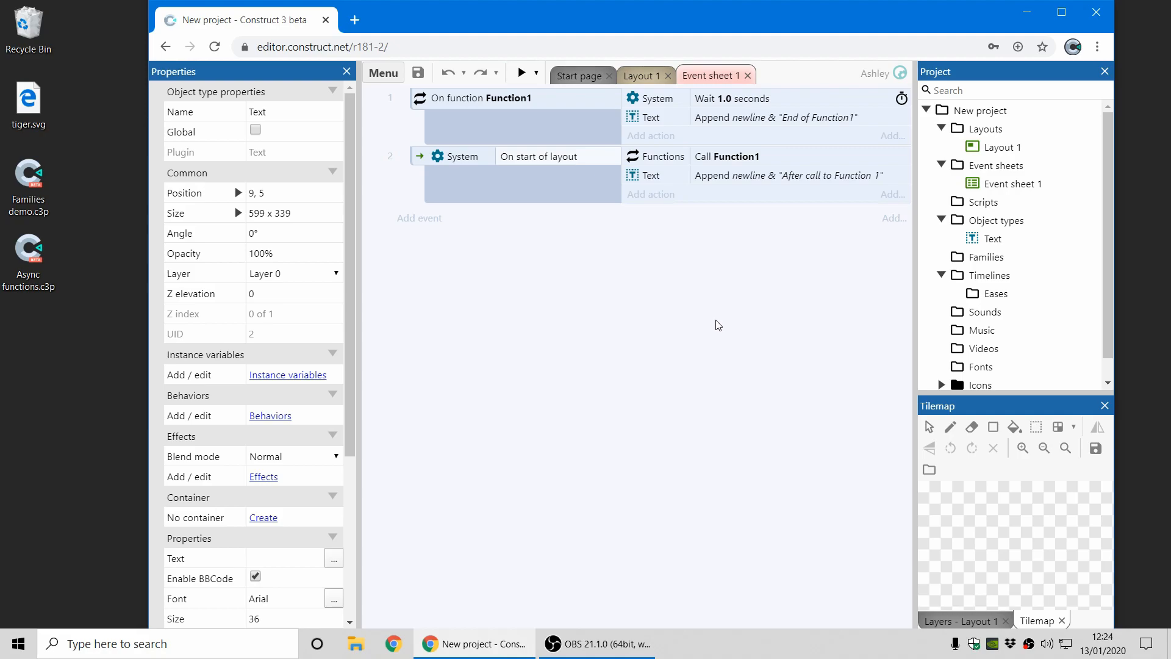
pyautogui.moveTo(720, 315)
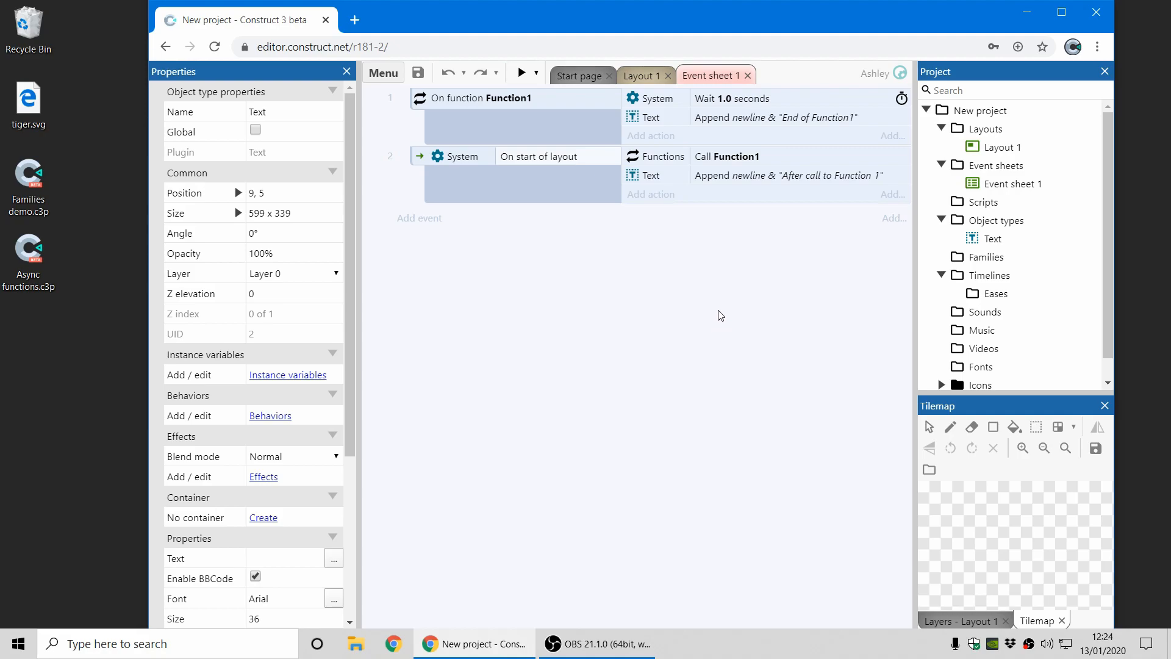
pyautogui.moveTo(762, 162)
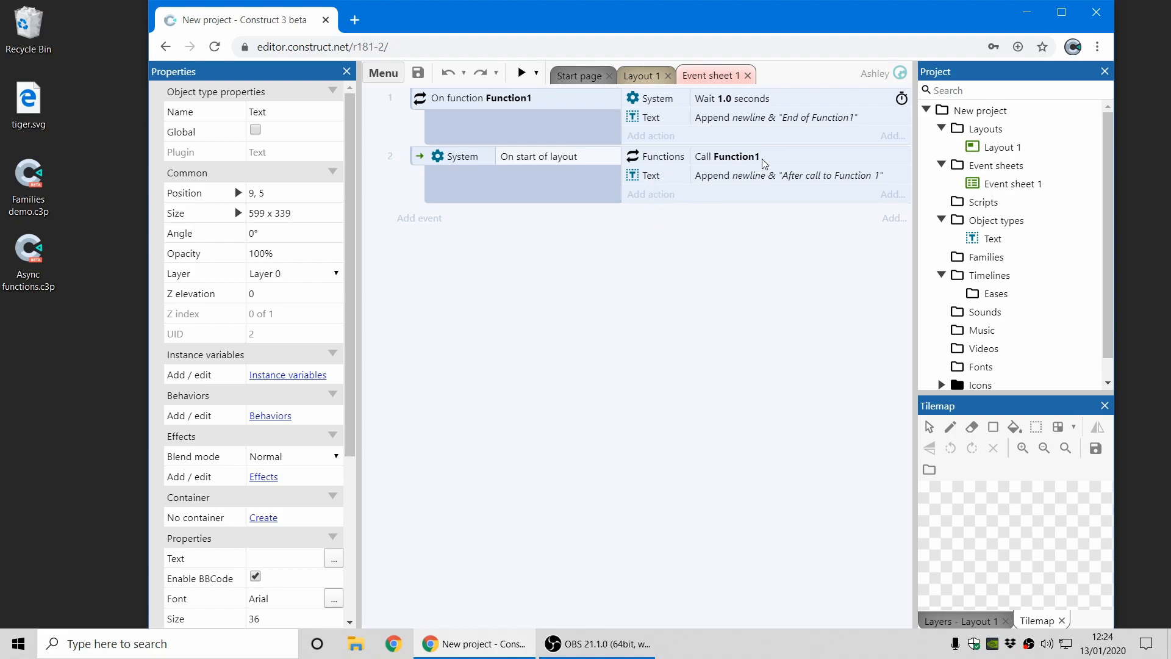
pyautogui.moveTo(754, 124)
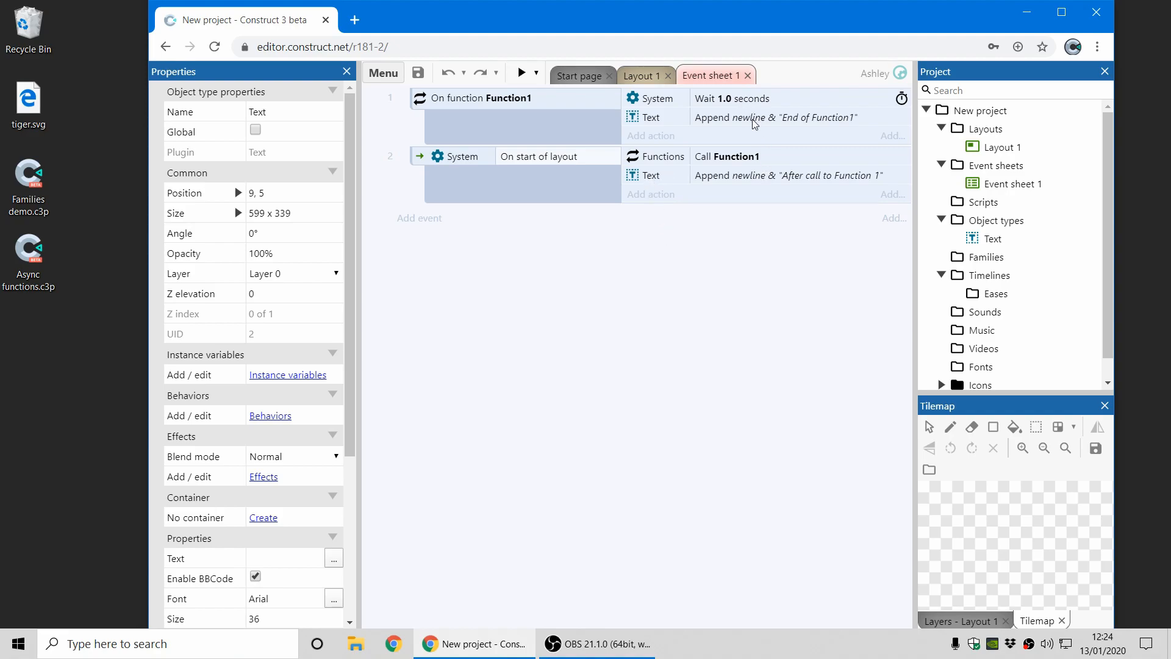
pyautogui.moveTo(845, 129)
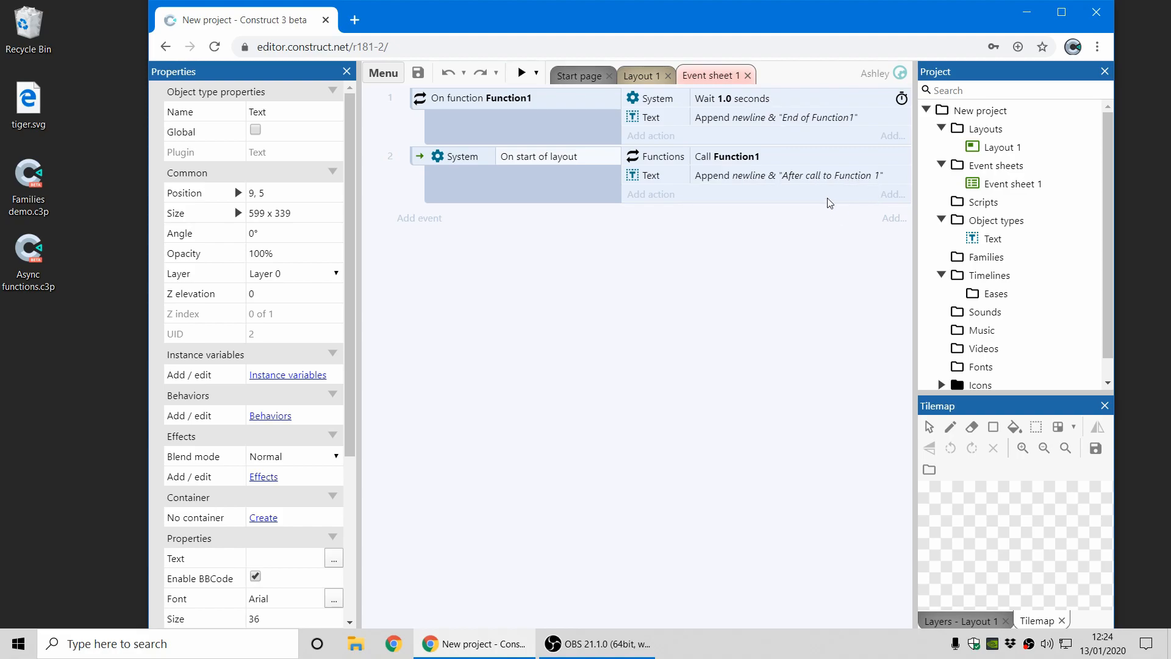
pyautogui.click(521, 72)
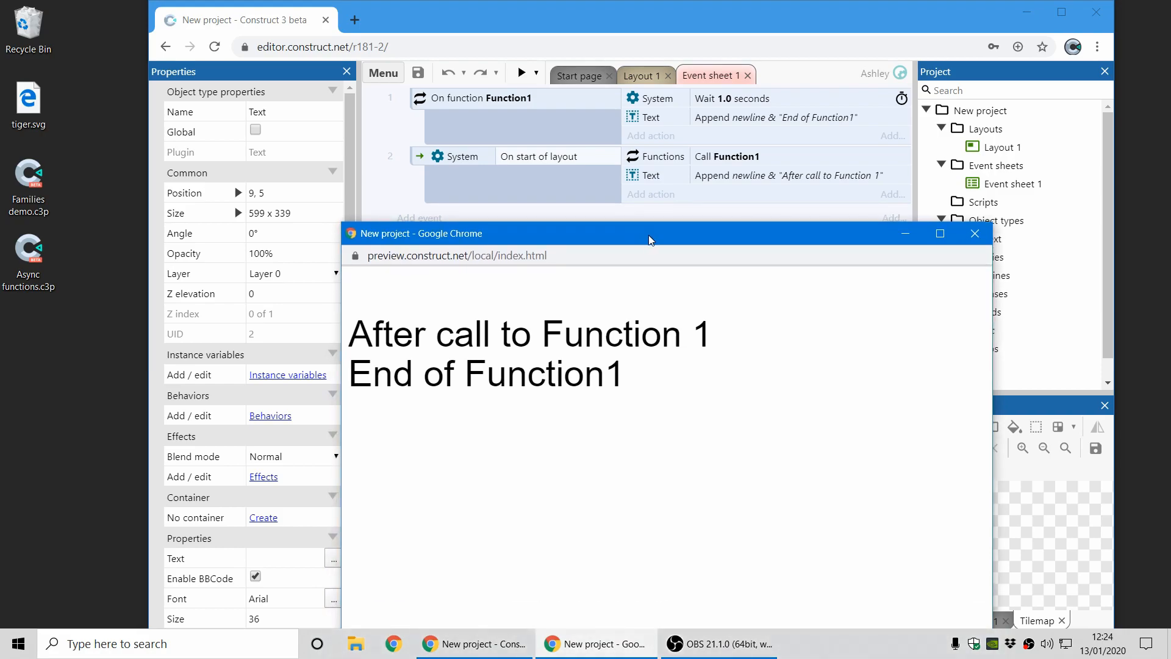
pyautogui.moveTo(745, 193)
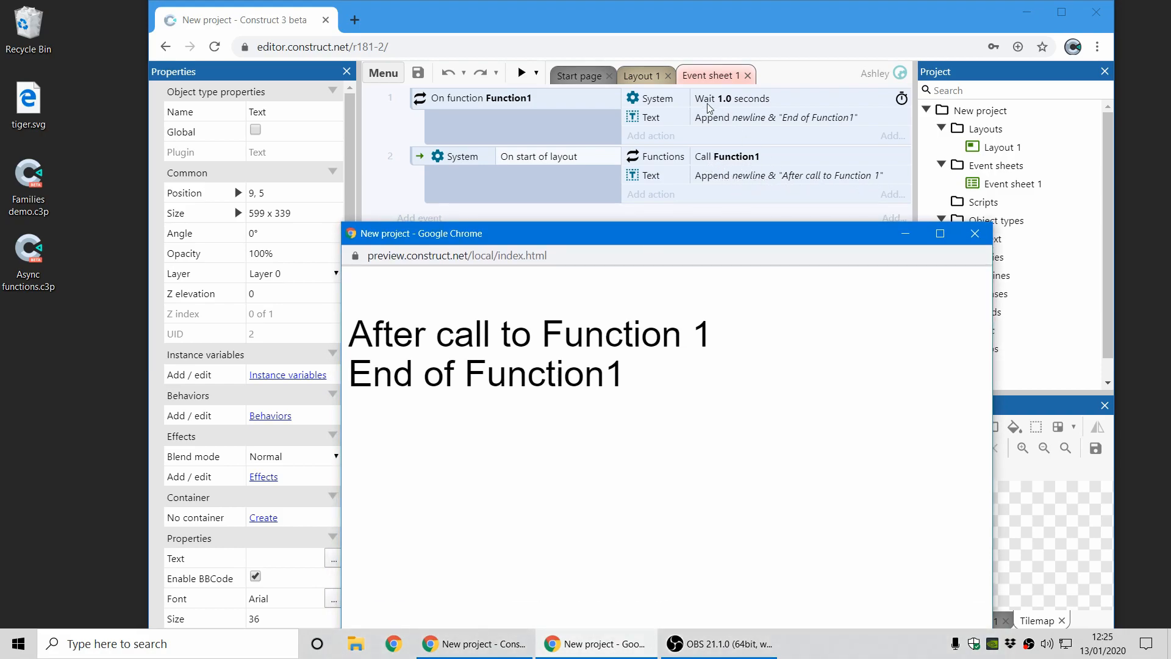
pyautogui.moveTo(789, 311)
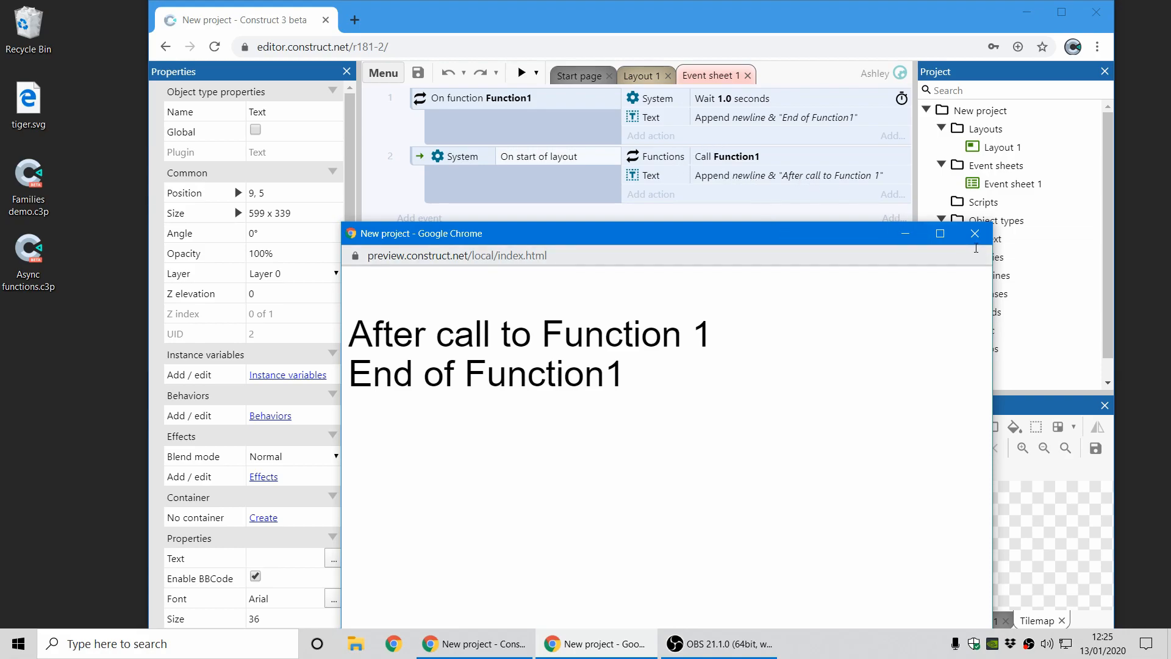
pyautogui.click(975, 233)
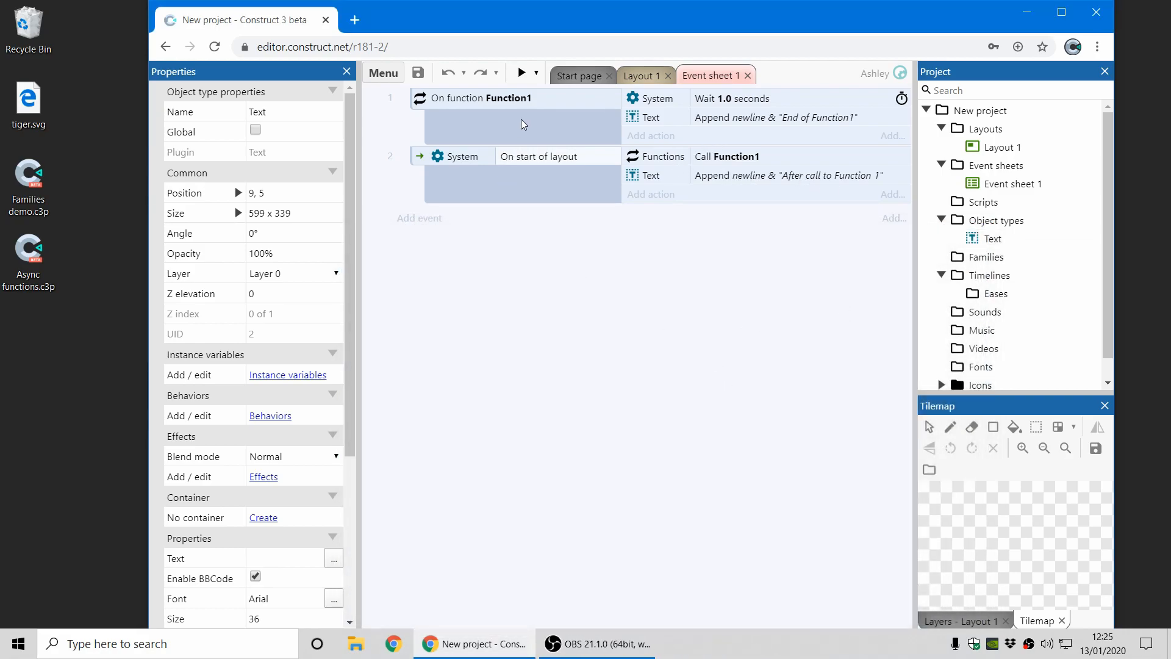
# Edit Function1's settings to mark it Asynchronous and confirm.
pyautogui.rightClick(490, 97)
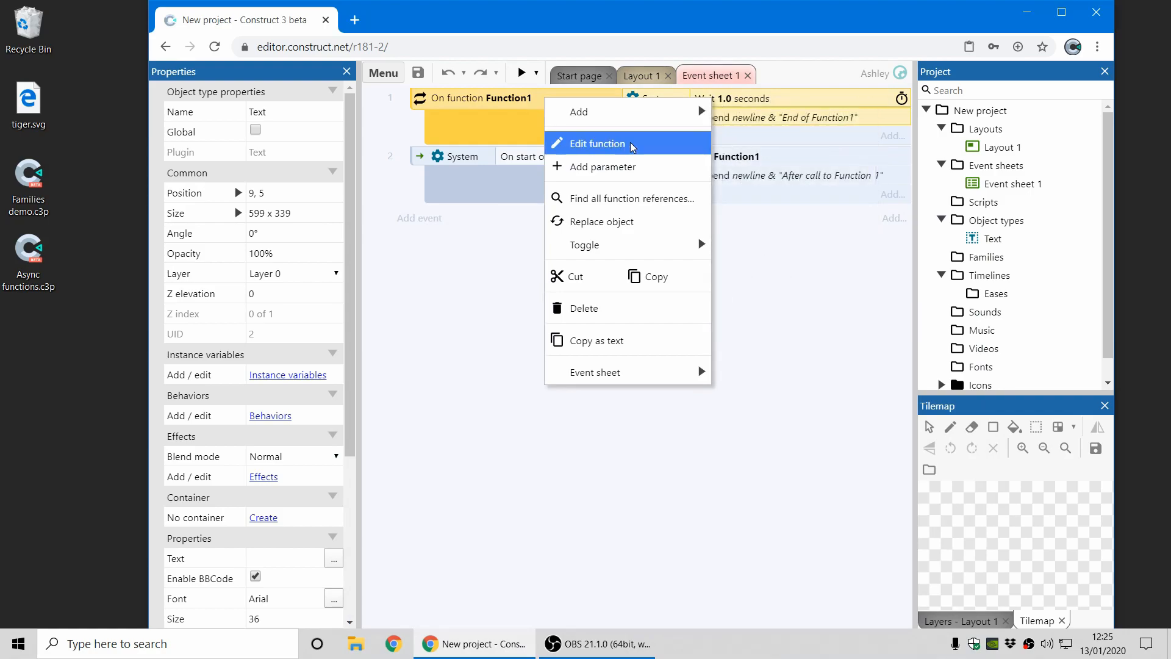
pyautogui.click(598, 144)
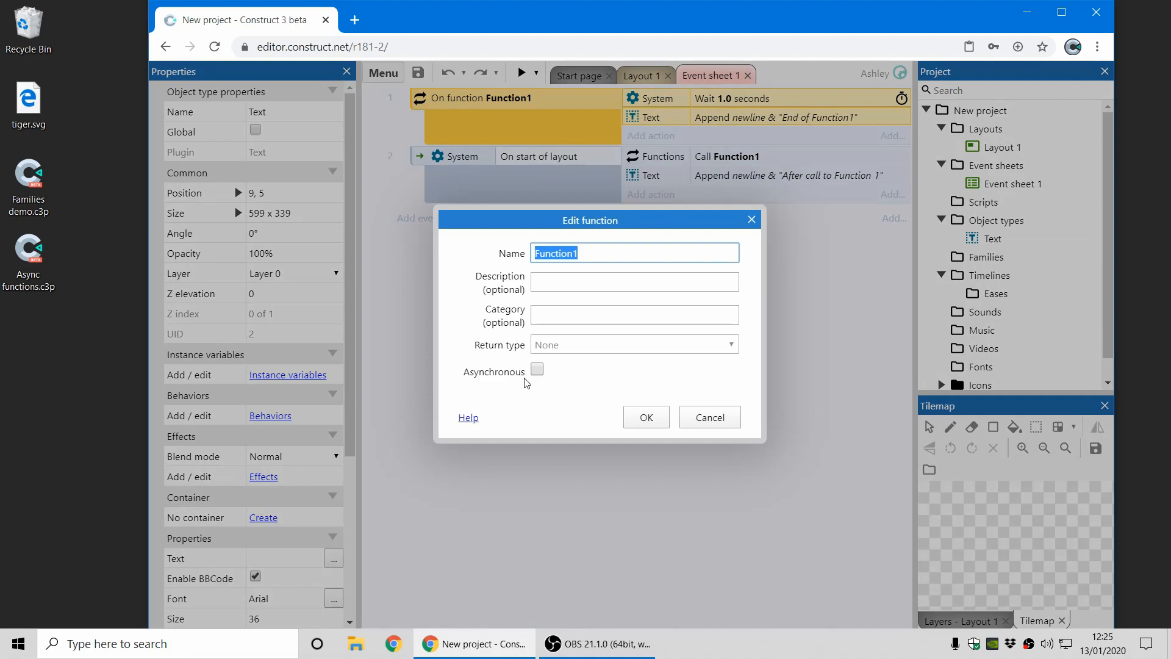
pyautogui.moveTo(525, 378)
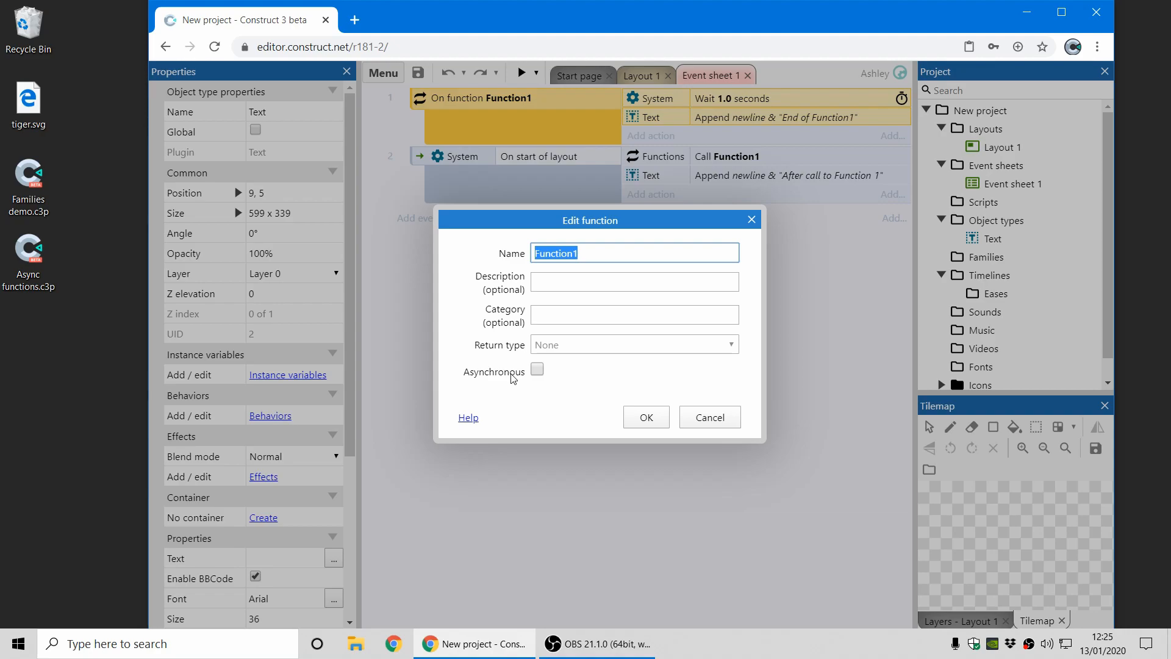
pyautogui.click(537, 369)
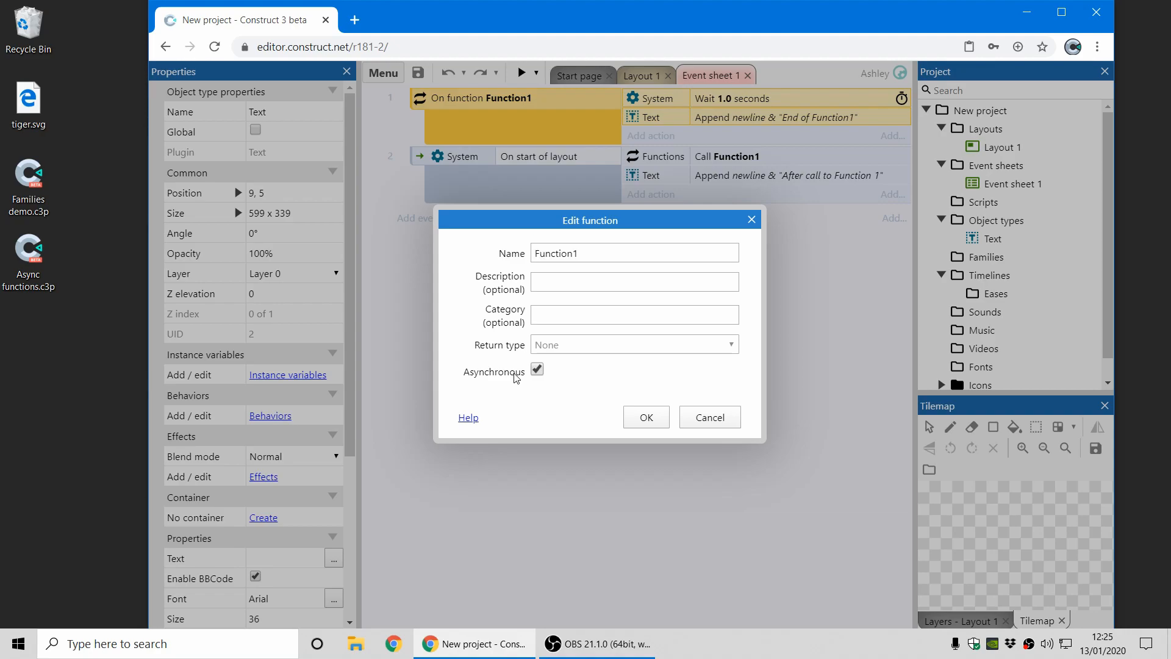
pyautogui.moveTo(515, 387)
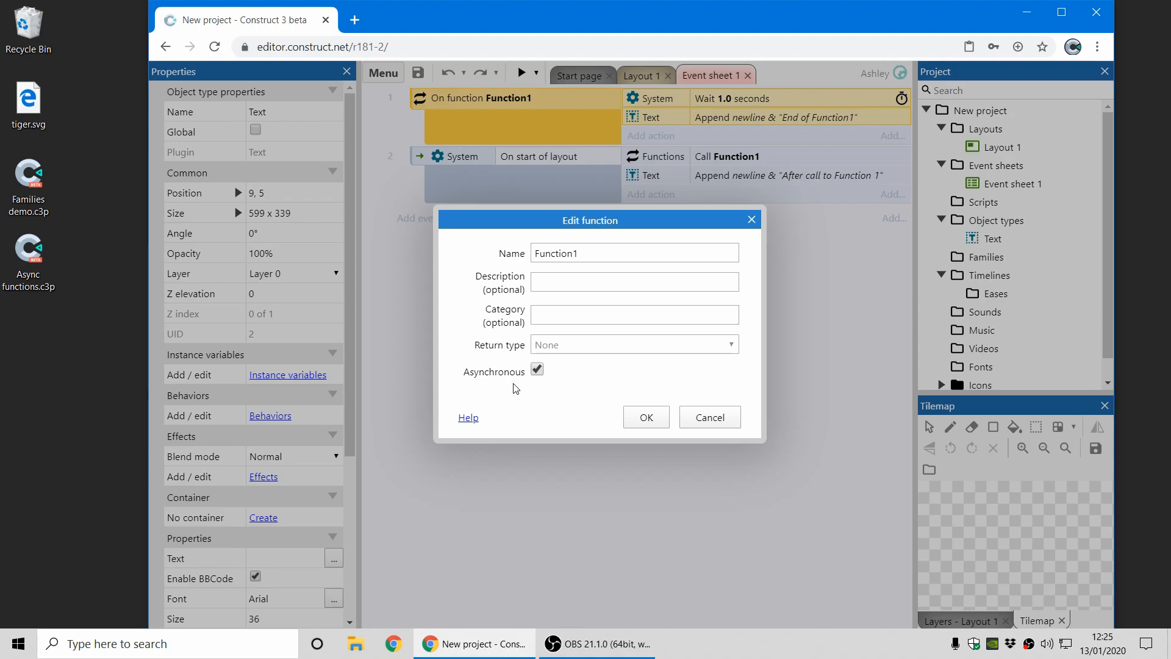
pyautogui.click(644, 418)
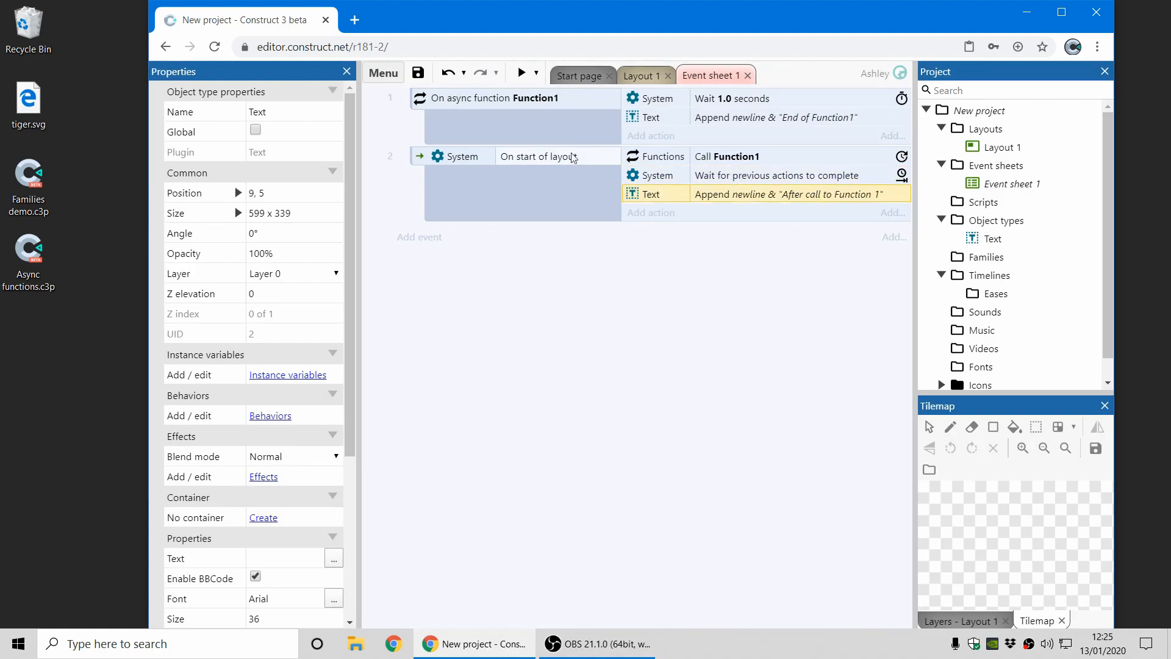
pyautogui.click(521, 73)
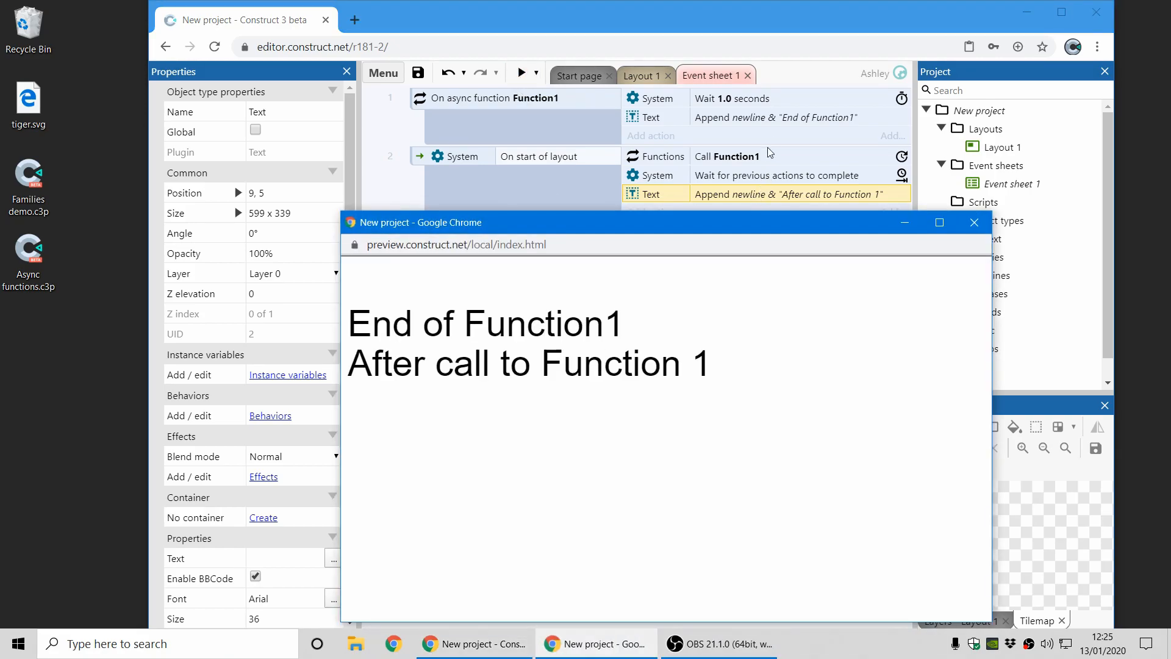
pyautogui.moveTo(626, 314)
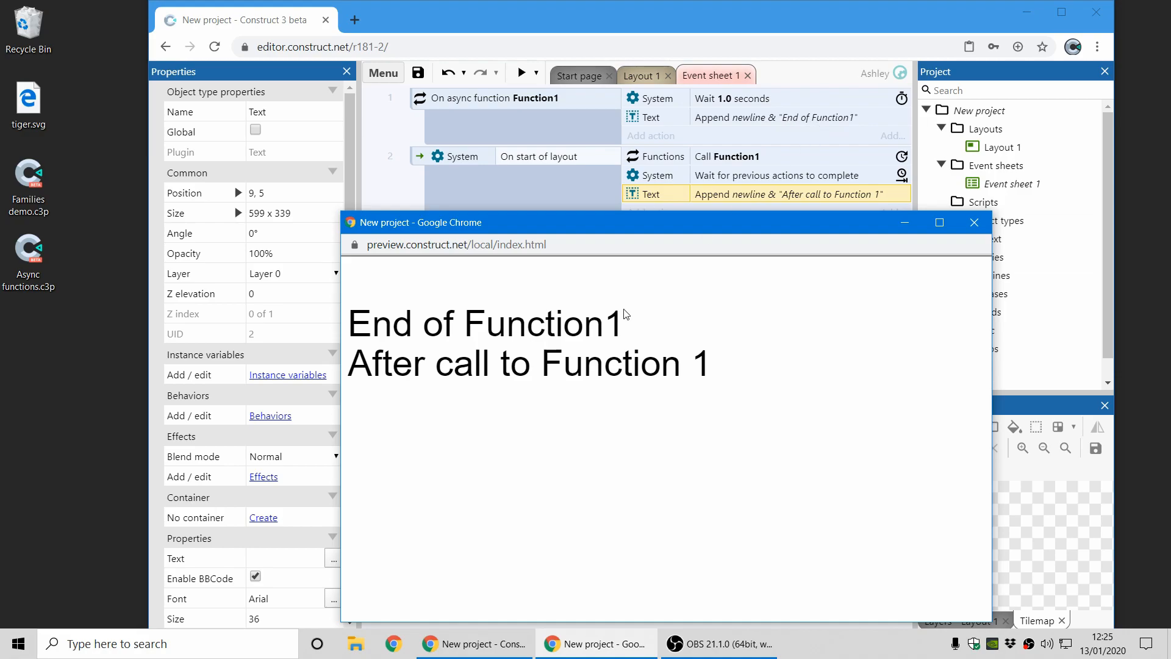
pyautogui.moveTo(764, 204)
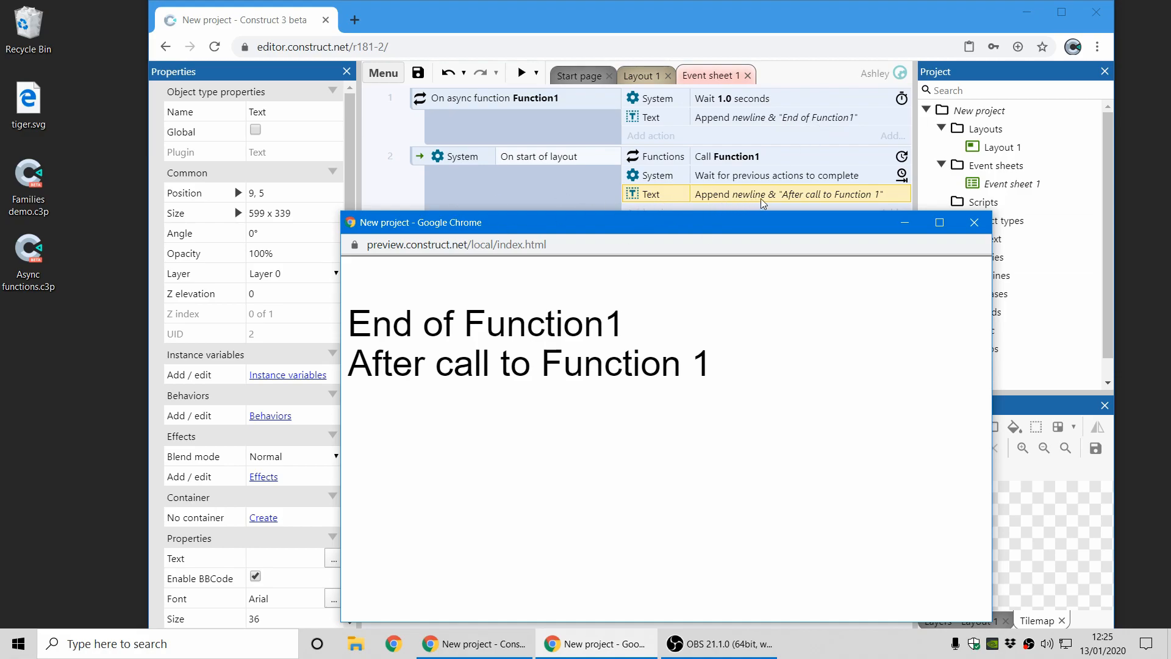
pyautogui.moveTo(726, 182)
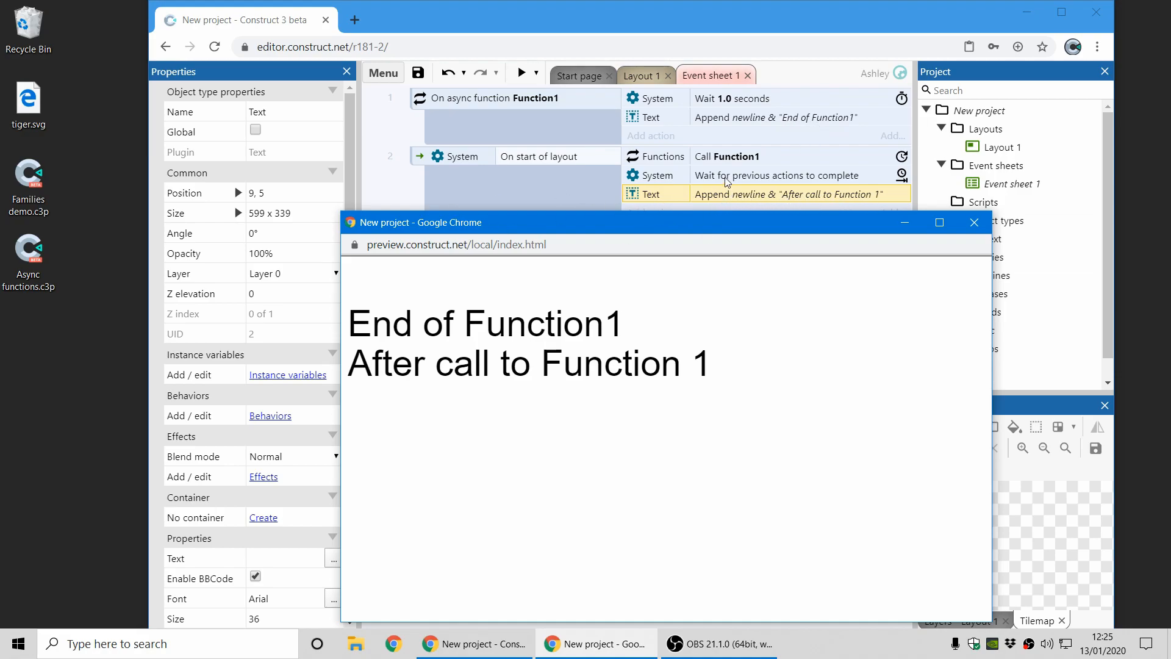
pyautogui.moveTo(806, 288)
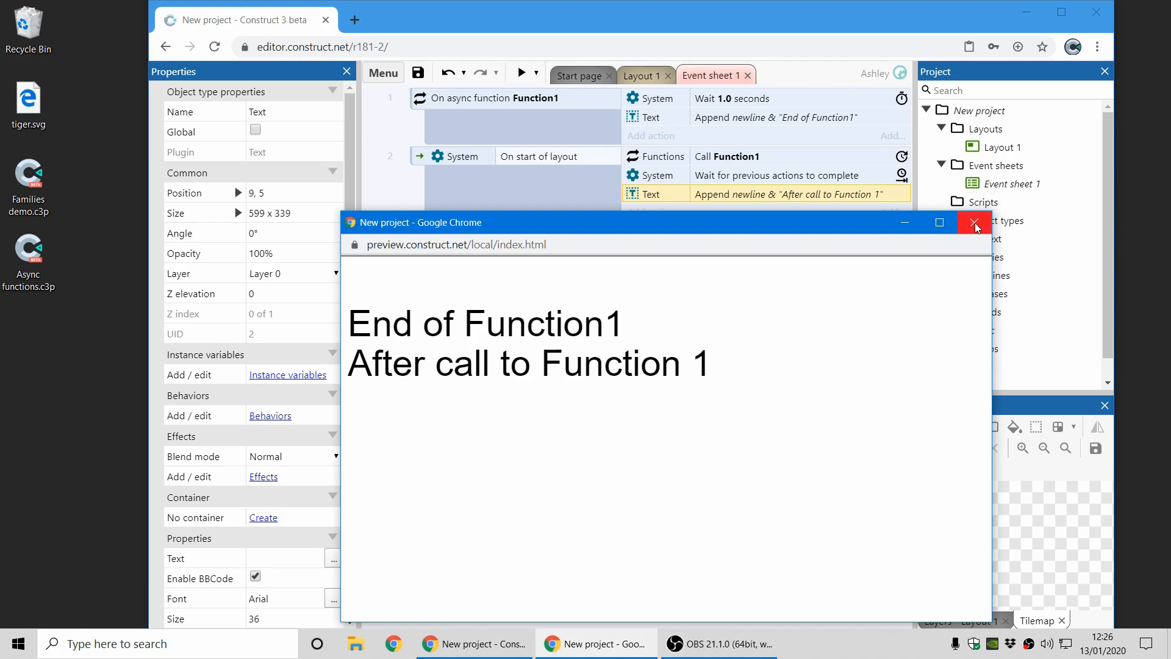
pyautogui.click(974, 223)
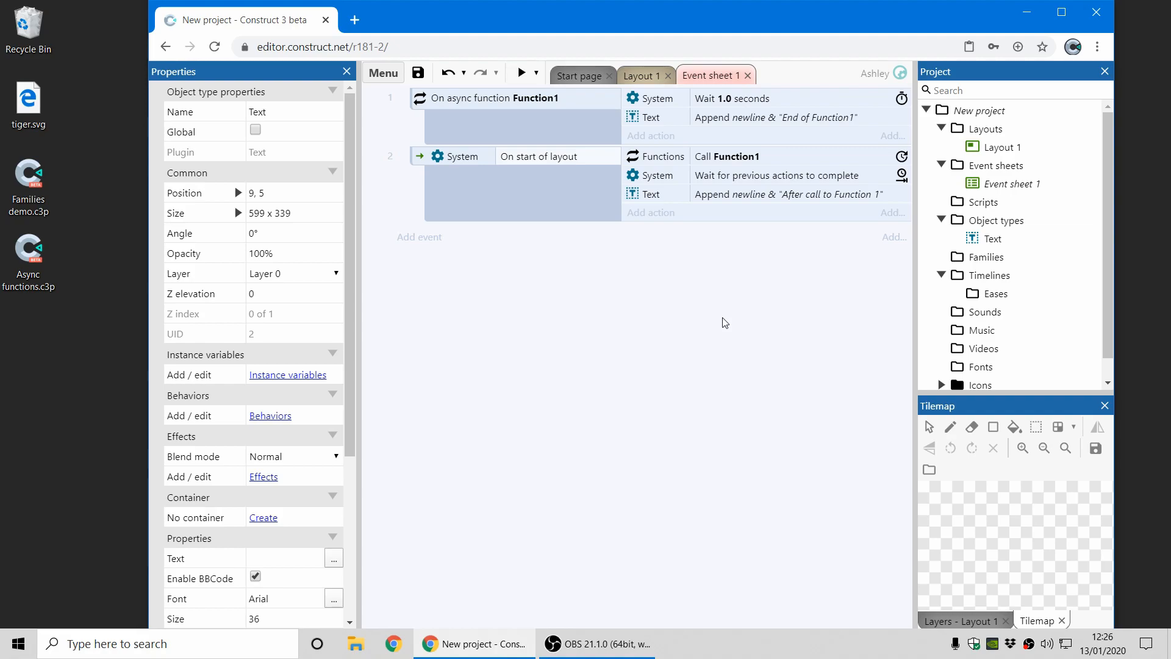
# Close the async functions project from the Project bar and bring up the main editor menu.
pyautogui.rightClick(974, 110)
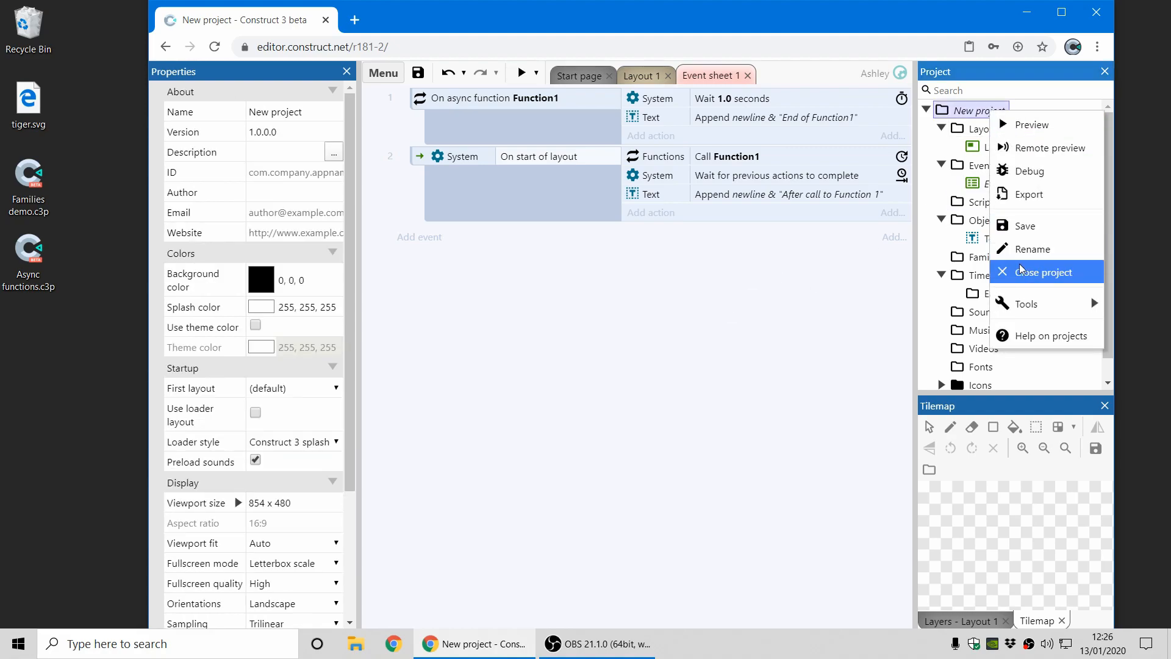
pyautogui.click(1039, 272)
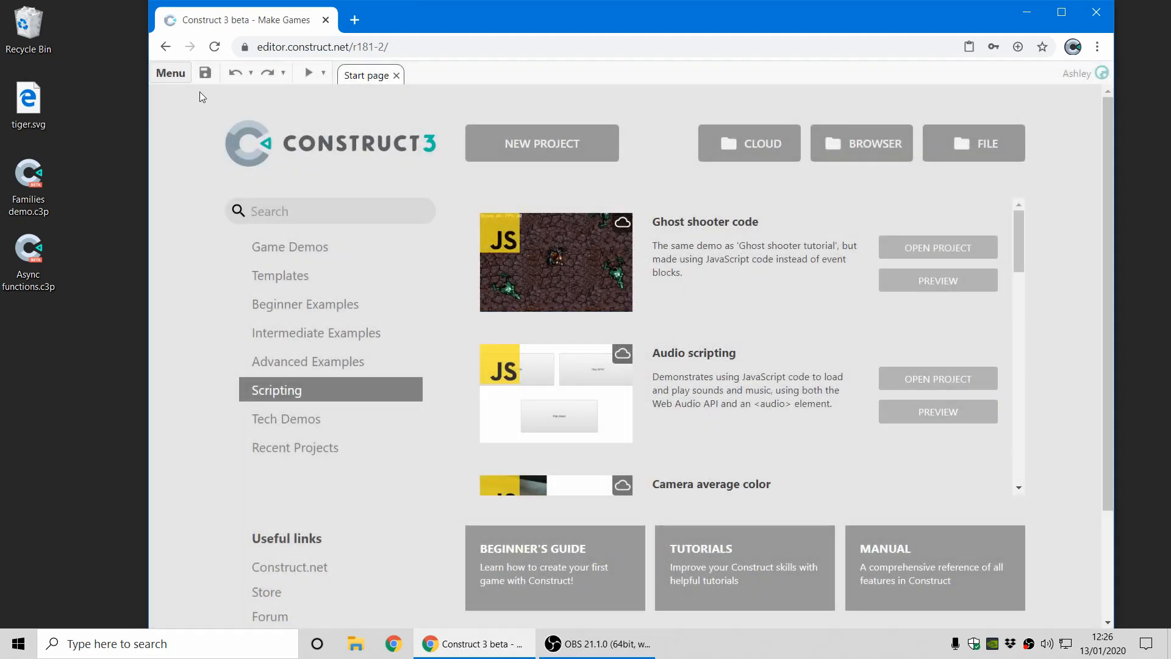
pyautogui.click(170, 72)
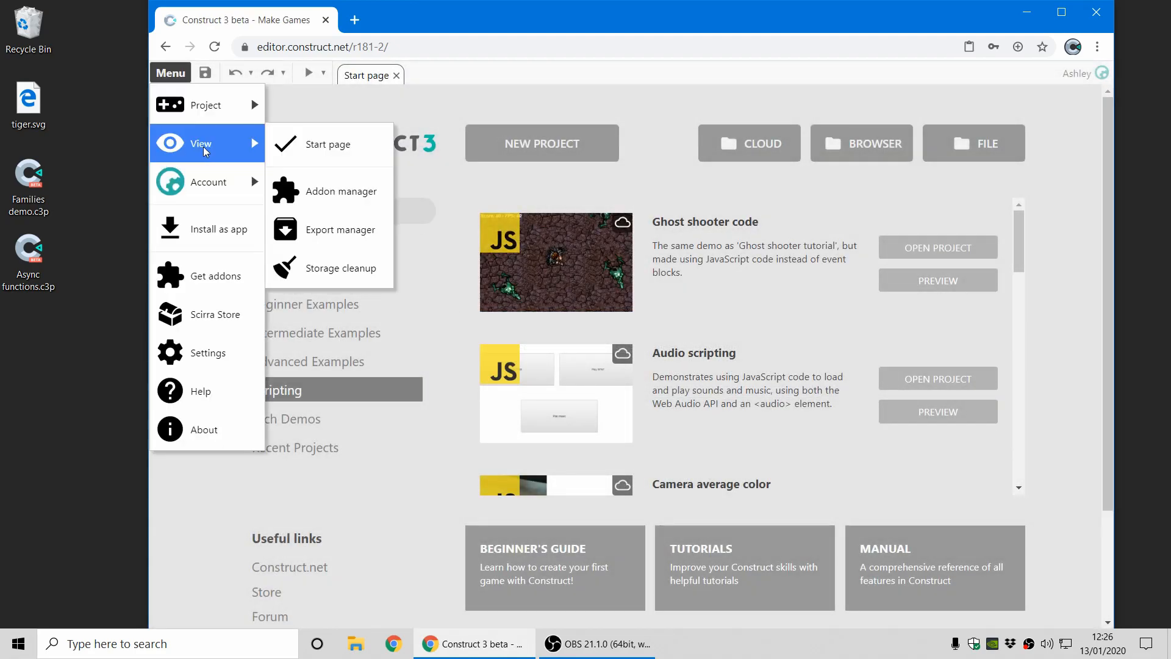
pyautogui.click(339, 267)
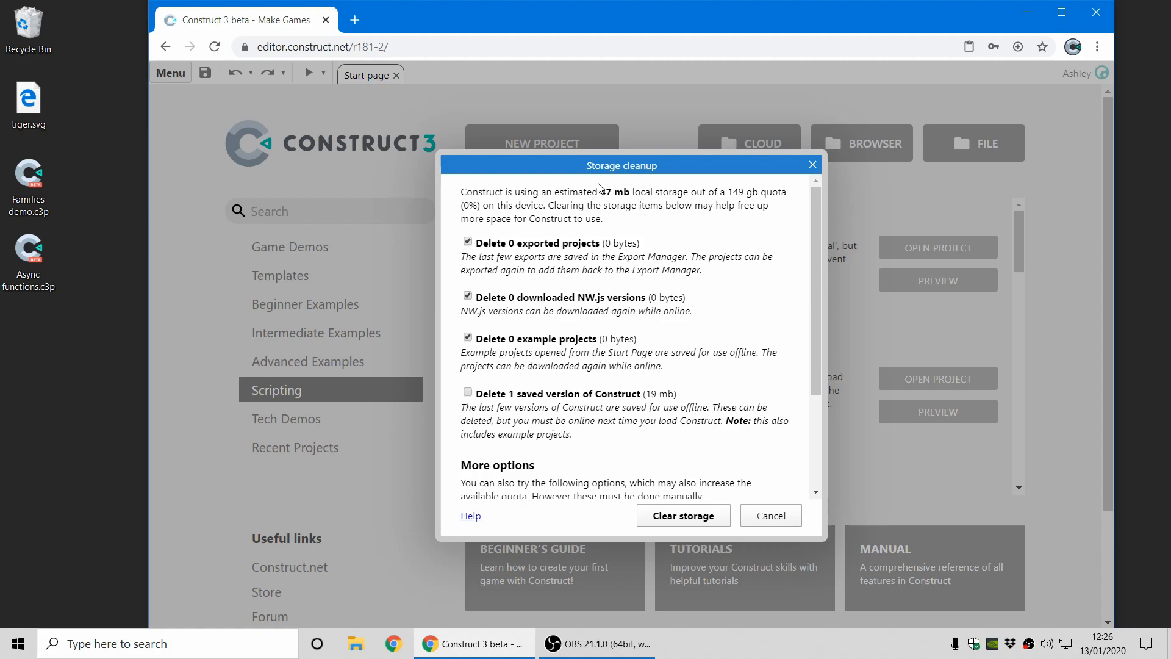
pyautogui.scroll(-3)
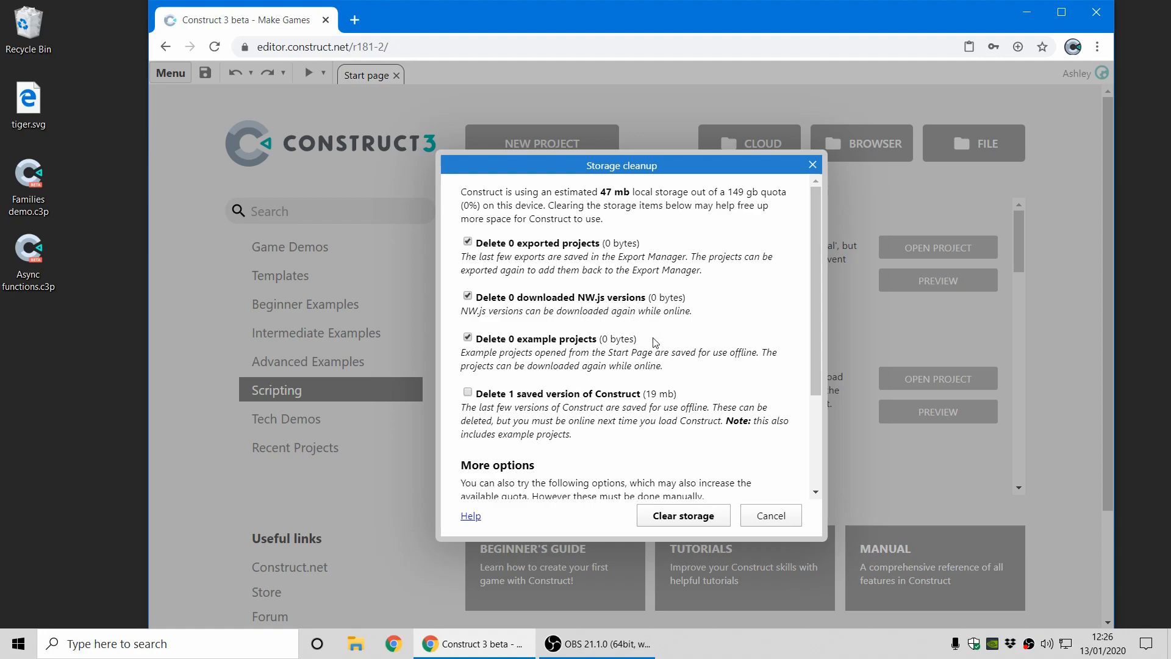
pyautogui.moveTo(683, 365)
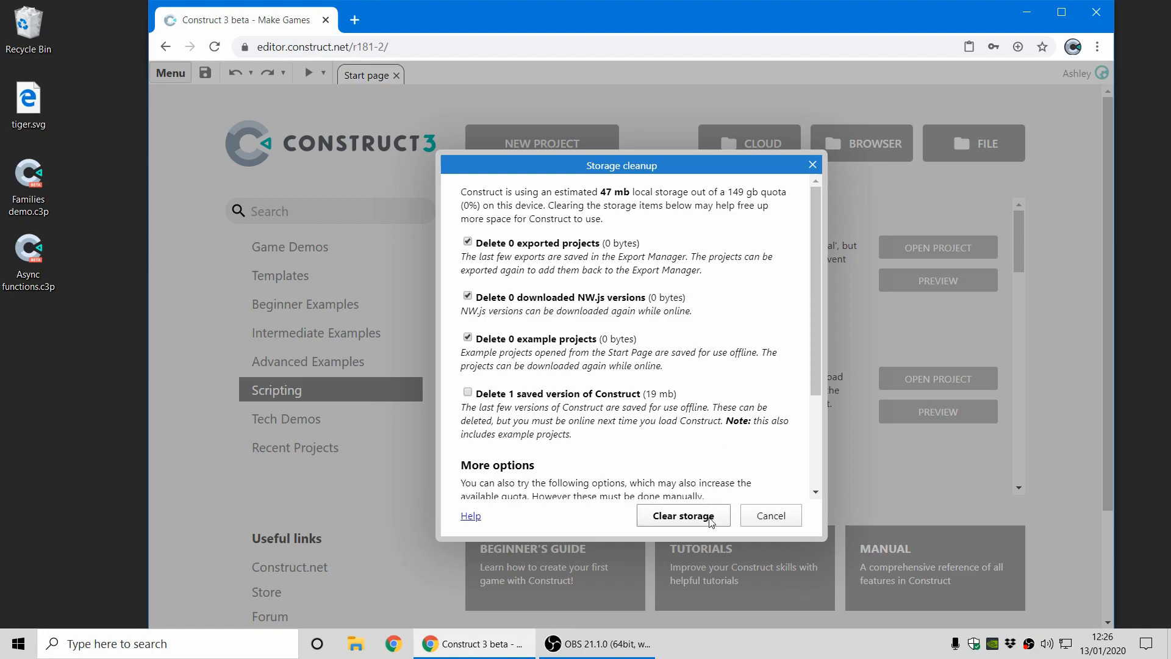
pyautogui.scroll(-3)
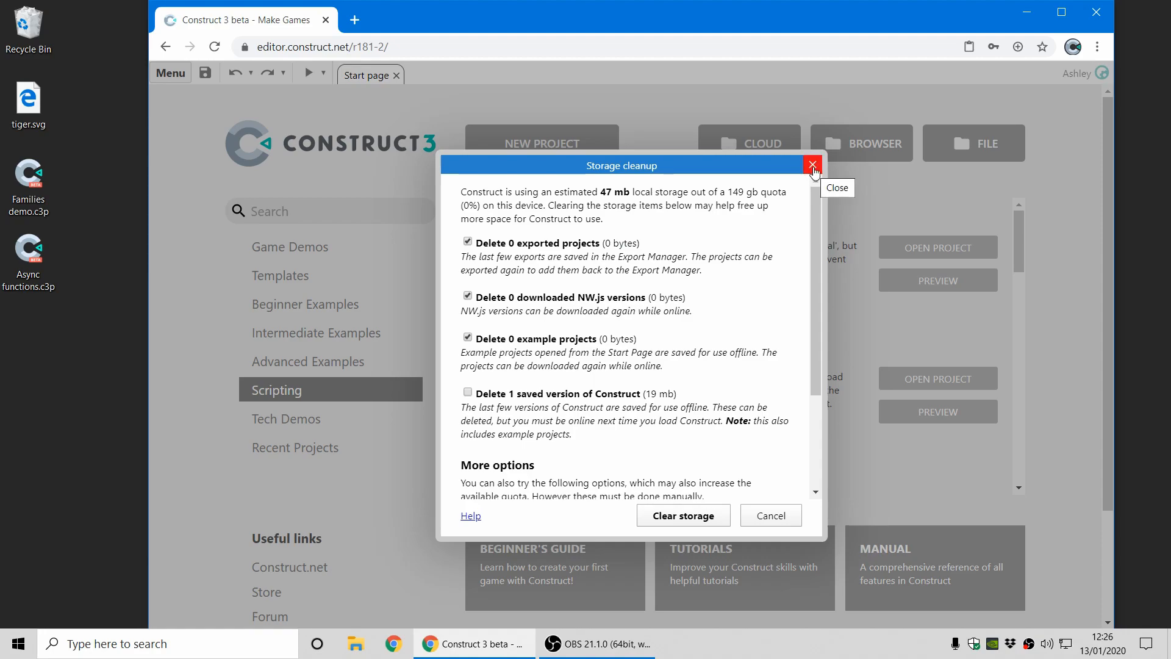
pyautogui.click(813, 165)
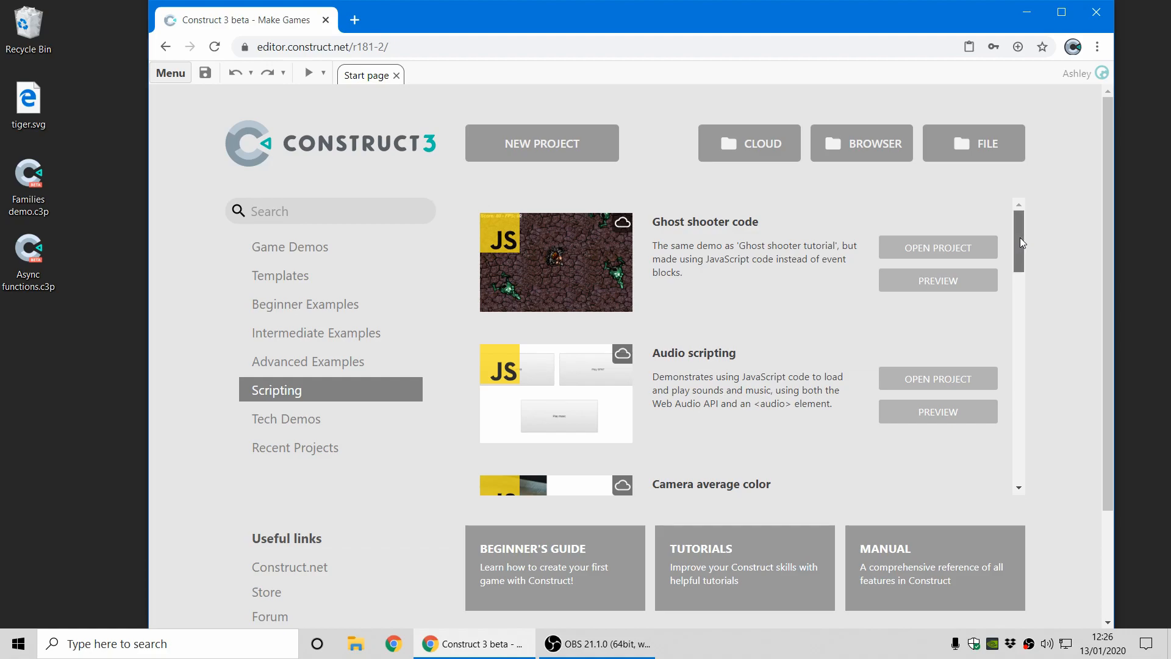
pyautogui.scroll(-3)
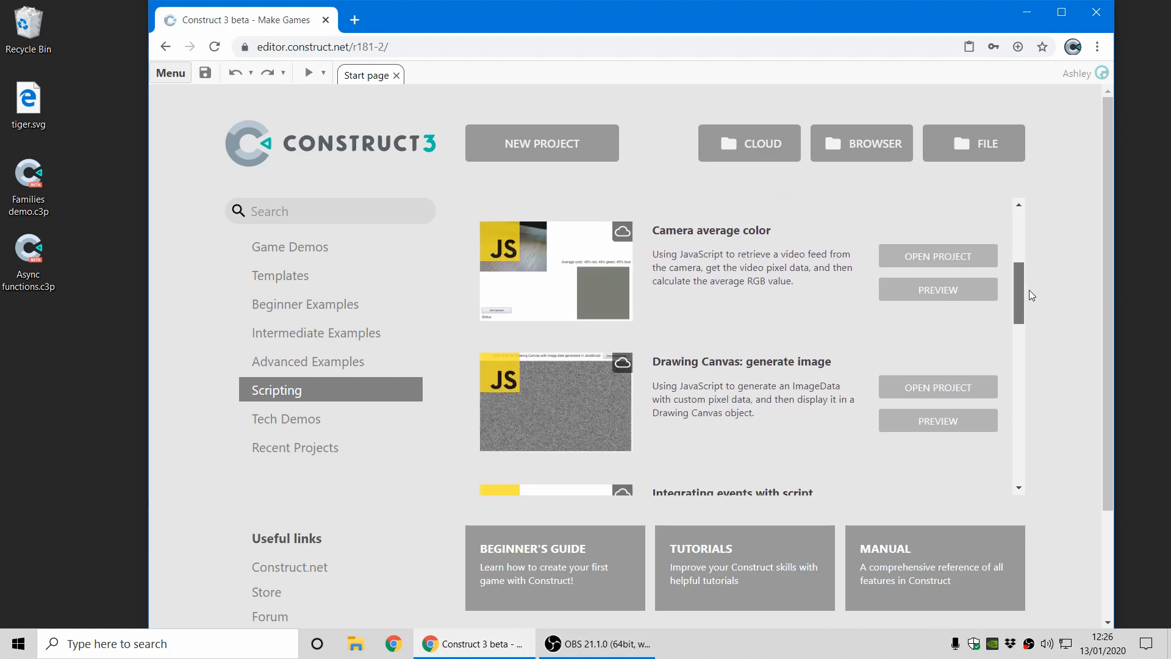
pyautogui.scroll(-3)
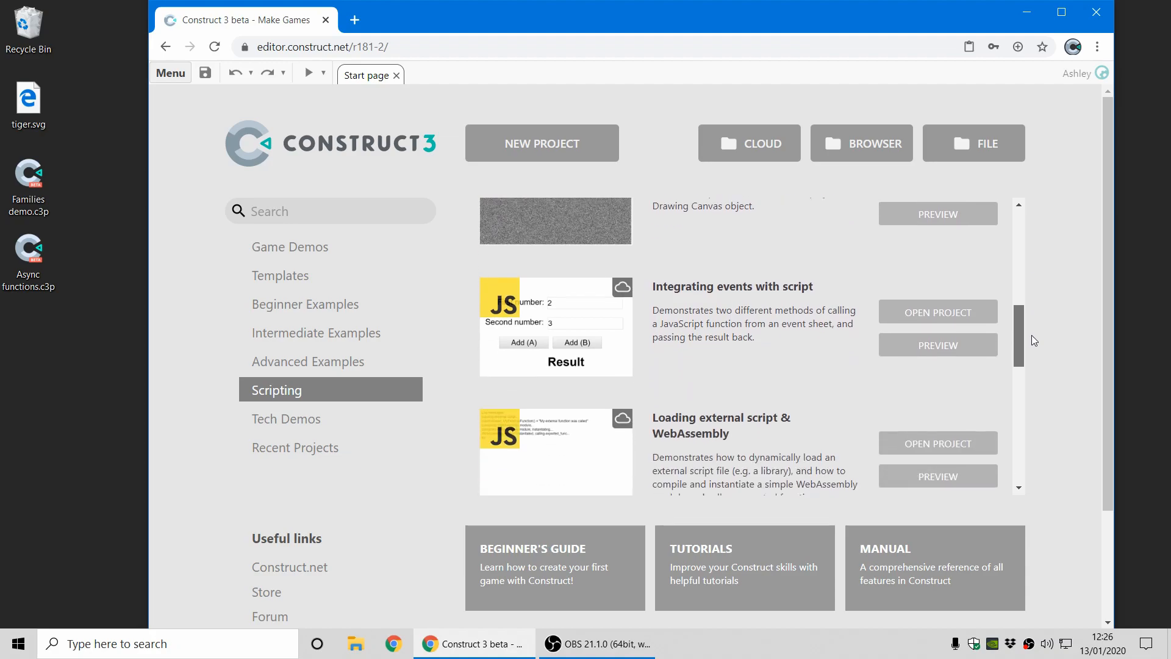
pyautogui.scroll(-3)
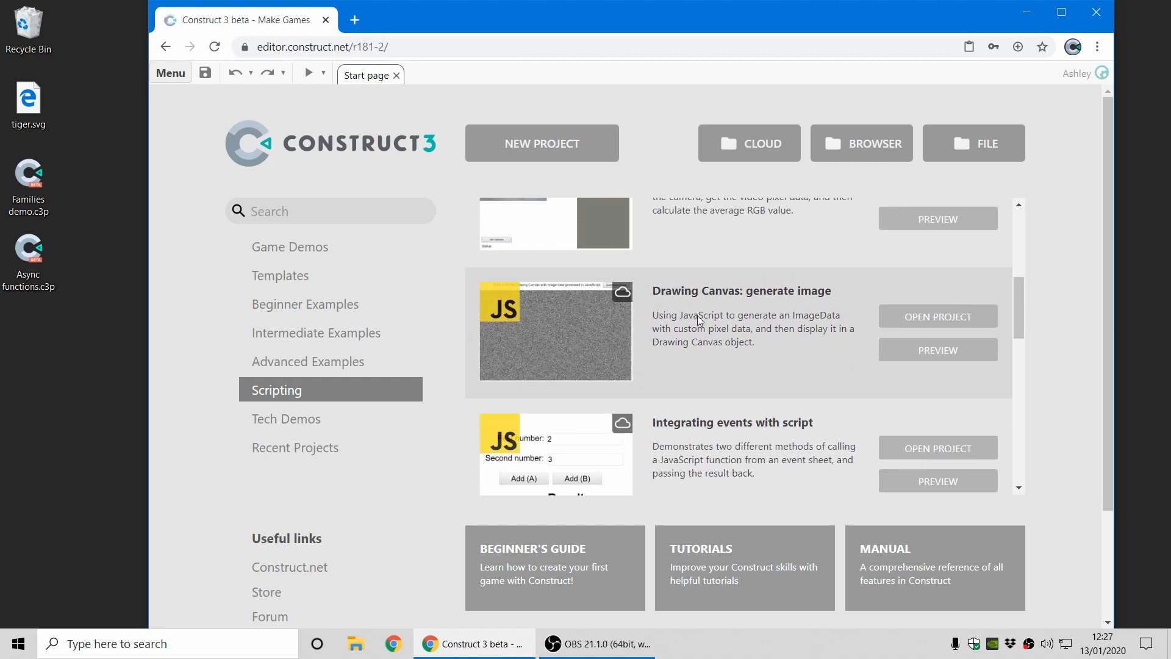
pyautogui.moveTo(780, 306)
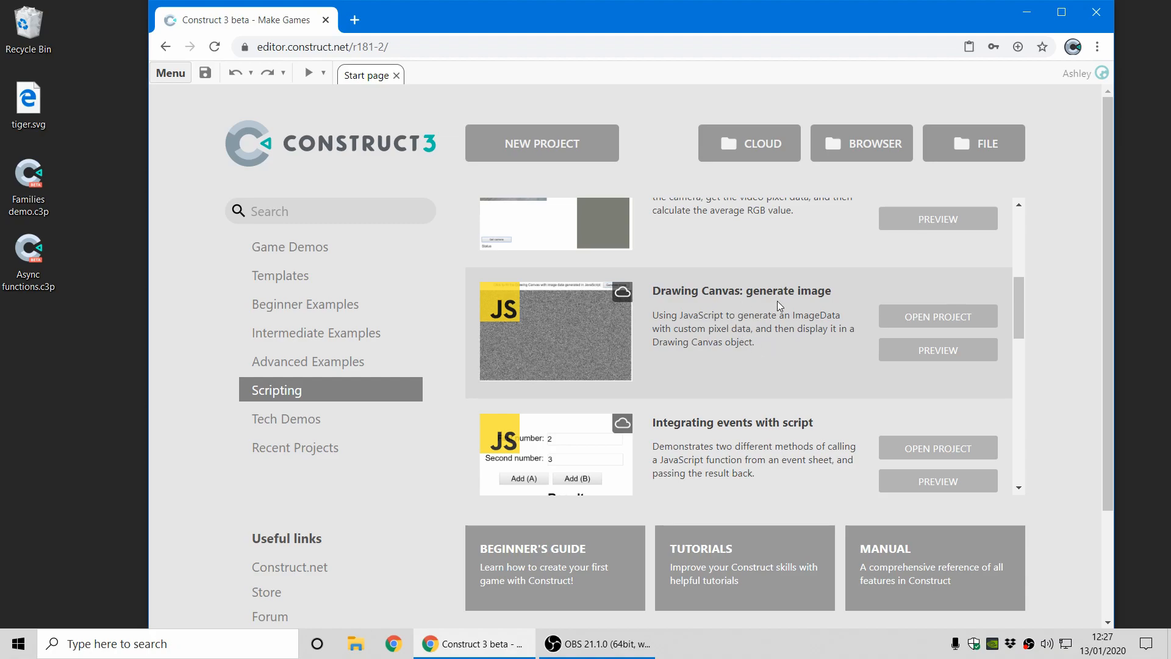
pyautogui.scroll(-3)
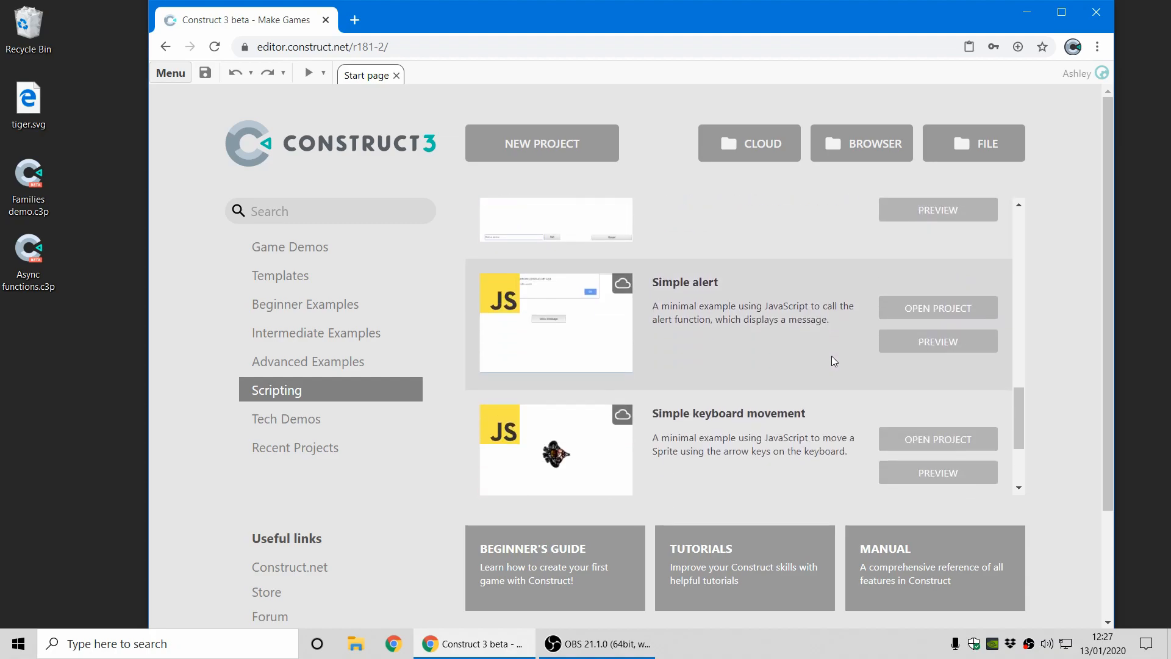
pyautogui.scroll(-3)
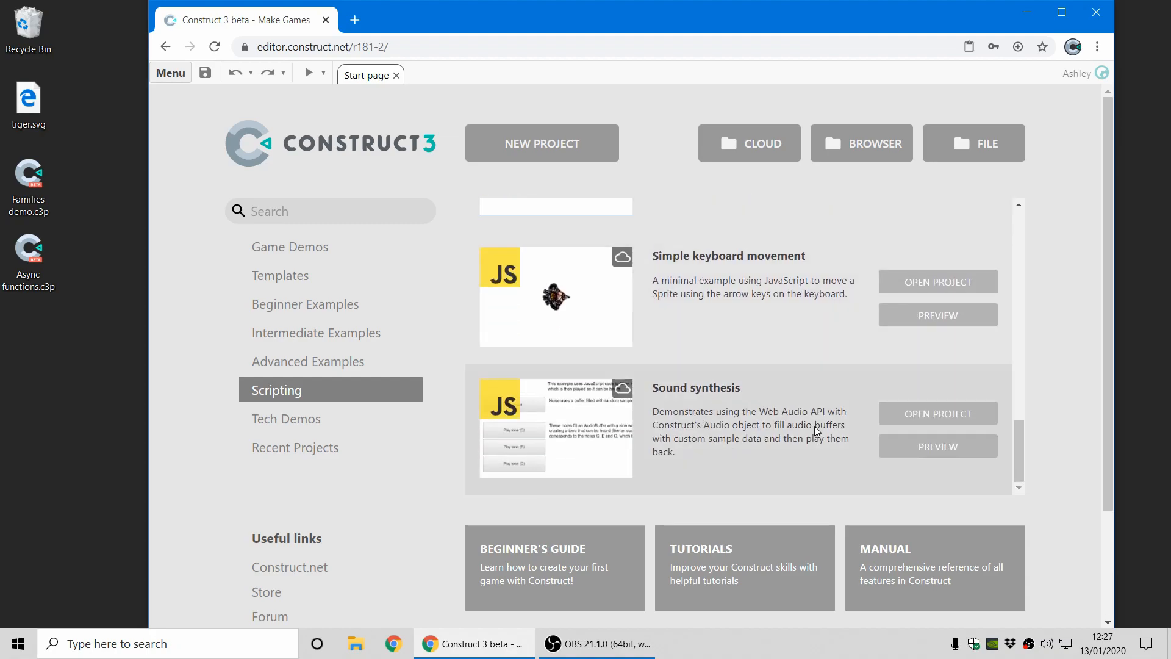
pyautogui.moveTo(754, 442)
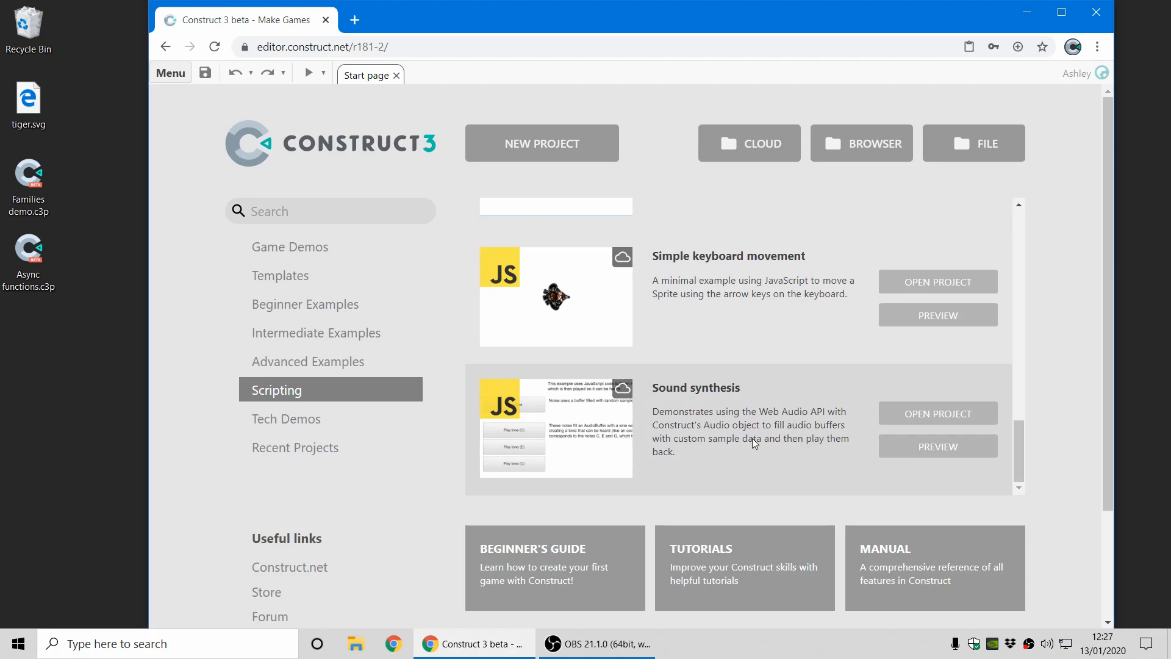
pyautogui.scroll(-3)
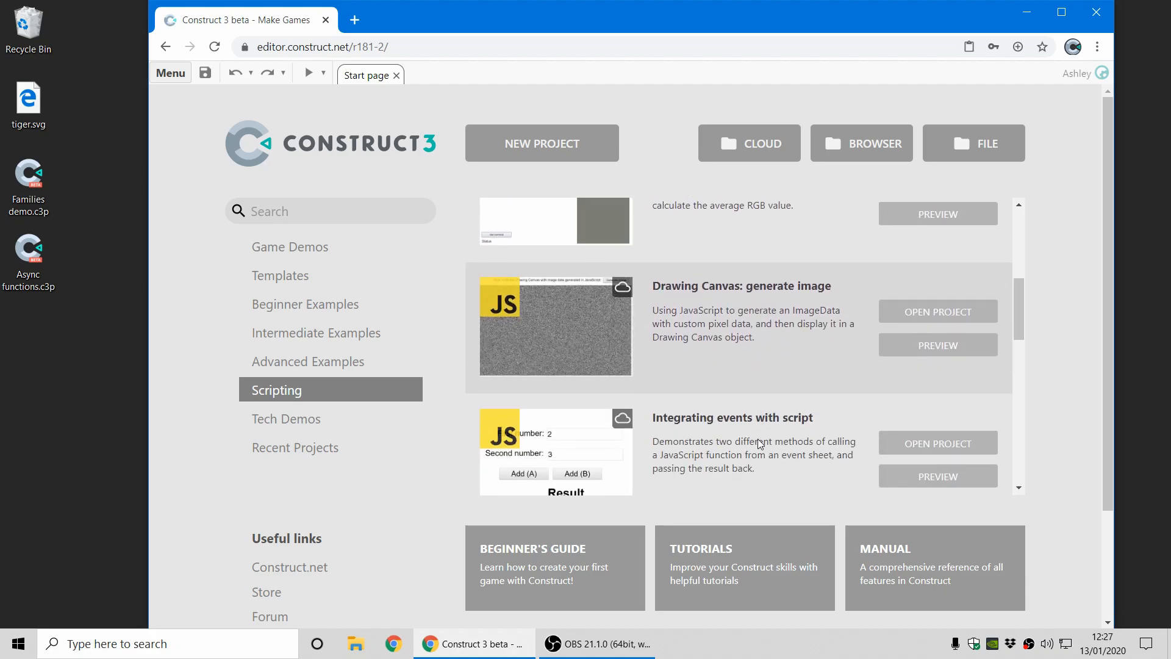
pyautogui.scroll(-3)
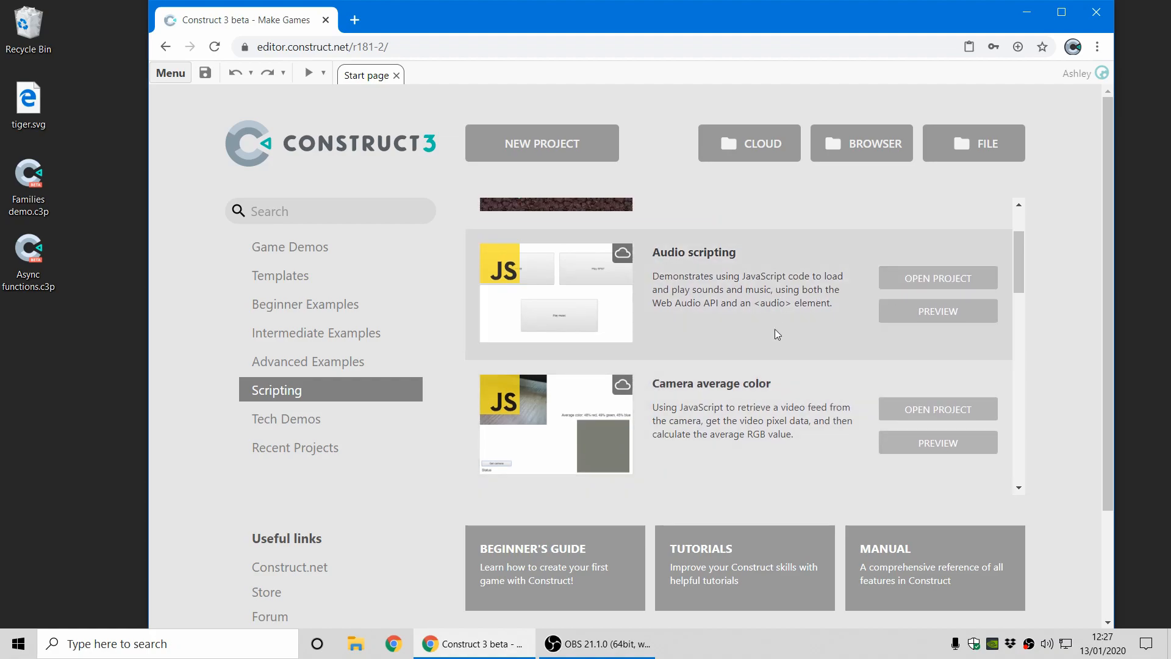
pyautogui.scroll(-3)
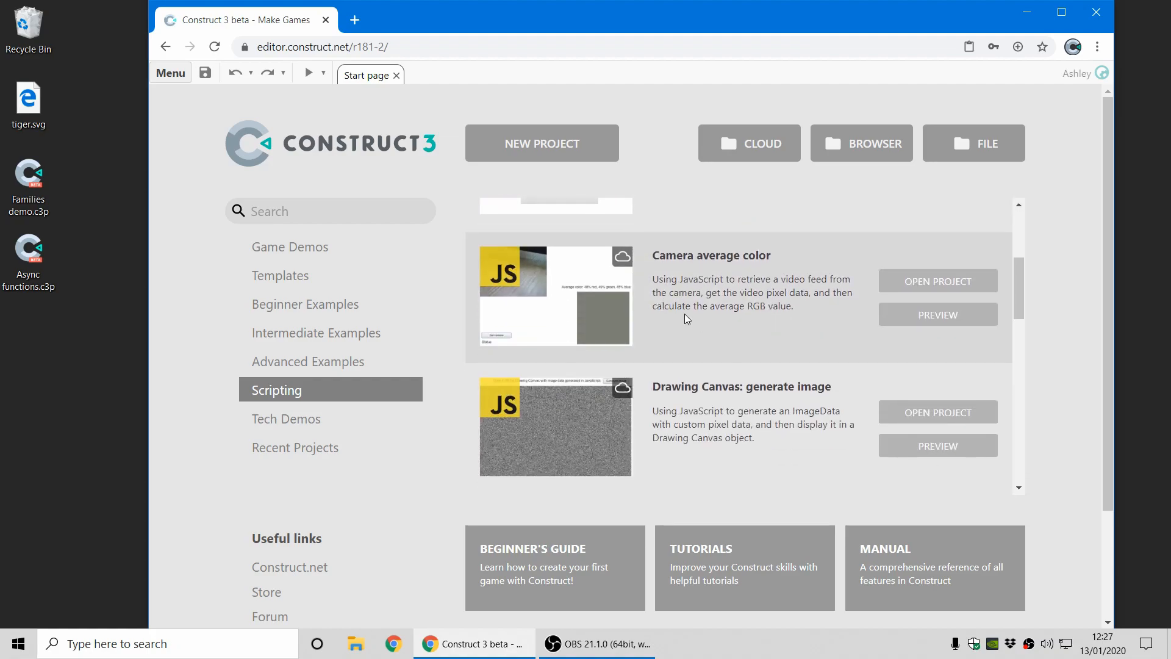
pyautogui.moveTo(800, 271)
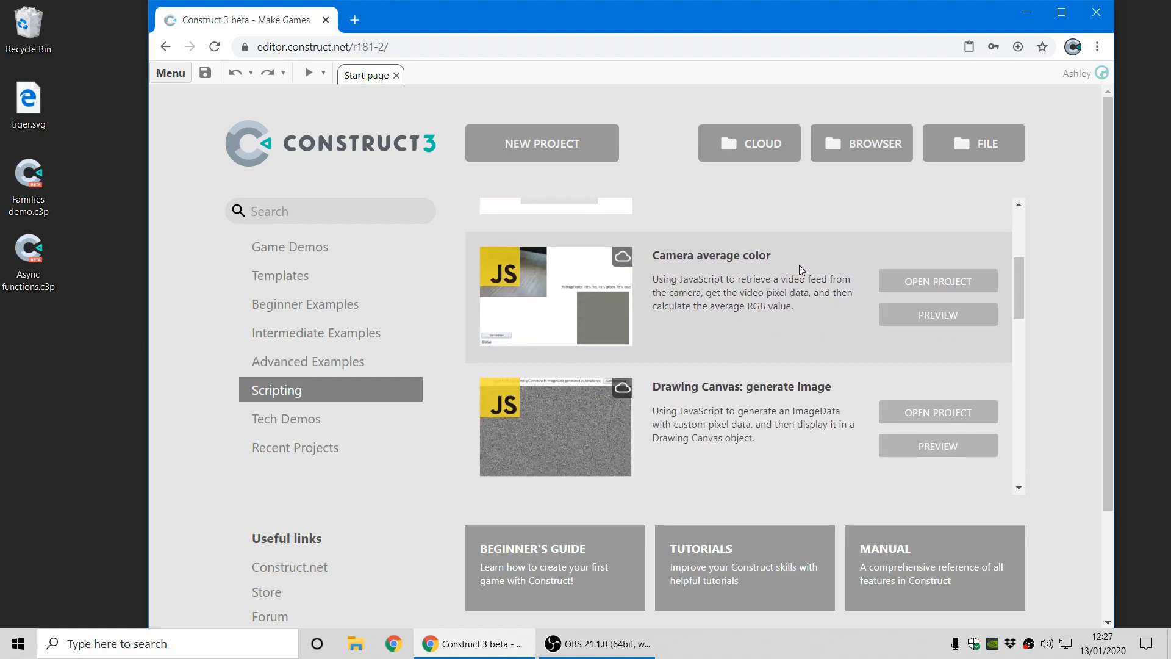
pyautogui.moveTo(791, 293)
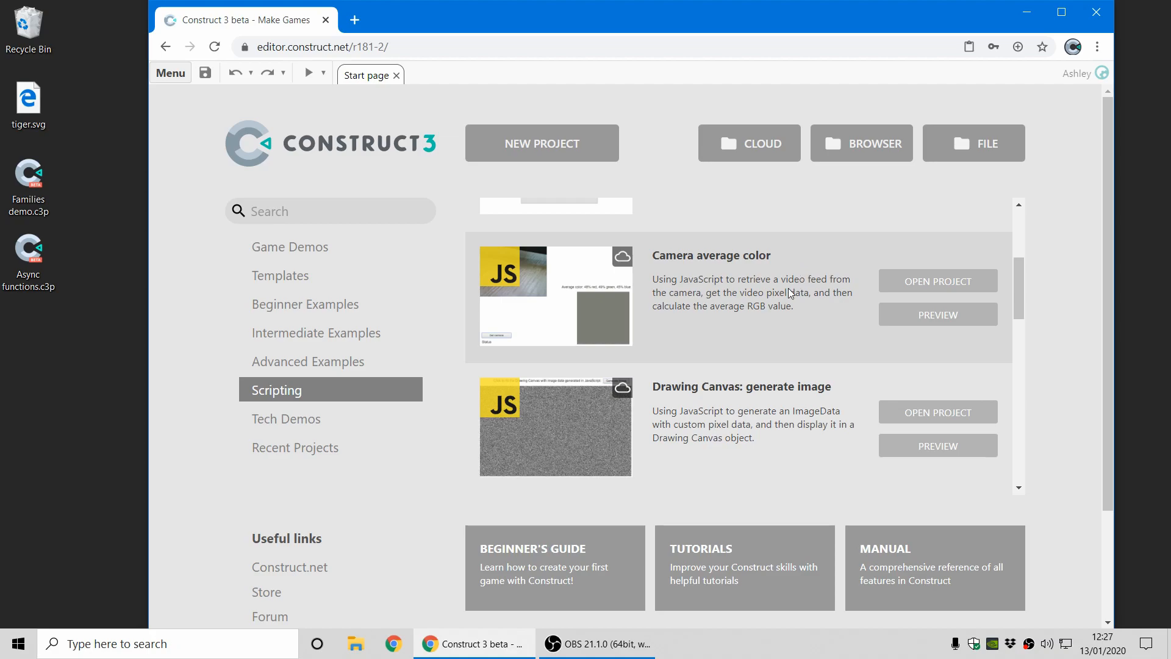
pyautogui.click(937, 411)
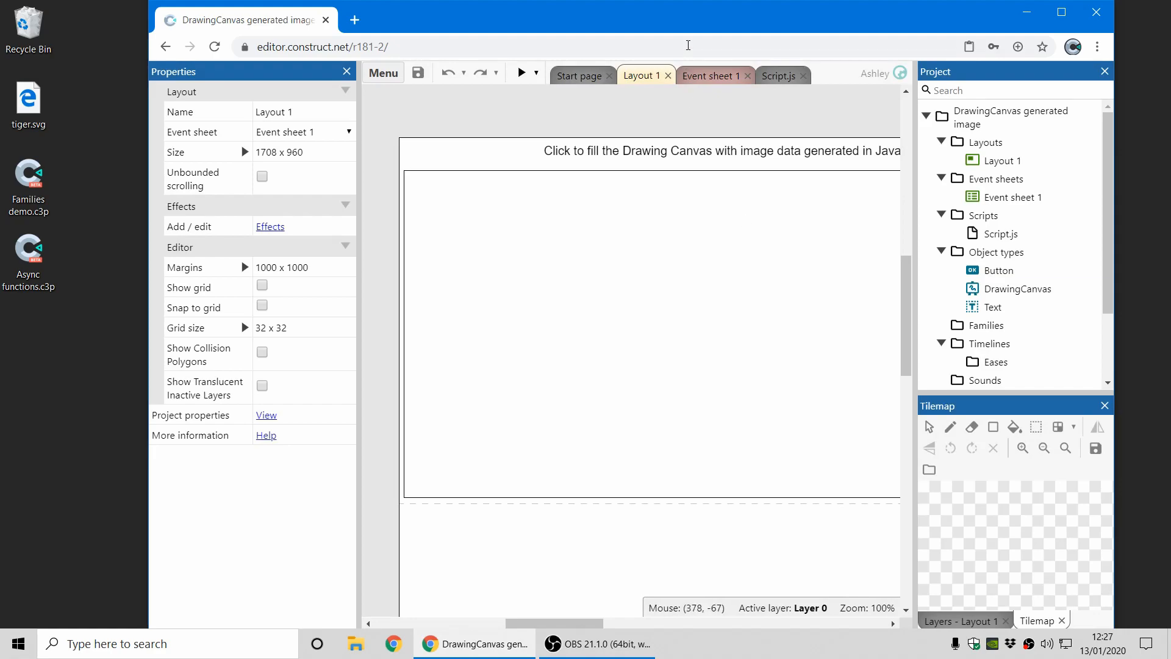
# Review Script.js, preview the greyscale-noise canvas, close the preview and return to Layout 1.
pyautogui.click(778, 76)
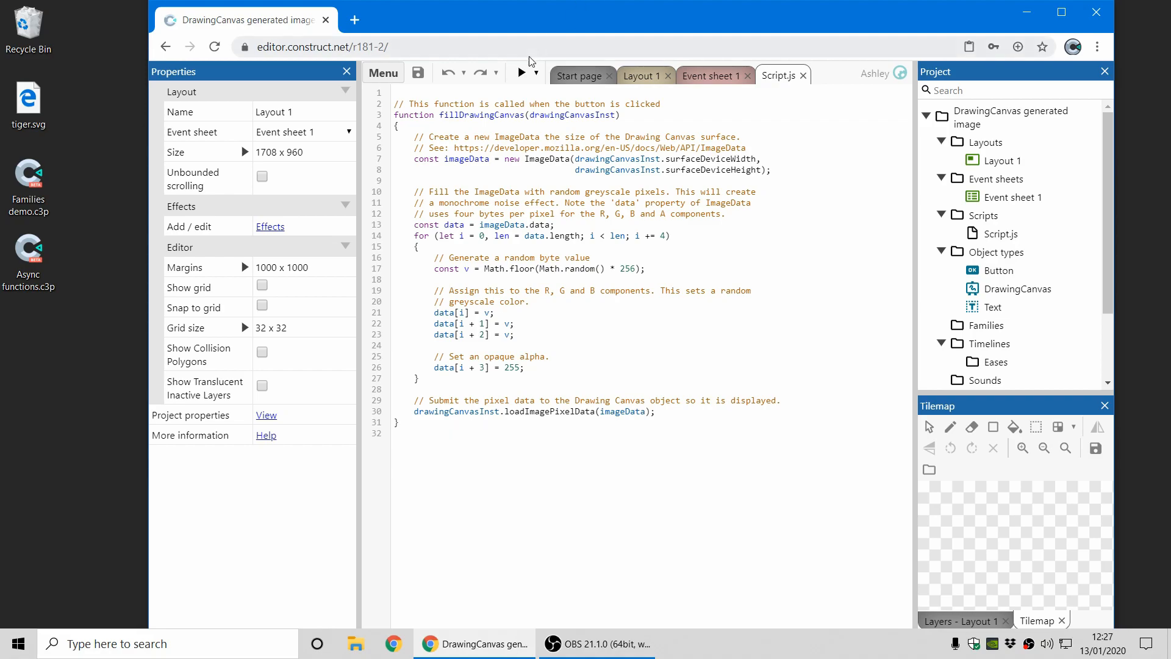
pyautogui.click(523, 72)
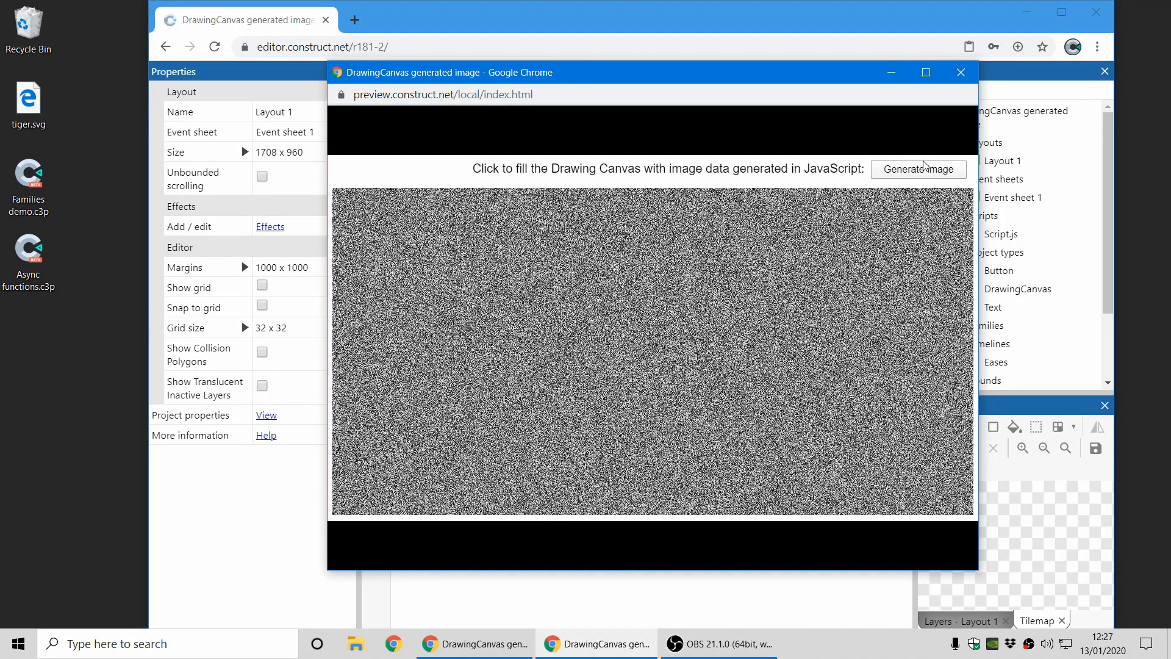
pyautogui.click(918, 169)
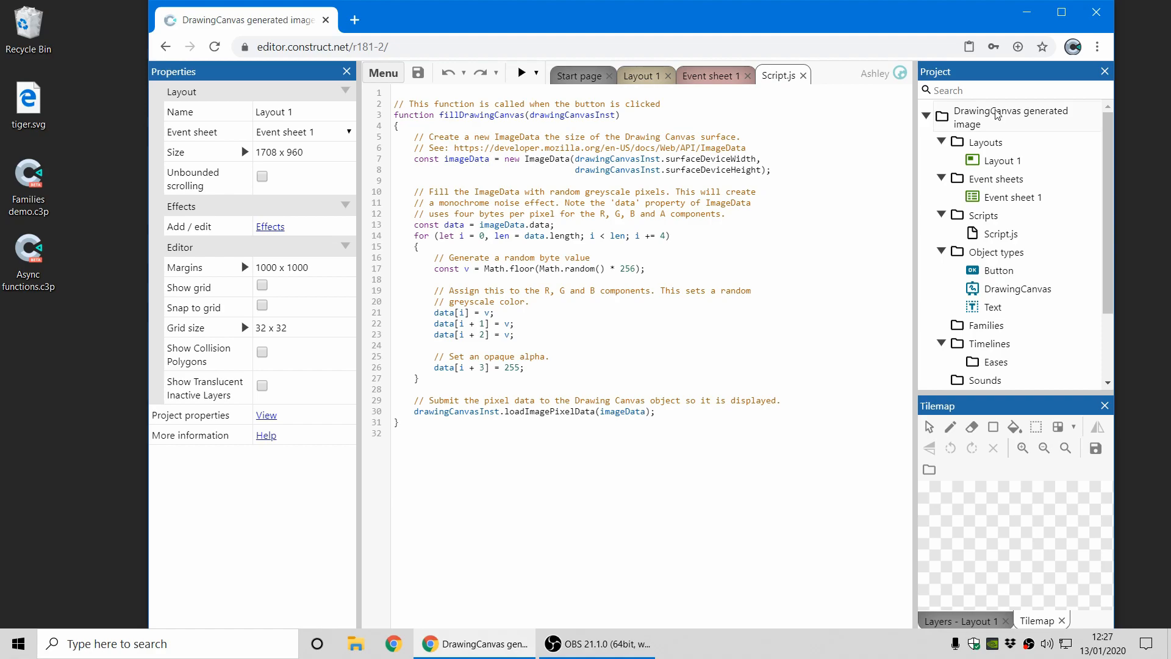
pyautogui.click(641, 76)
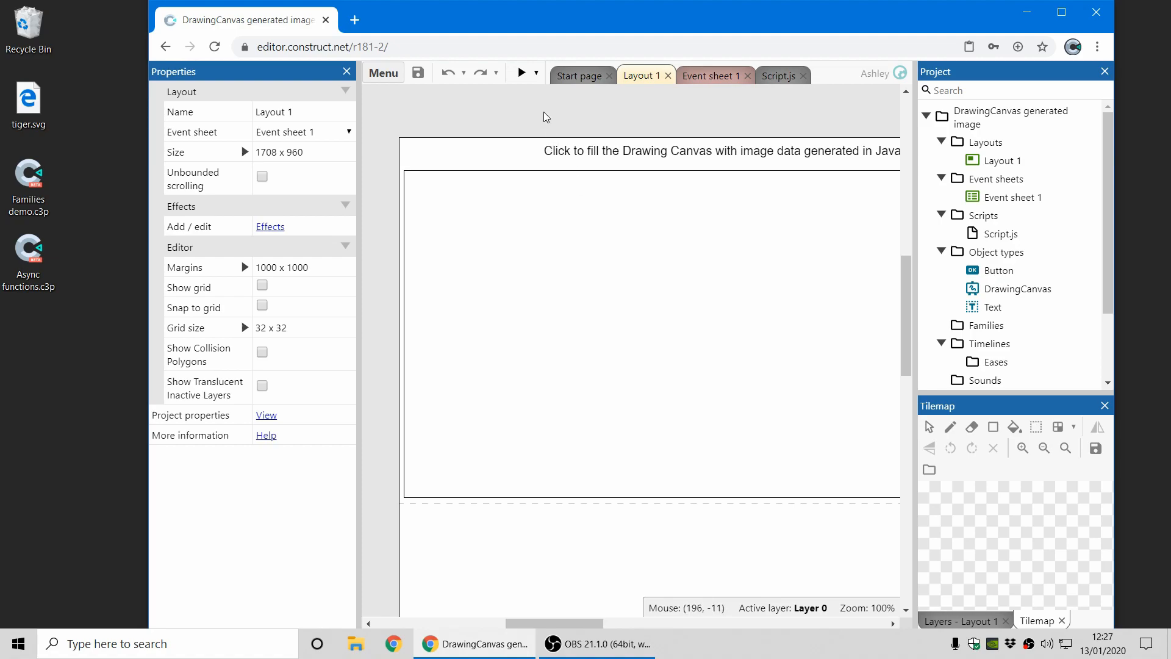
pyautogui.moveTo(567, 128)
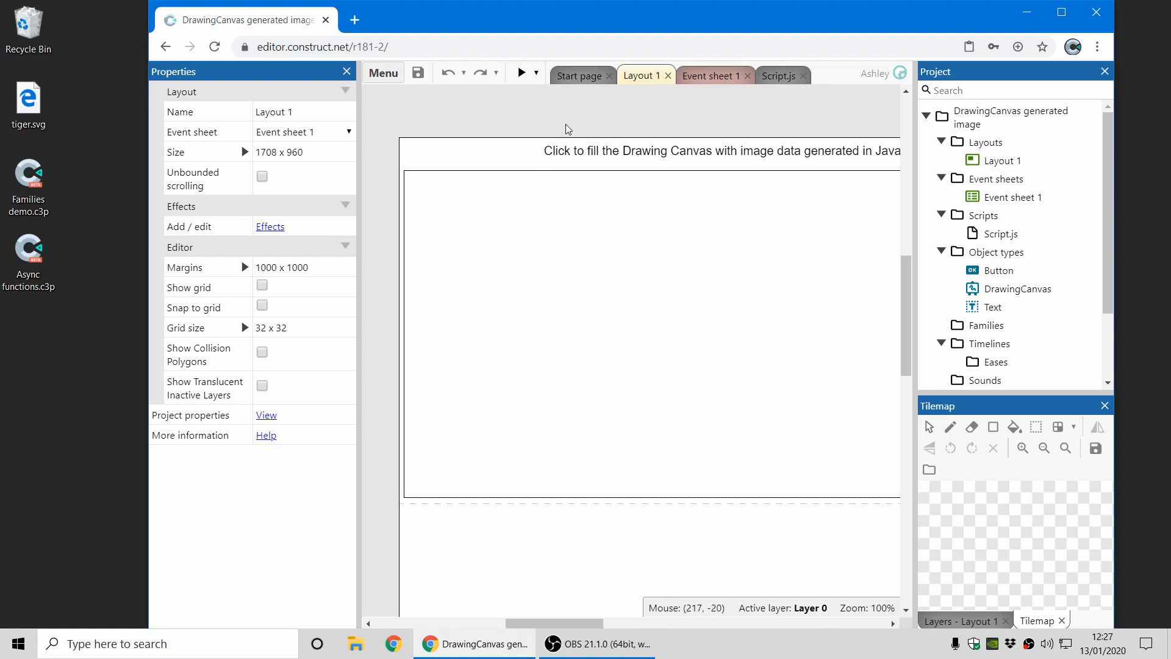
pyautogui.moveTo(356, 77)
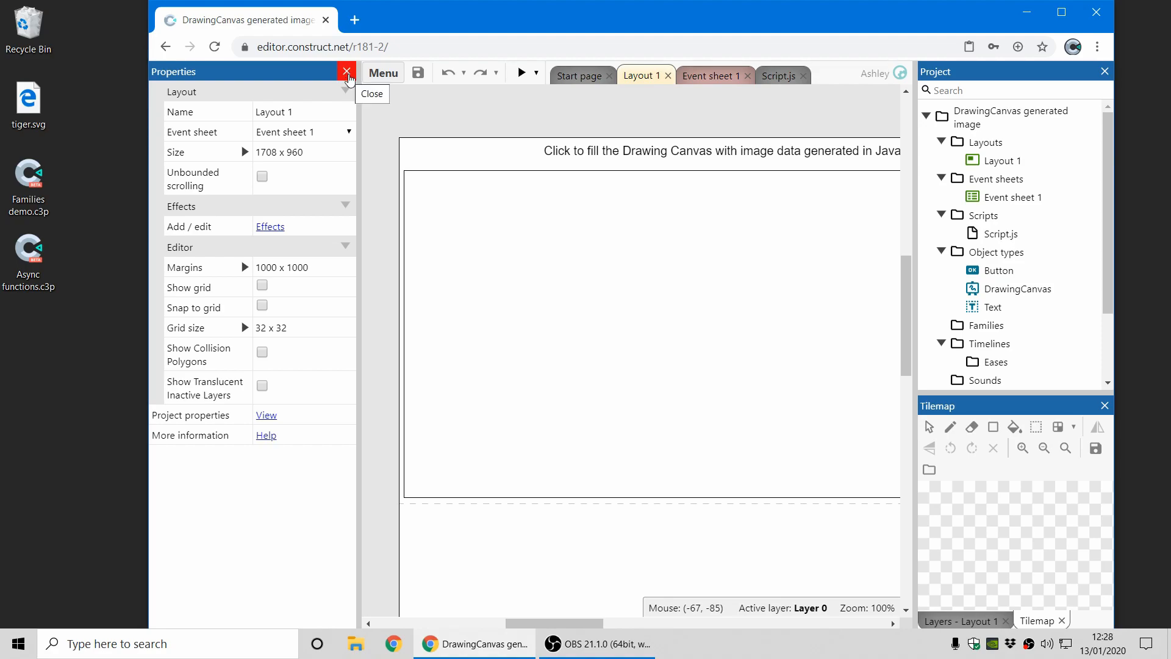
pyautogui.click(345, 72)
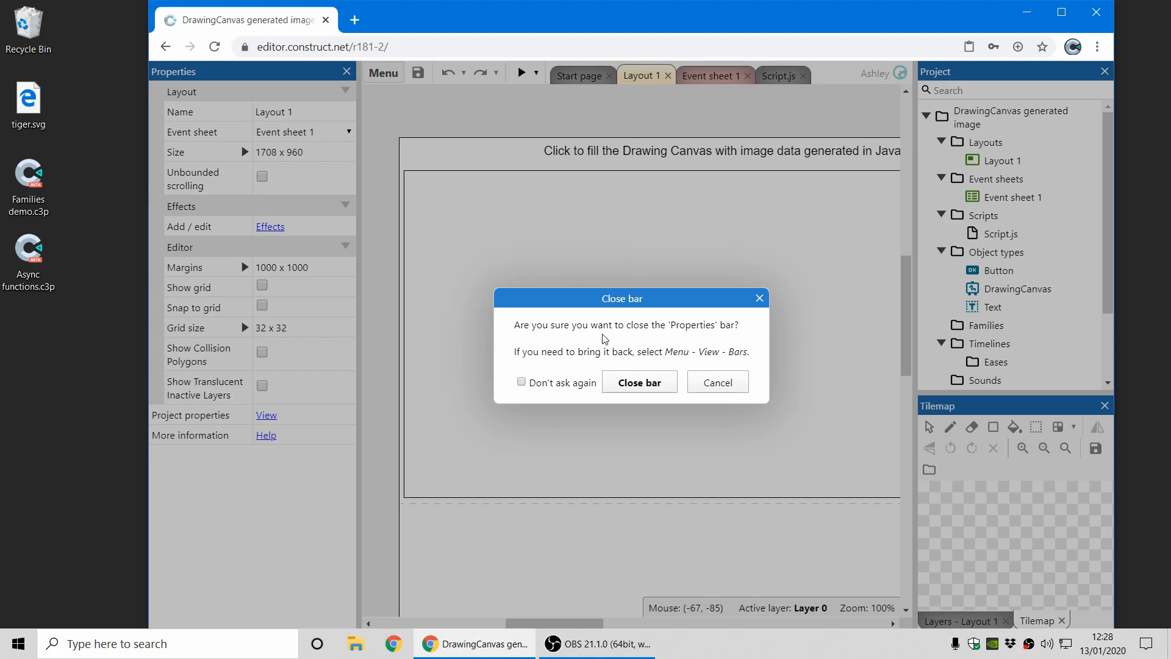
pyautogui.moveTo(752, 368)
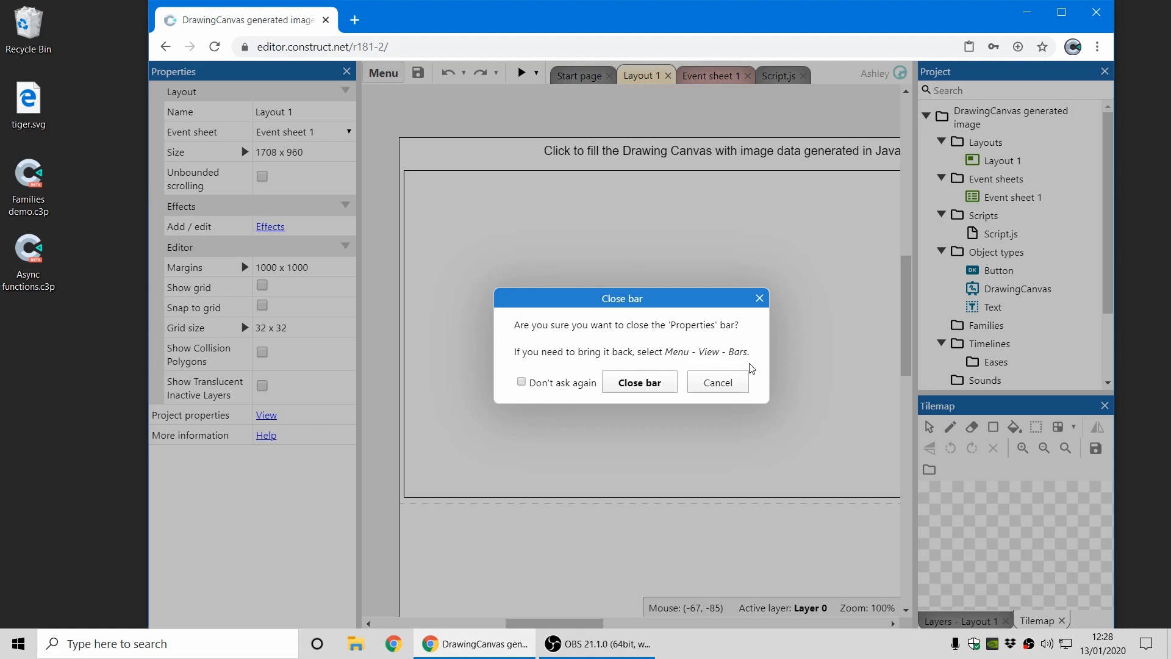
pyautogui.moveTo(740, 313)
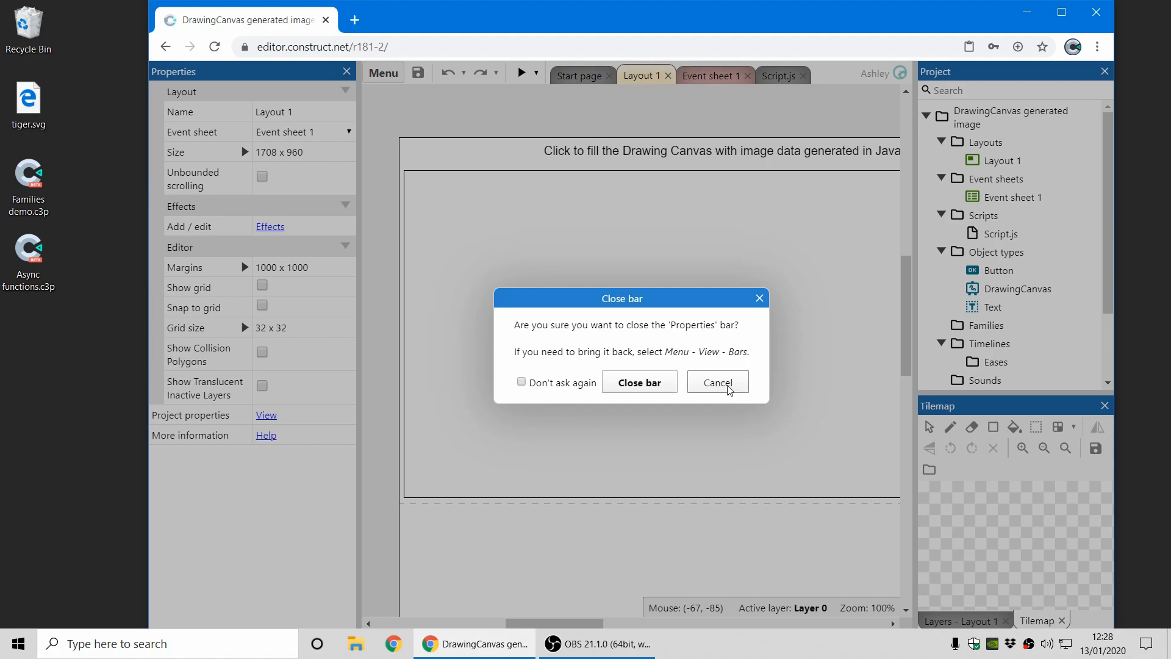
pyautogui.click(716, 382)
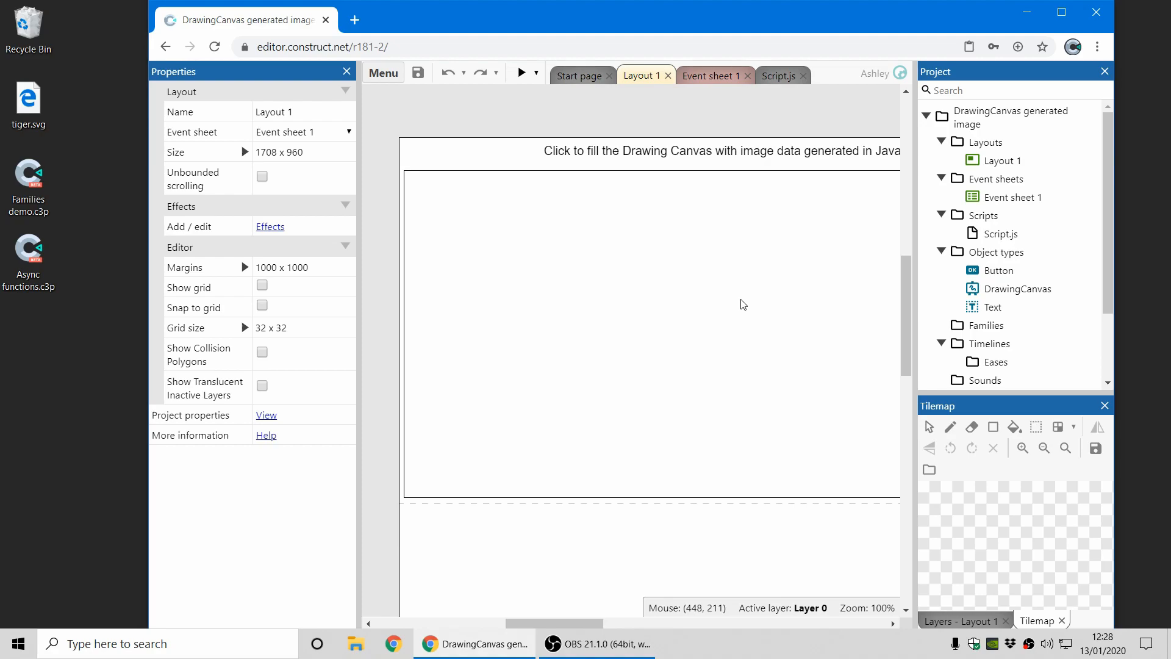
# Close the Drawing Canvas project via the project tab and scroll the start page to the scripting examples.
pyautogui.rightClick(1013, 117)
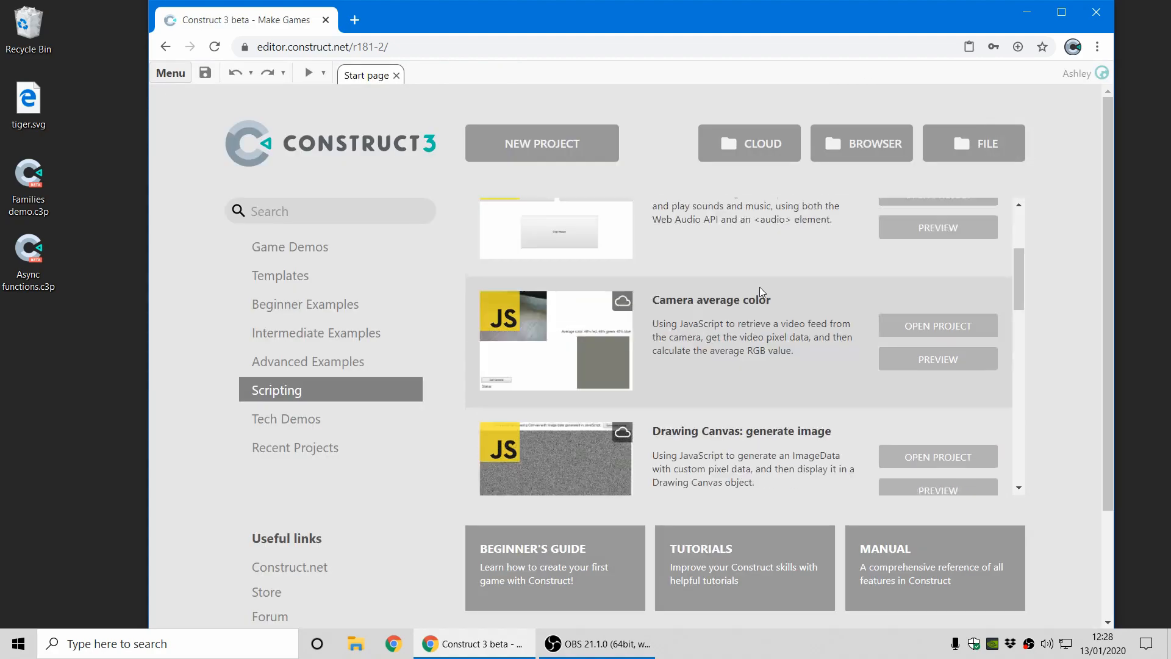
pyautogui.scroll(3)
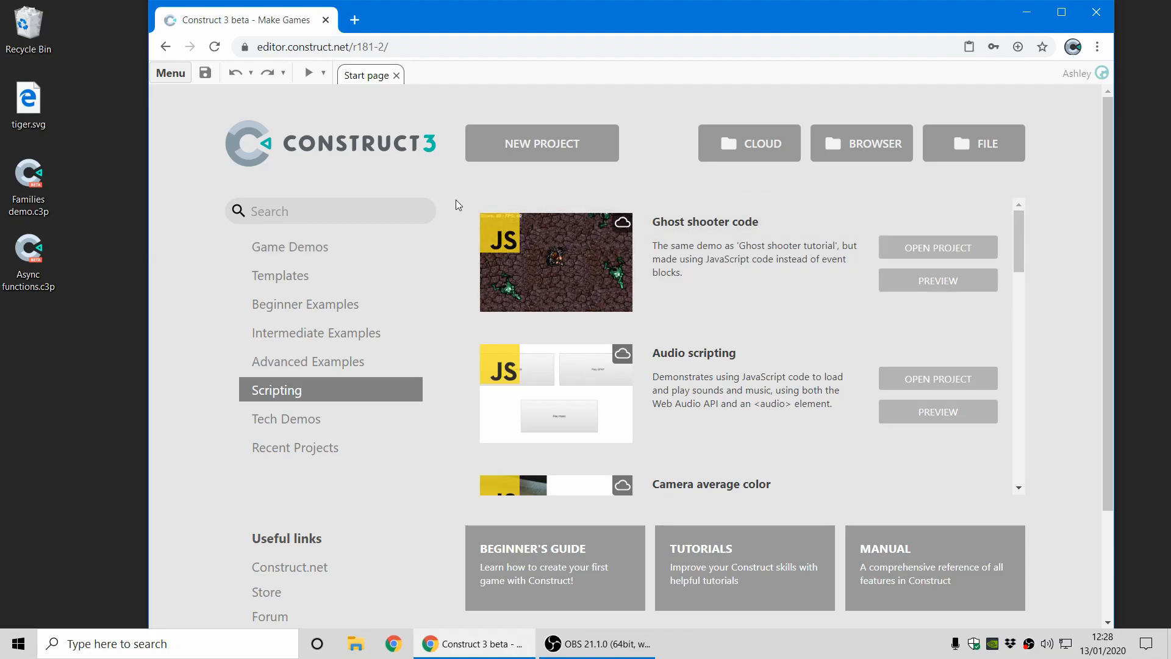